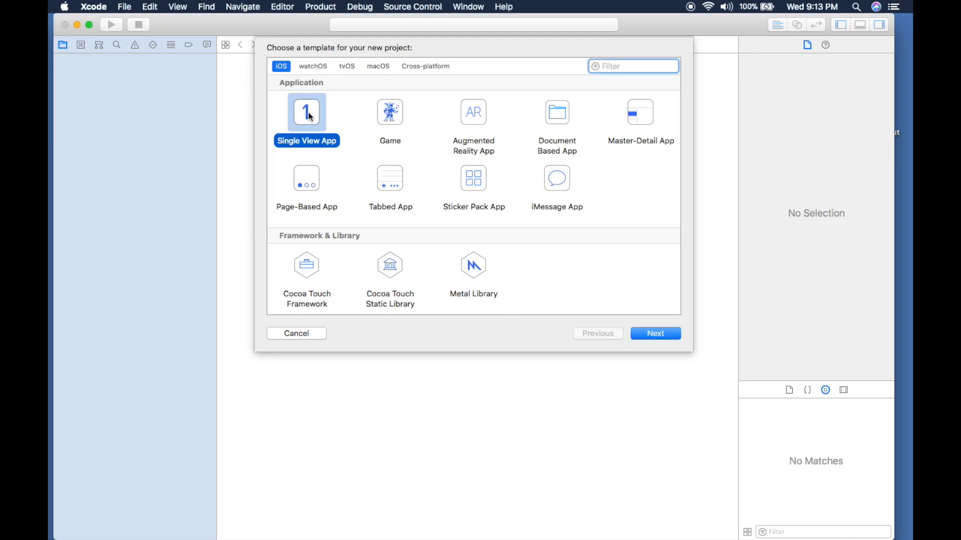
- Create a Single View App project named TestApp on the Desktop and dismiss the git identity alert
click(654, 333)
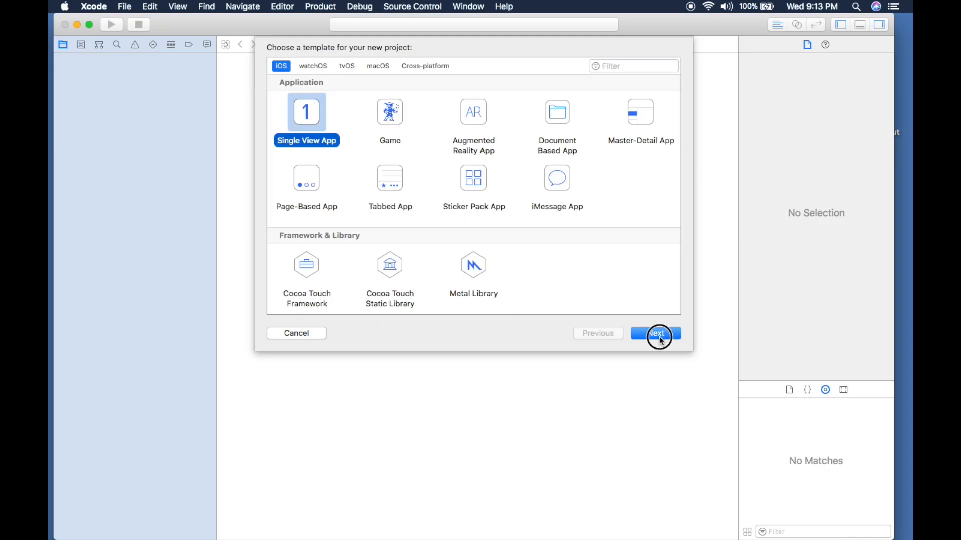
click(654, 333)
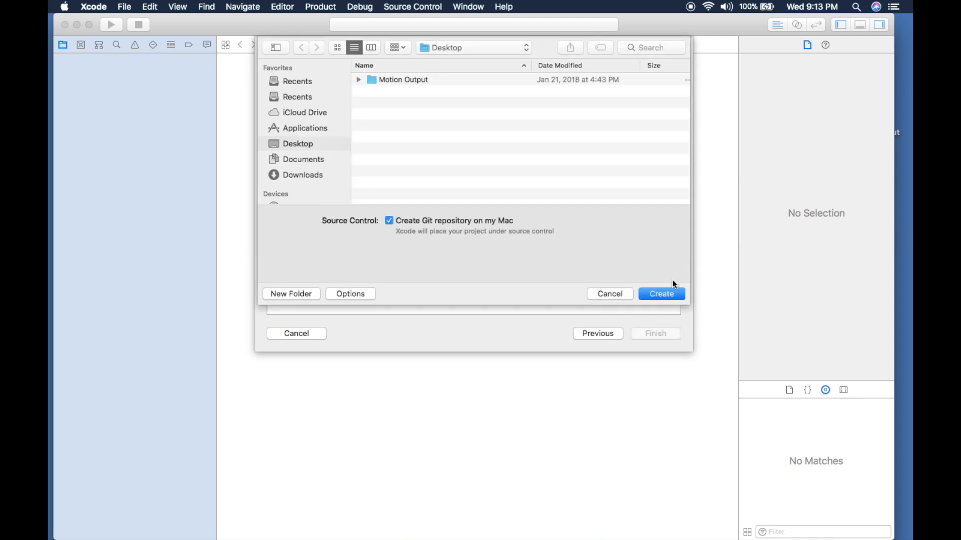
click(662, 293)
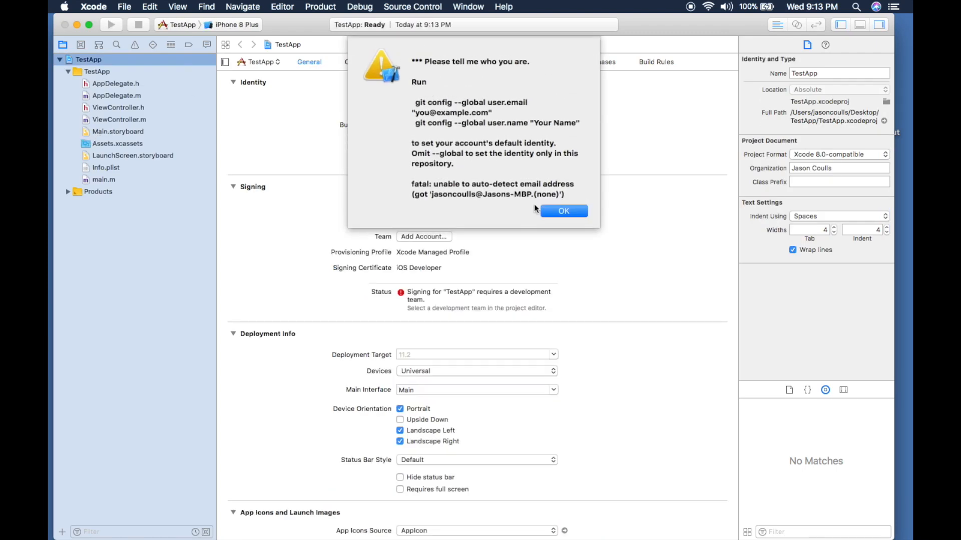
click(563, 211)
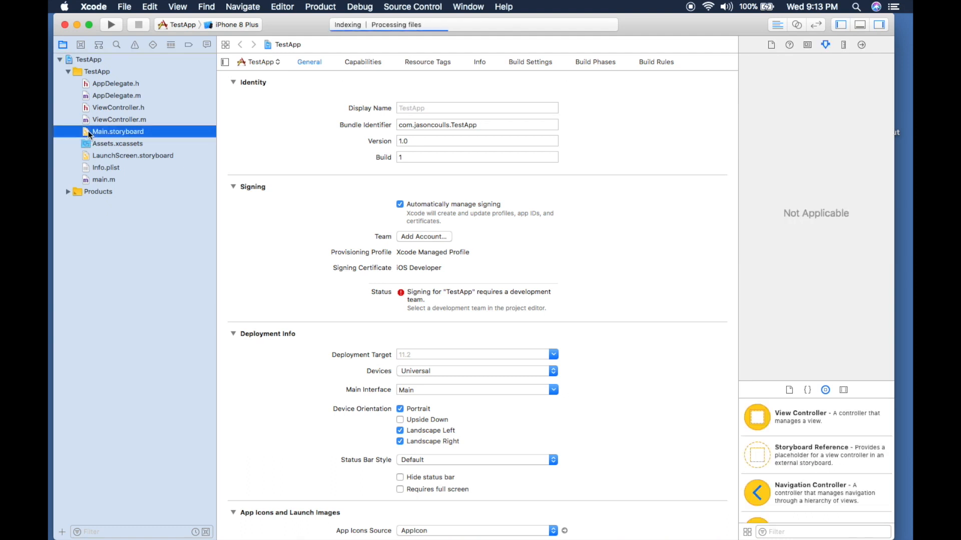
- Look through Main.storyboard, AppDelegate.m and the ViewController files, ending on the empty storyboard scene
click(118, 131)
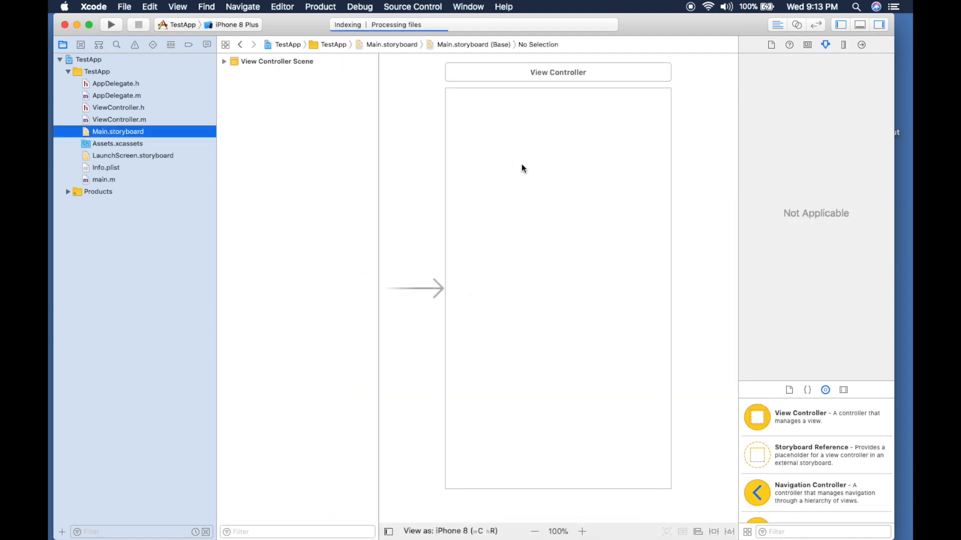
click(533, 531)
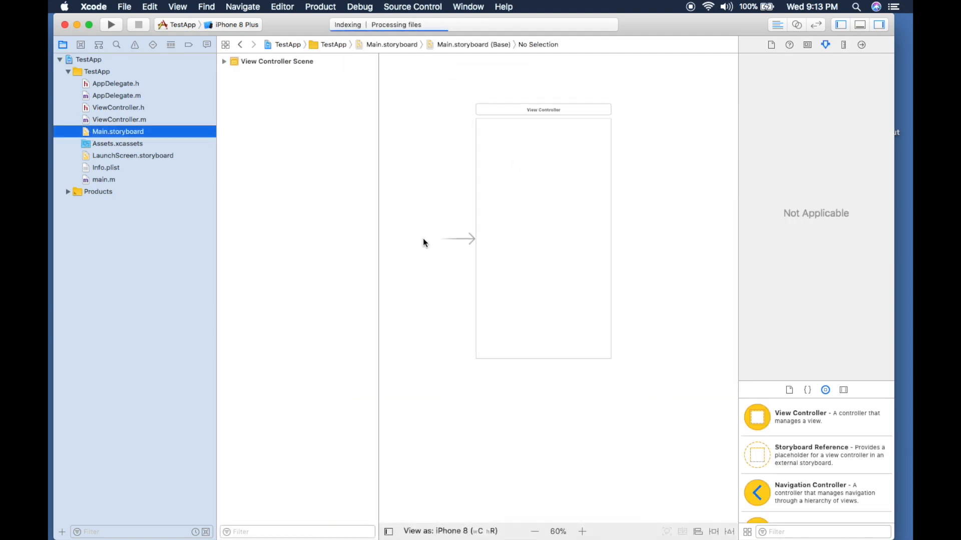
mouse_move(460, 244)
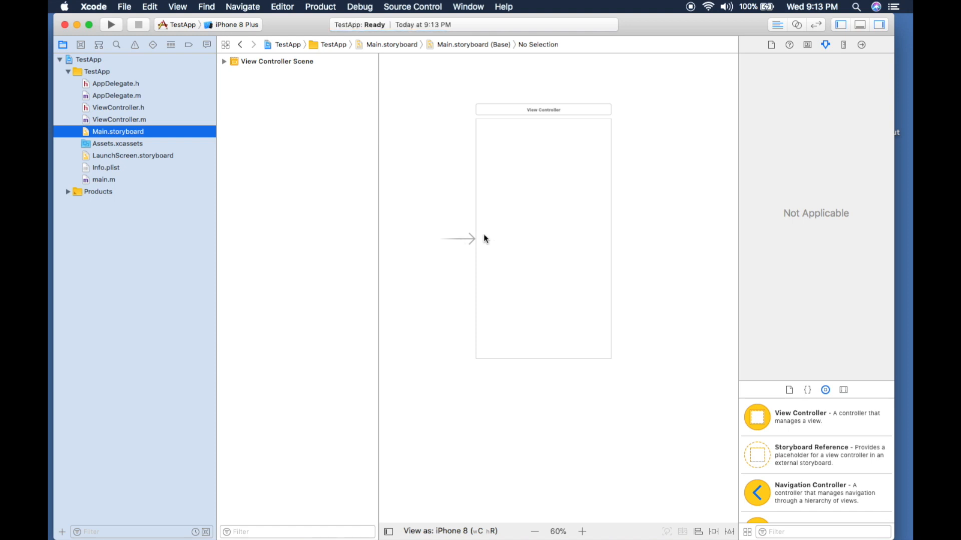
mouse_move(683, 168)
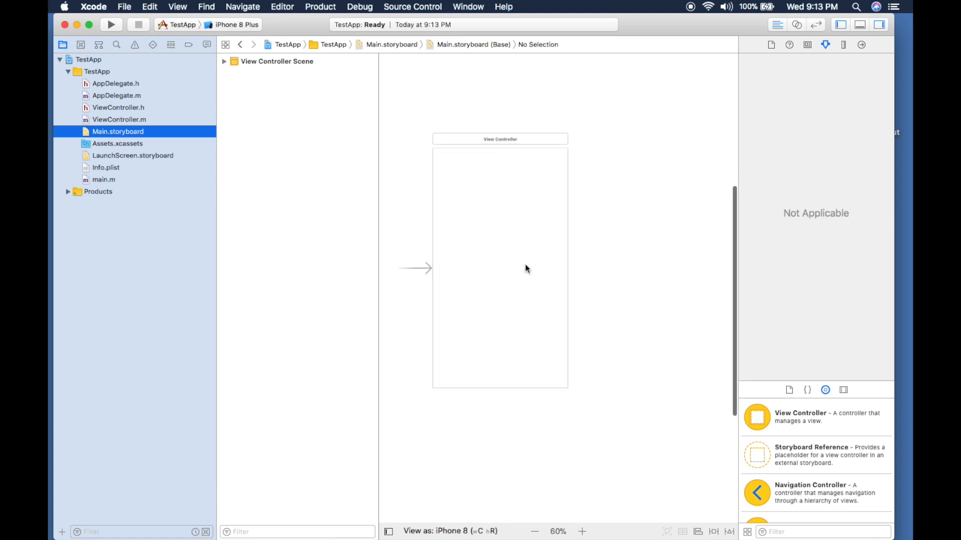
mouse_move(656, 193)
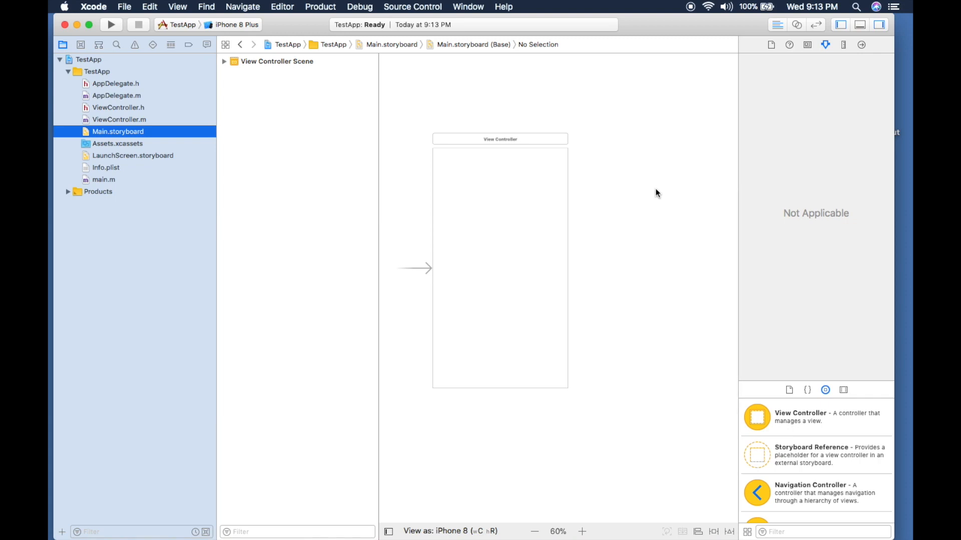
click(116, 95)
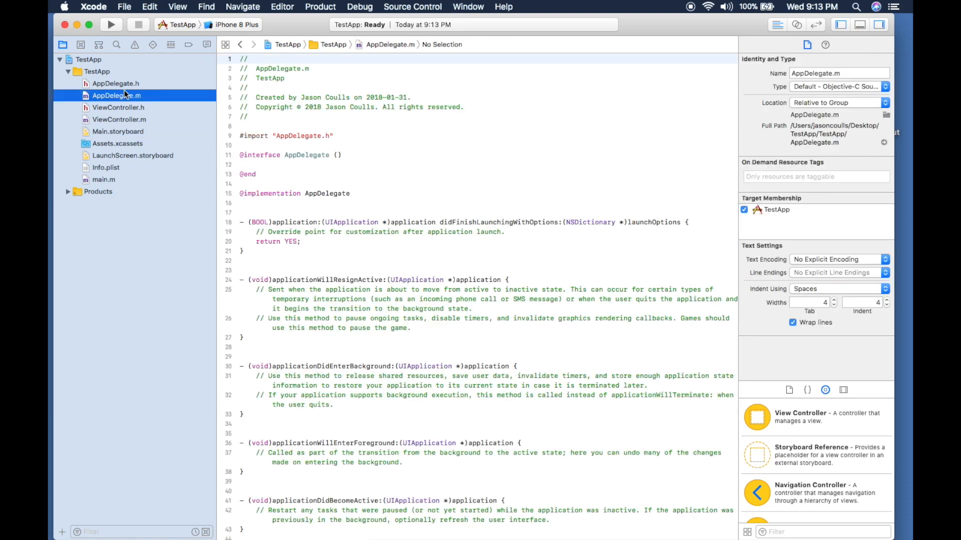
scroll(down, 3)
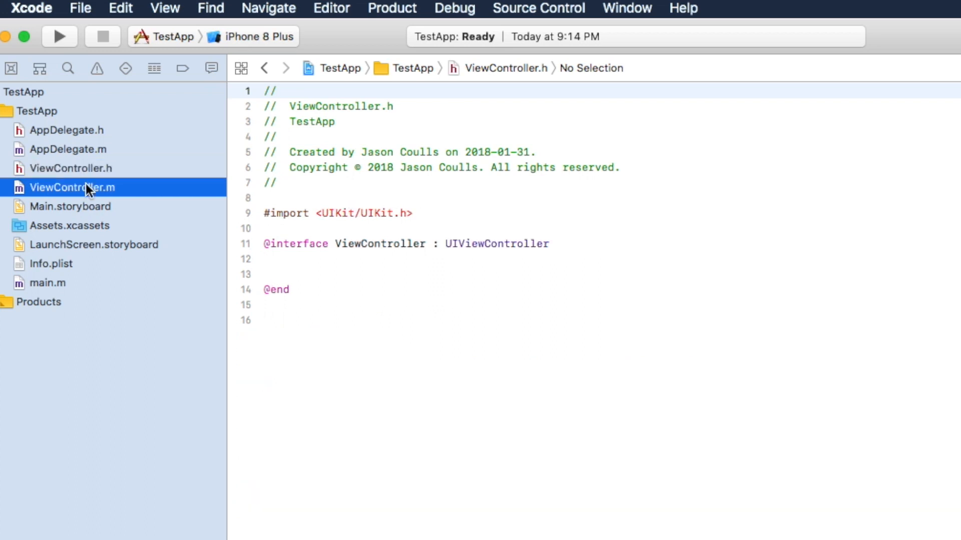
click(72, 187)
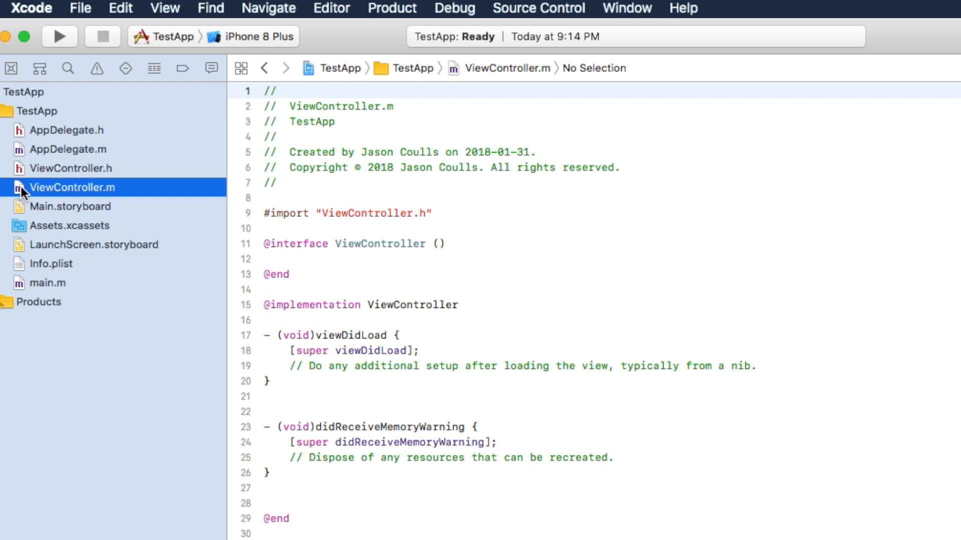
click(70, 207)
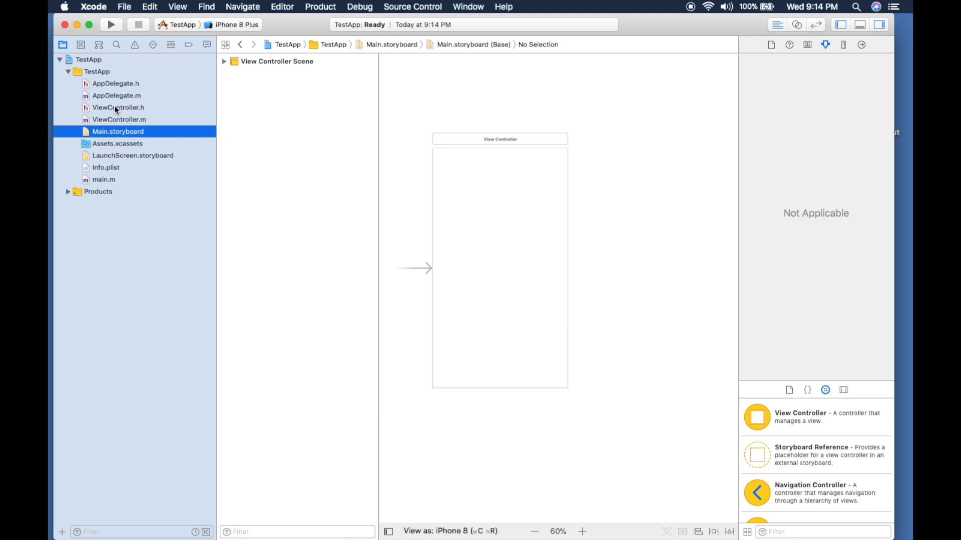
- Delete ViewController.h and ViewController.m from TestApp, moving them to the Trash
right_click(118, 107)
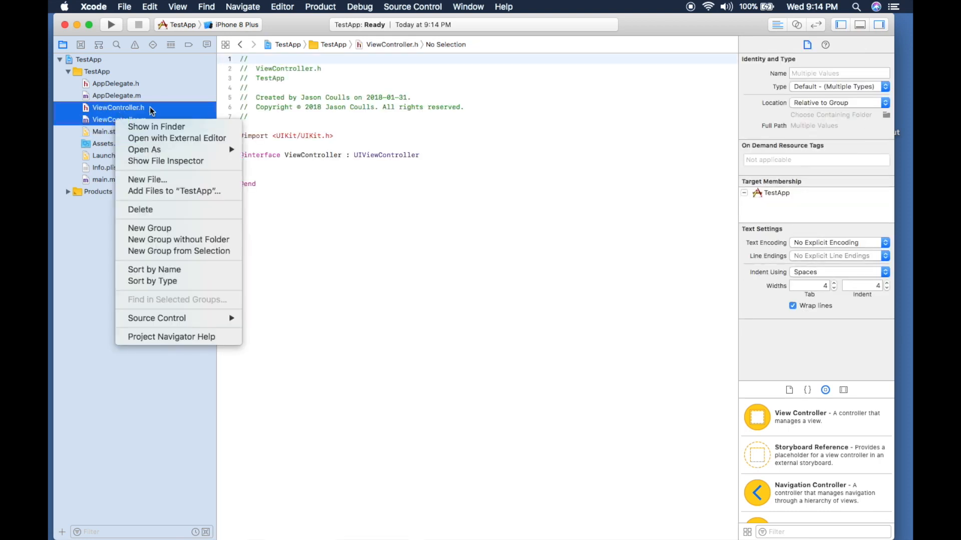
click(140, 210)
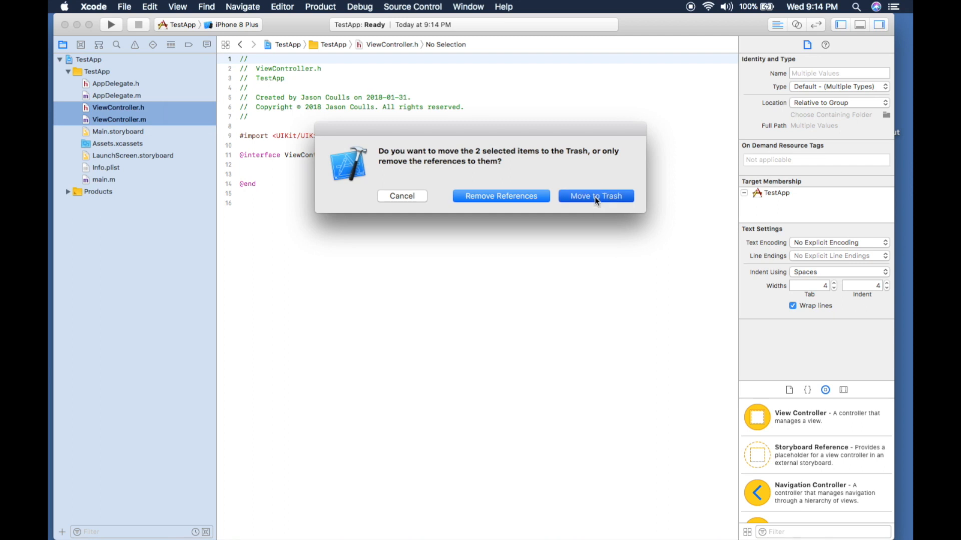
click(595, 196)
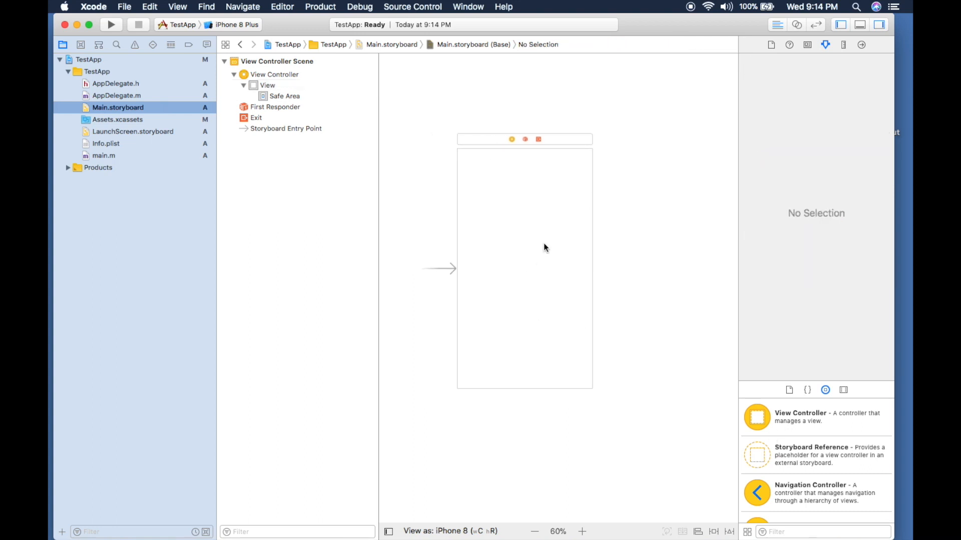
mouse_move(107, 80)
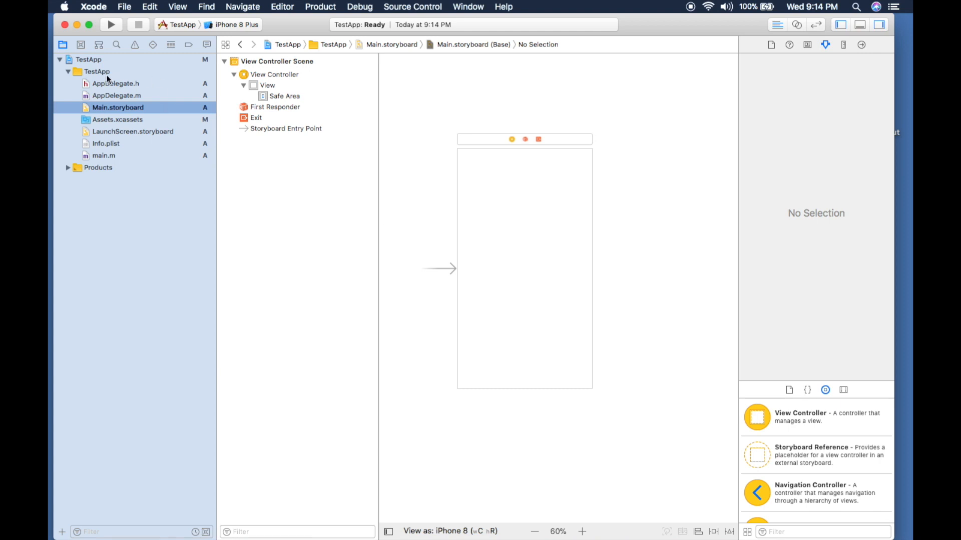
- Add a Cocoa Touch class TestViewController, a UIViewController subclass, to the TestApp group
right_click(96, 71)
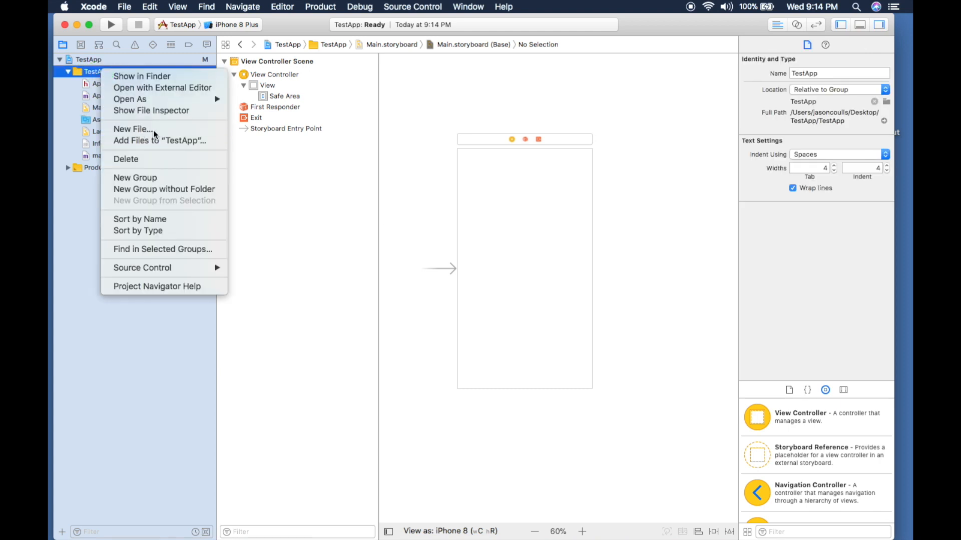
click(133, 129)
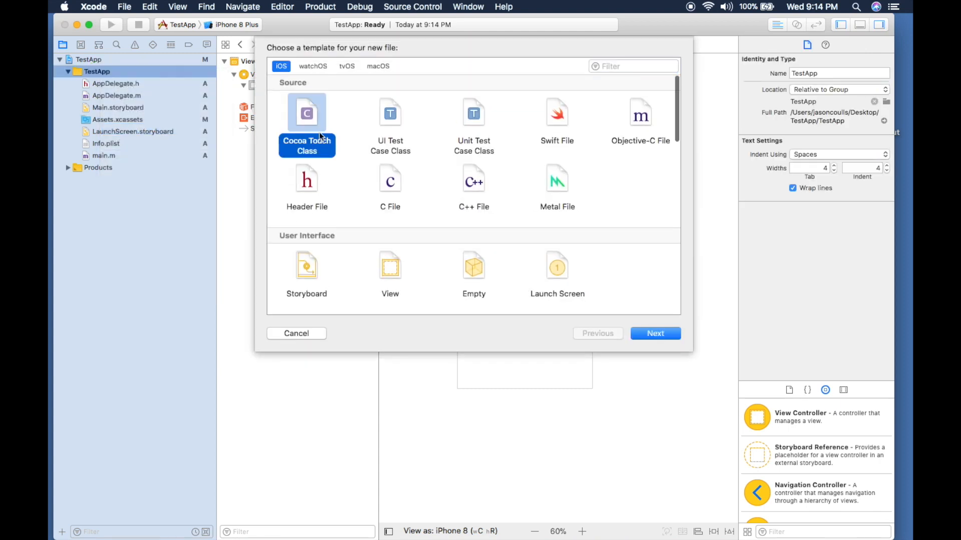
click(654, 333)
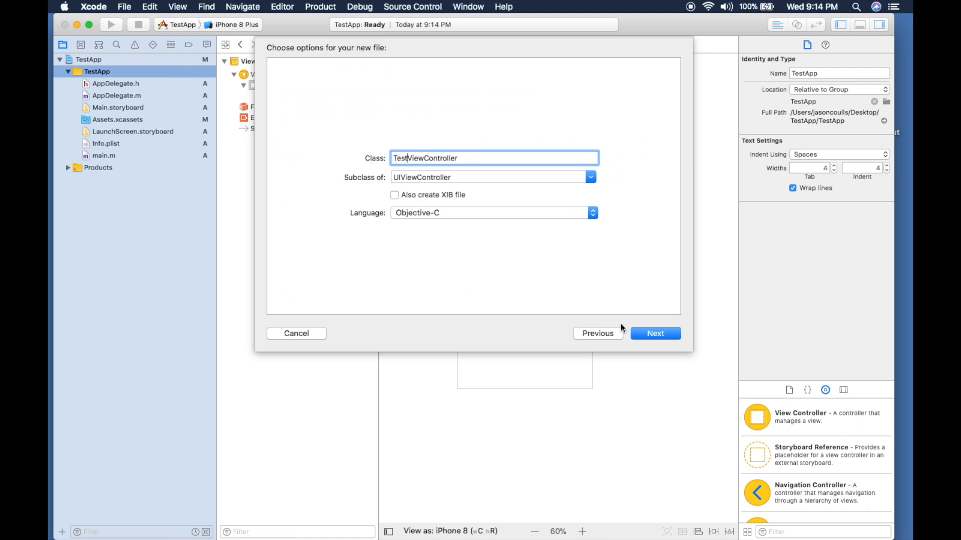
click(654, 333)
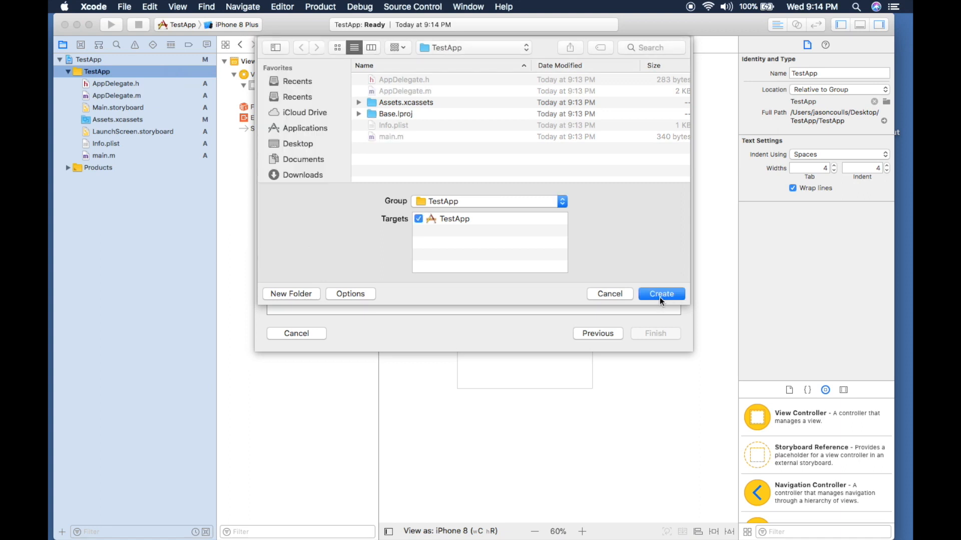
click(661, 294)
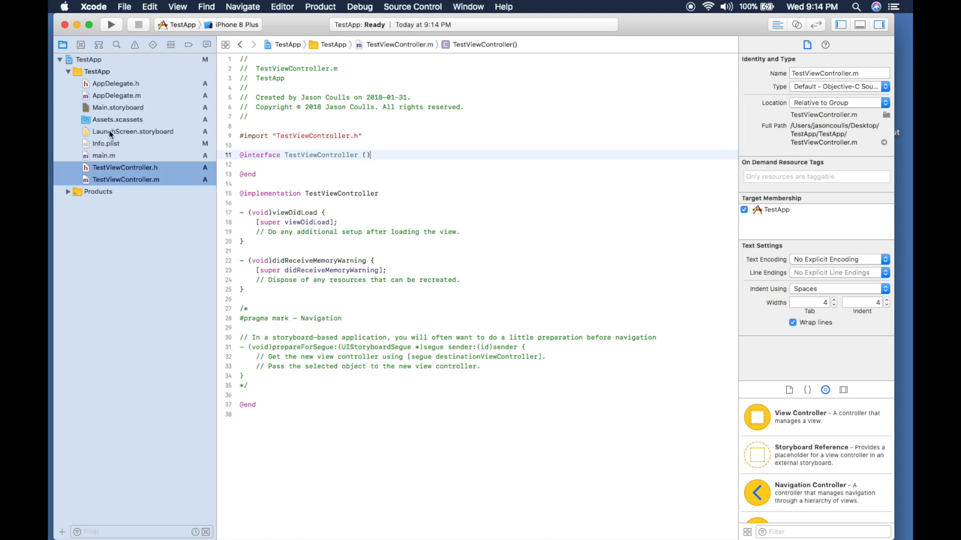
click(118, 107)
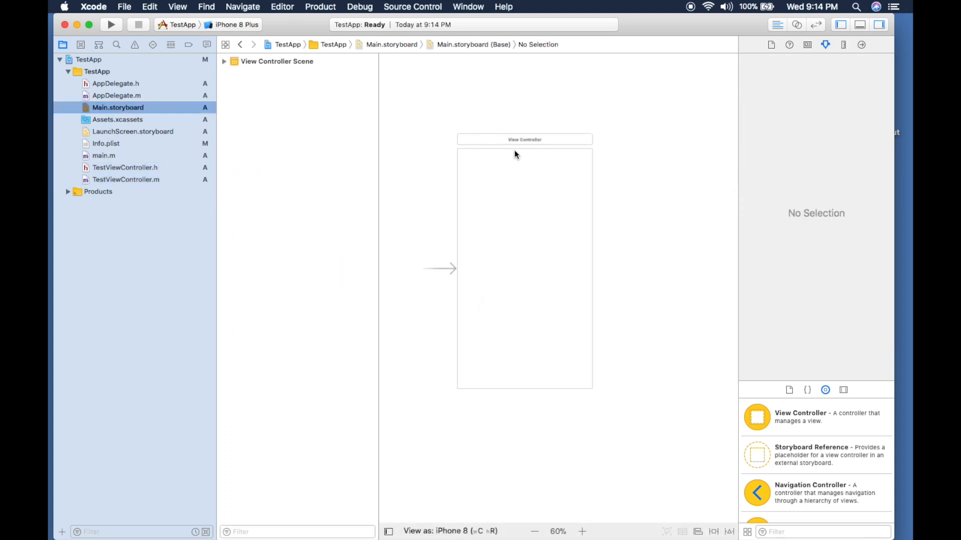
- Set the storyboard view controller's custom class to TestViewController
click(512, 139)
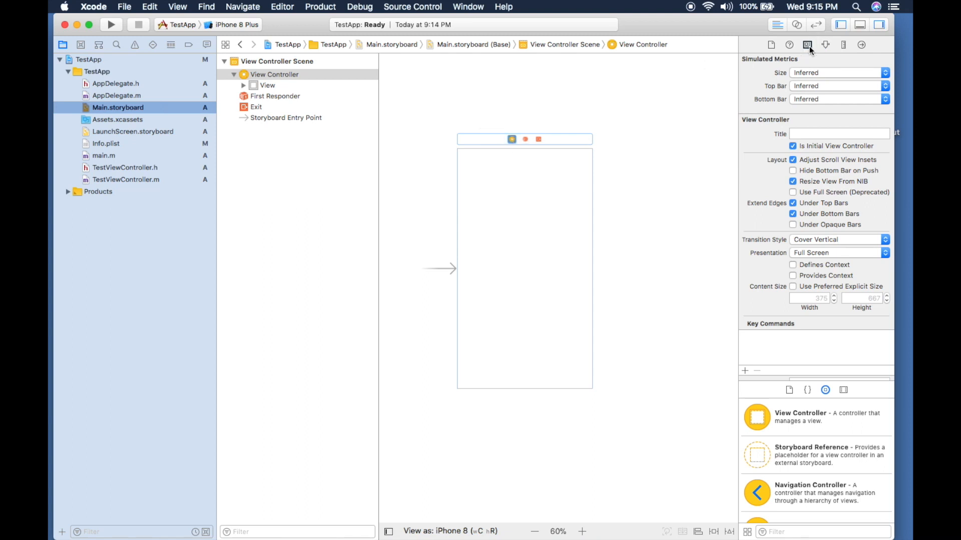
click(807, 44)
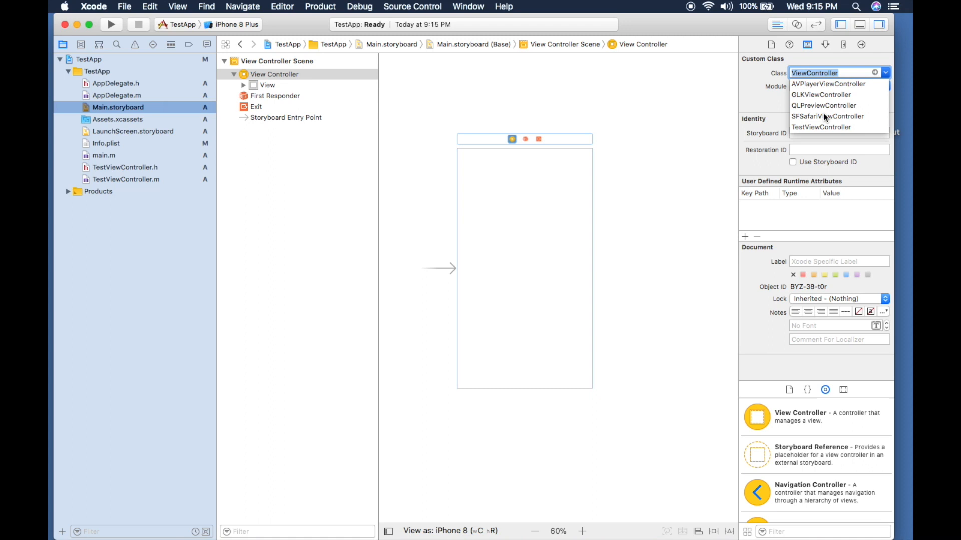
click(821, 127)
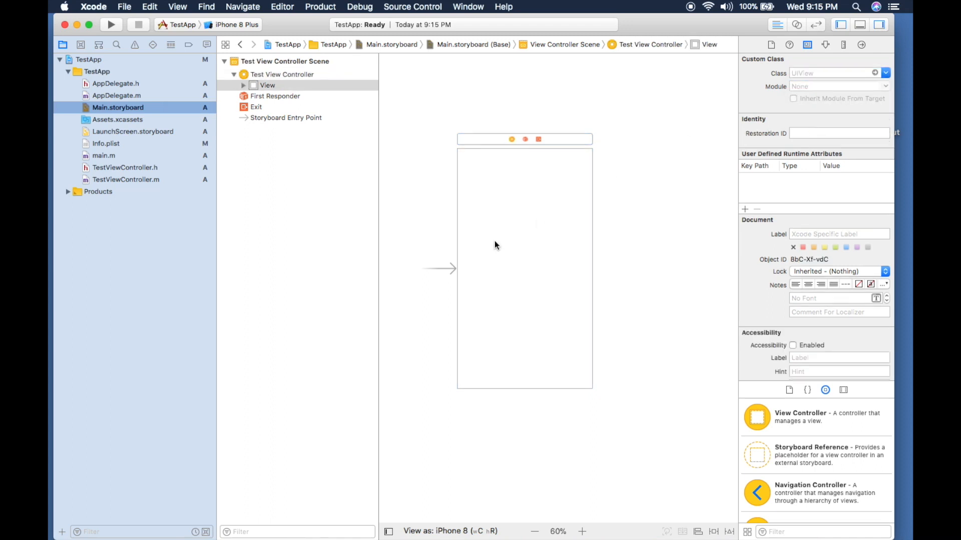
mouse_move(539, 170)
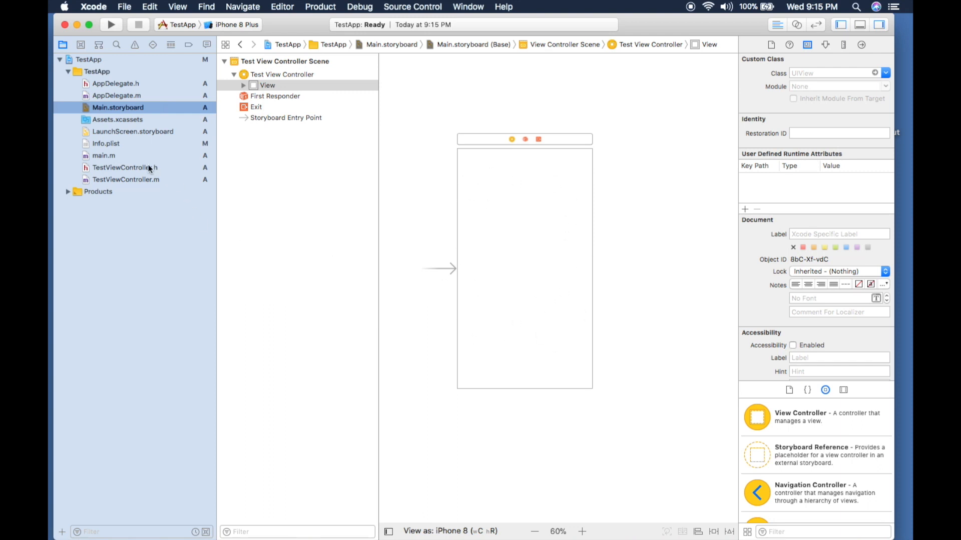
- Glance at TestViewController.h and .m, then return to Main.storyboard to design the screen
click(124, 167)
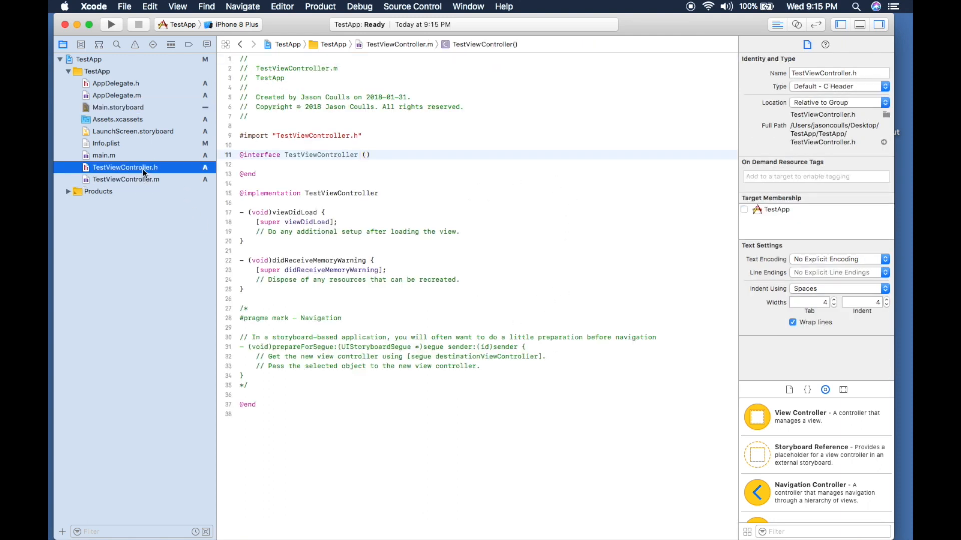
click(126, 179)
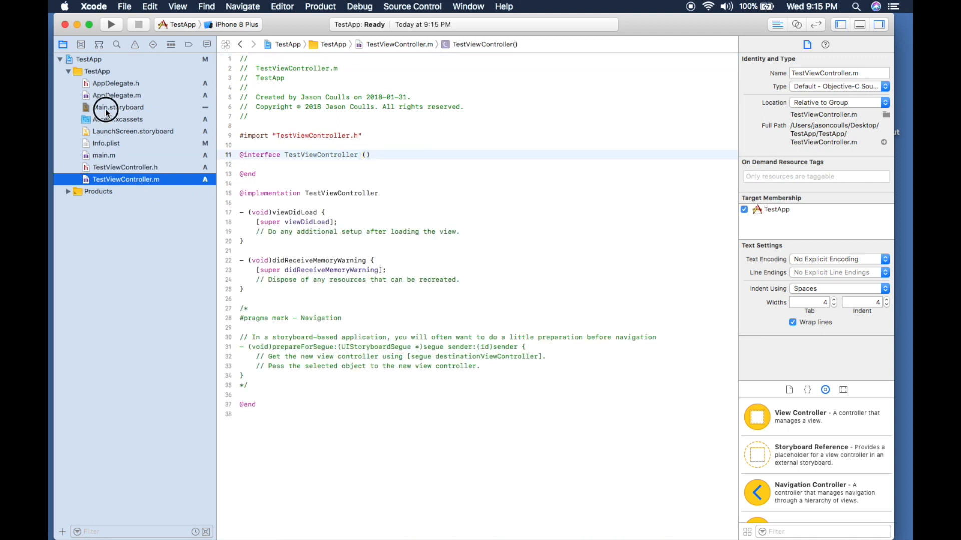
click(118, 107)
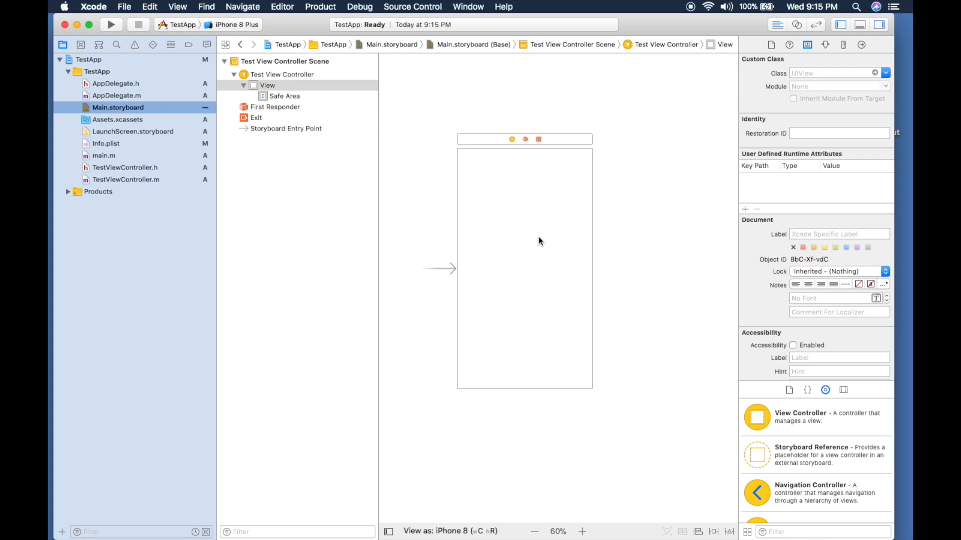
- Place a text field on the view and stretch it wider across the screen
scroll(down, 3)
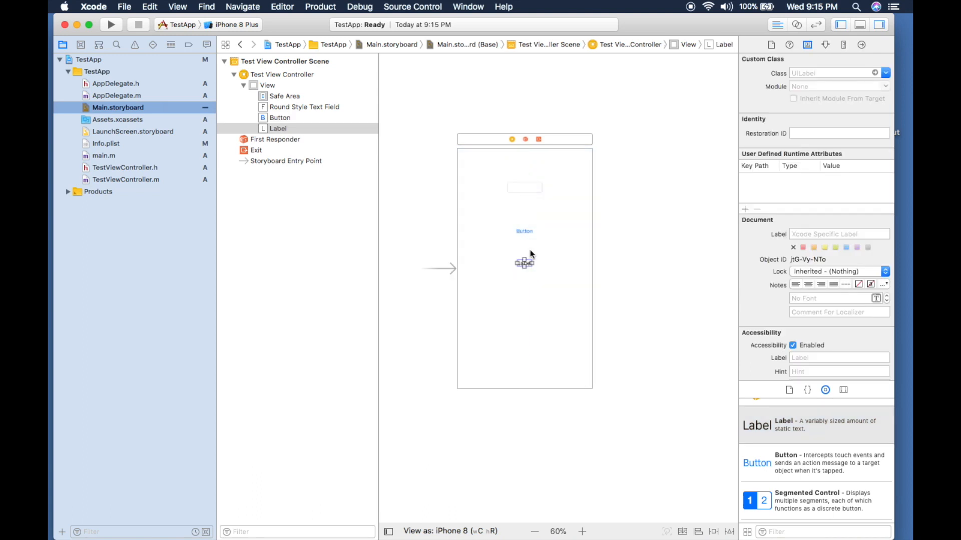
click(580, 532)
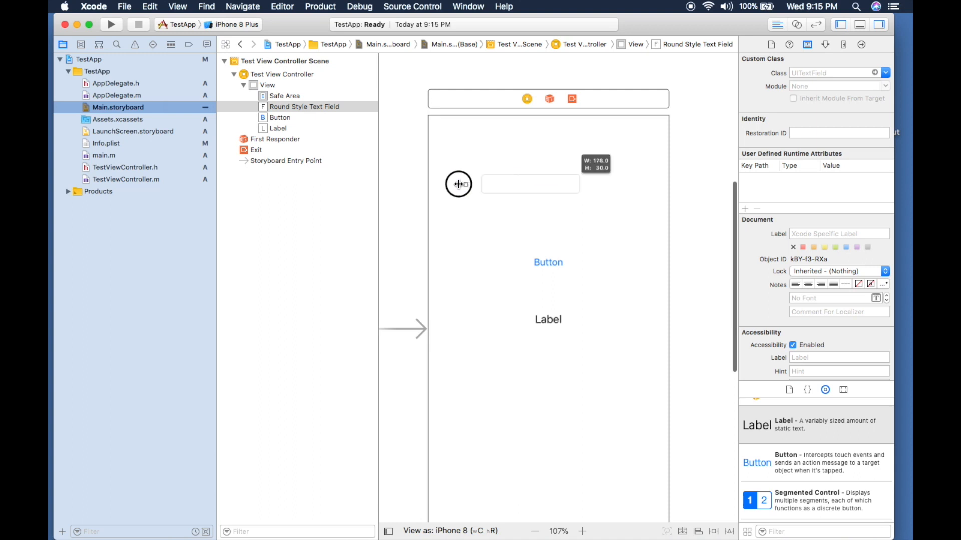
drag(458, 185, 577, 184)
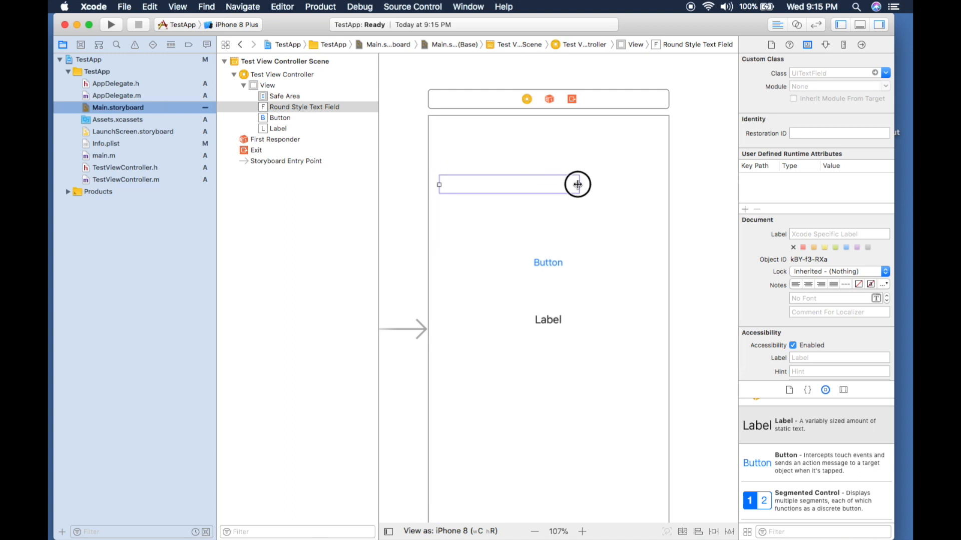
drag(577, 184, 613, 181)
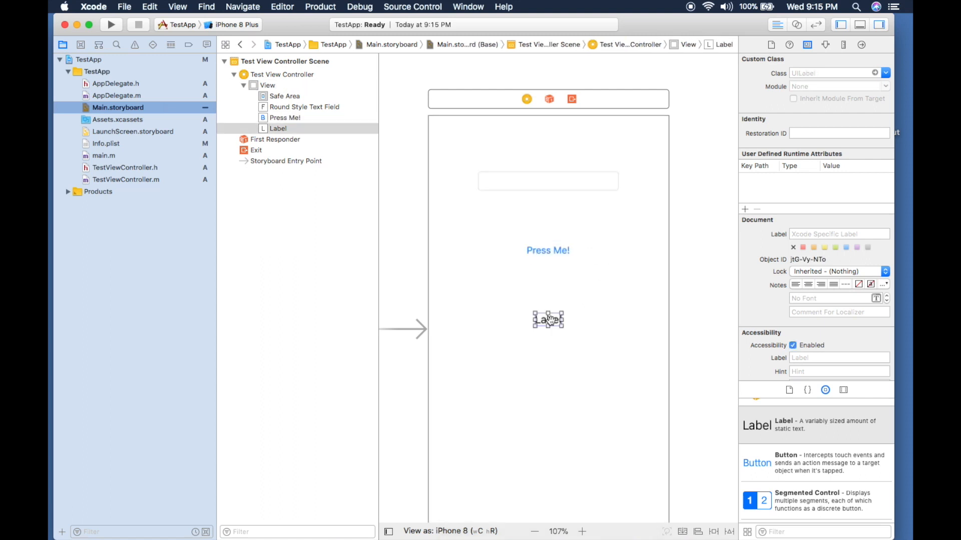
- Stretch the label beneath the Press Me! button to full width and centre its text
drag(560, 319, 654, 313)
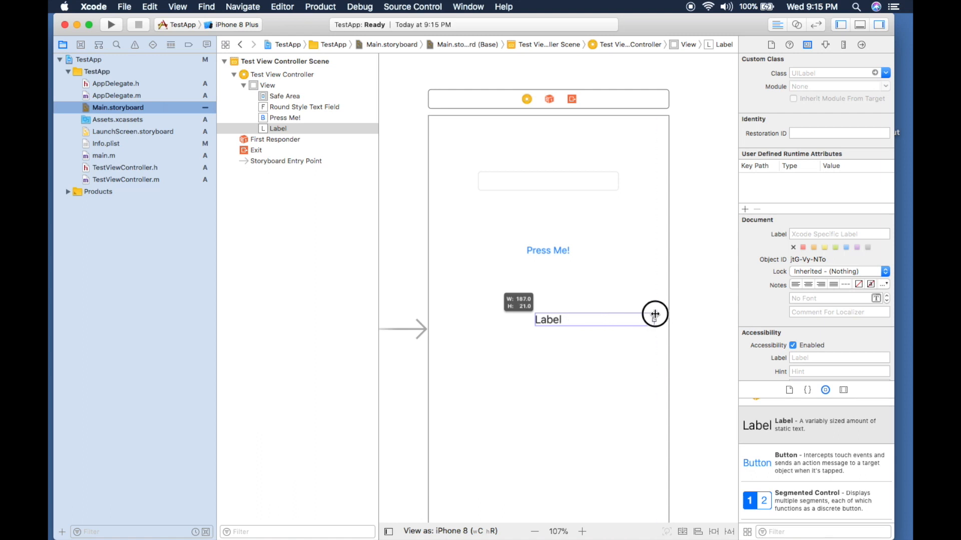
drag(654, 314, 459, 317)
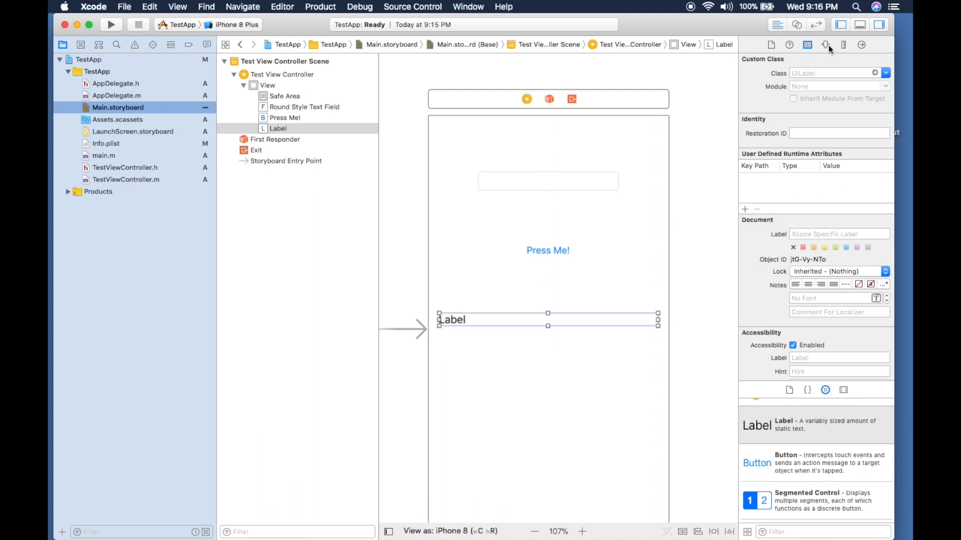
click(825, 44)
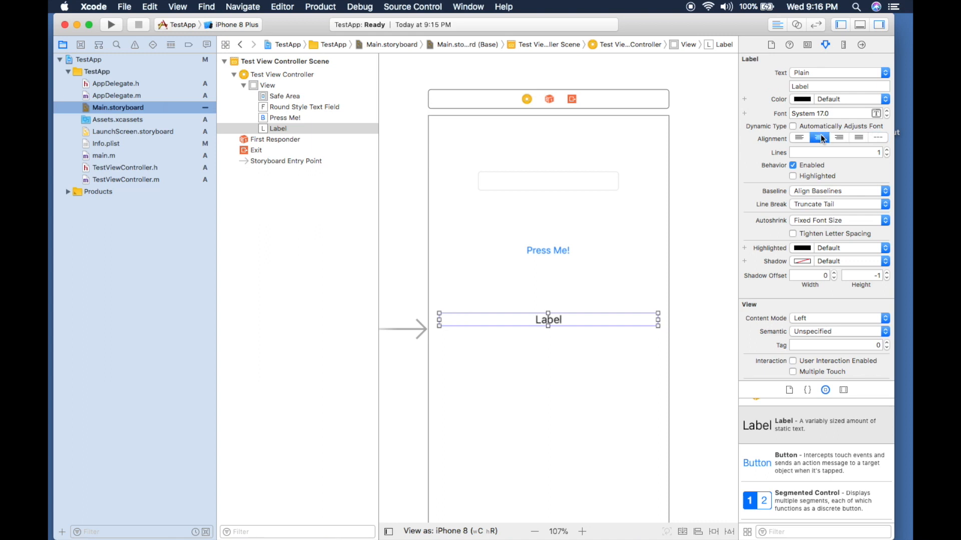
click(838, 87)
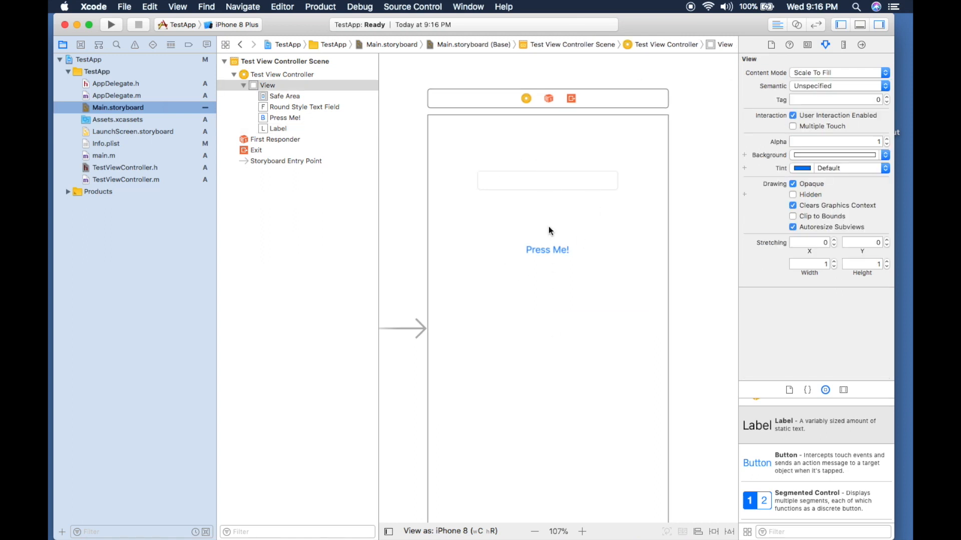
mouse_move(556, 167)
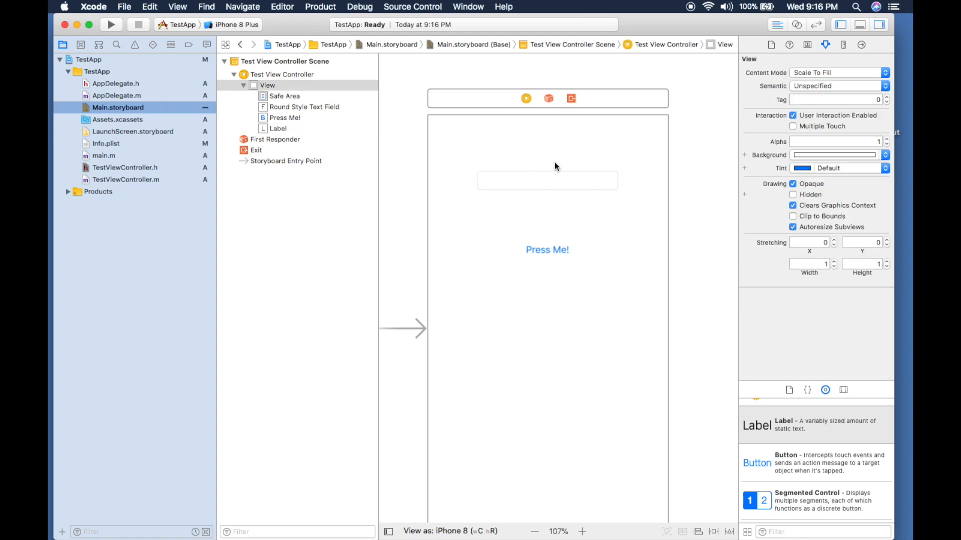
mouse_move(554, 182)
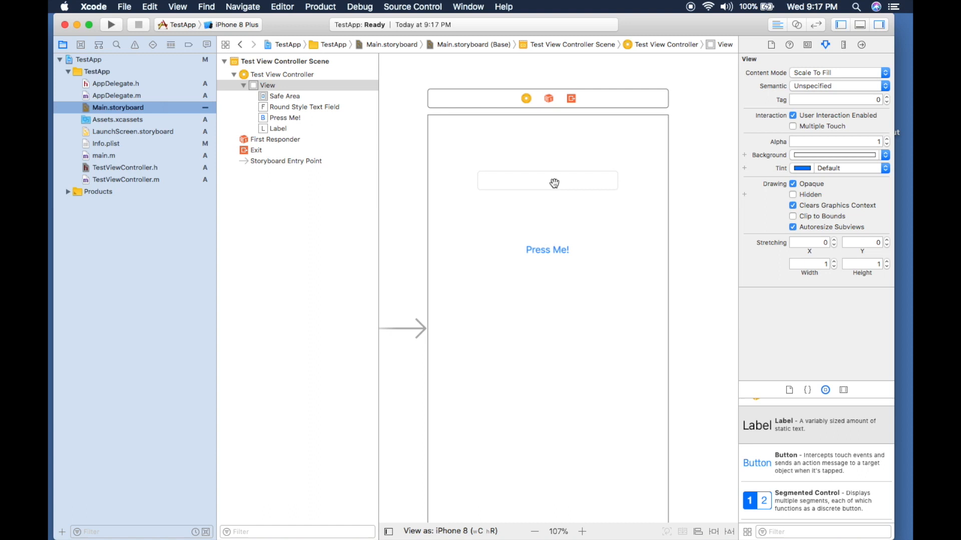
mouse_move(545, 173)
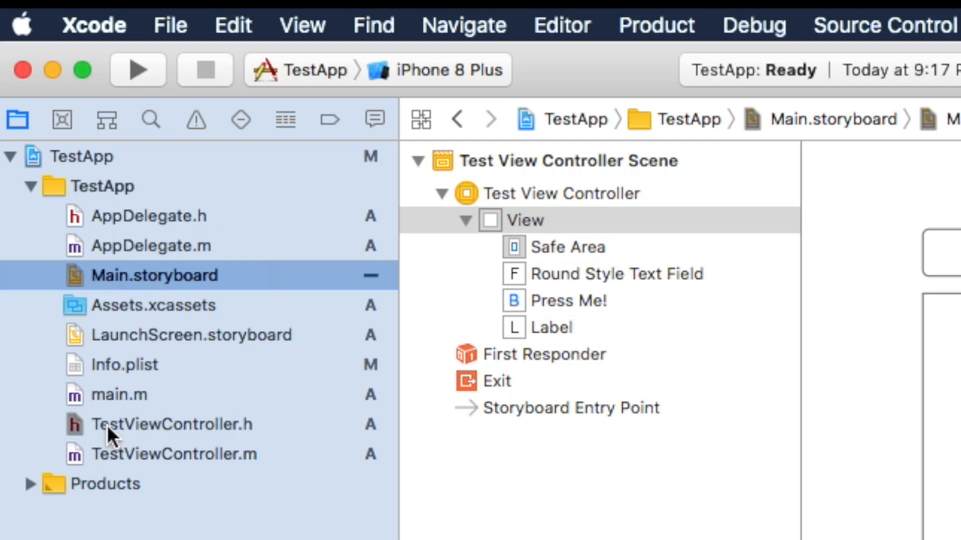
- Switch between TestViewController.h and .m, finishing in the header ready to add properties
click(171, 425)
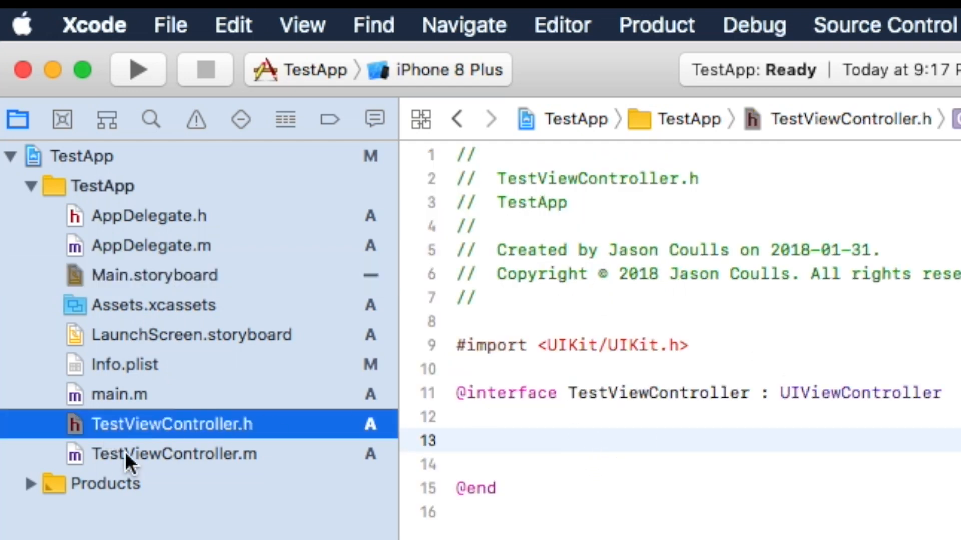
mouse_move(77, 439)
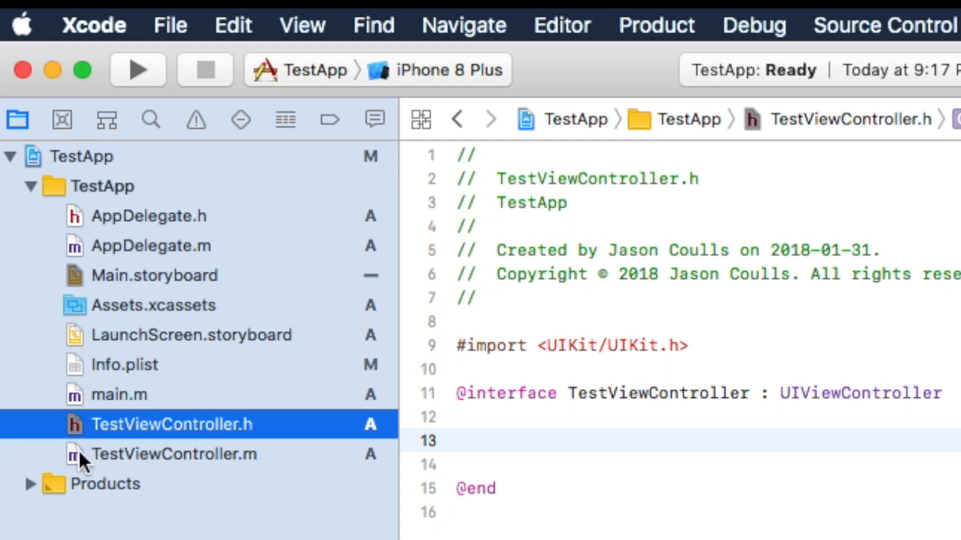
click(174, 455)
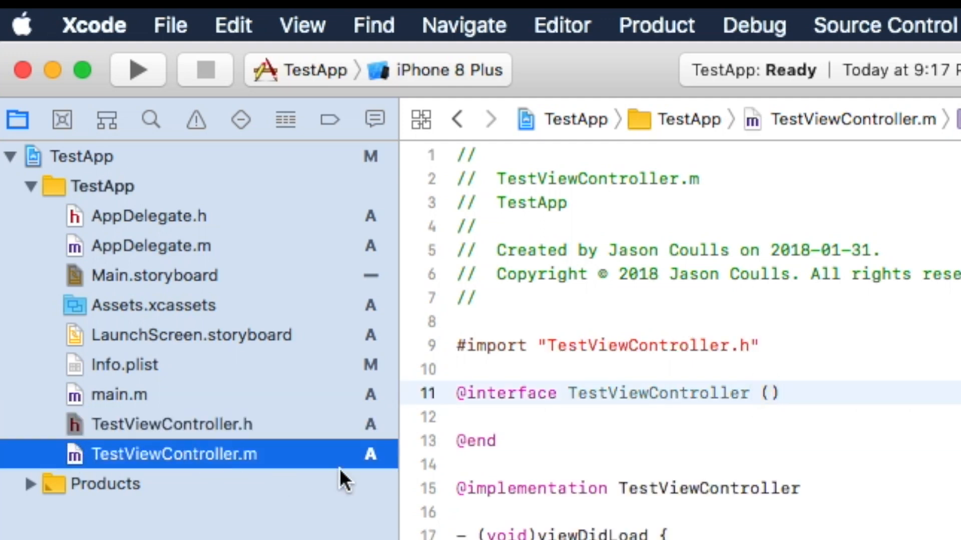
mouse_move(260, 465)
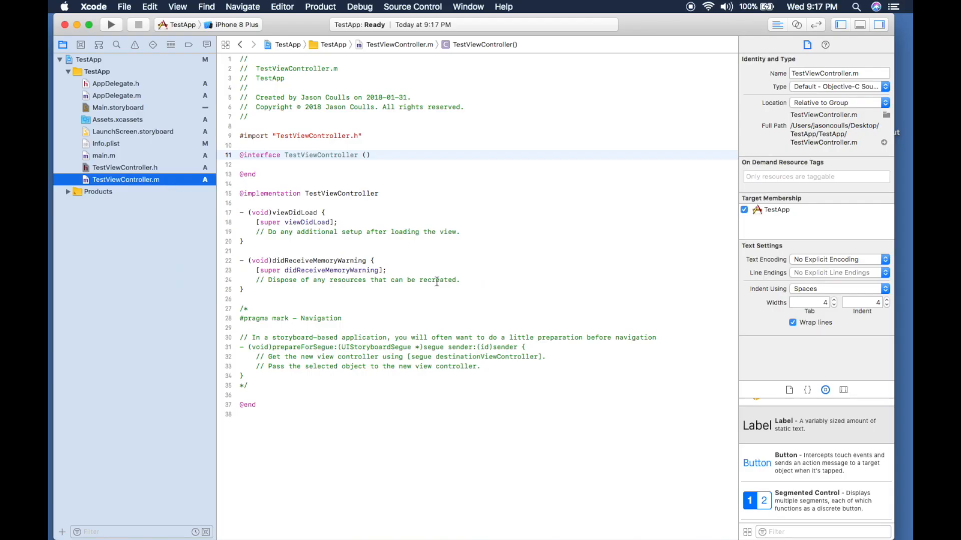
mouse_move(211, 231)
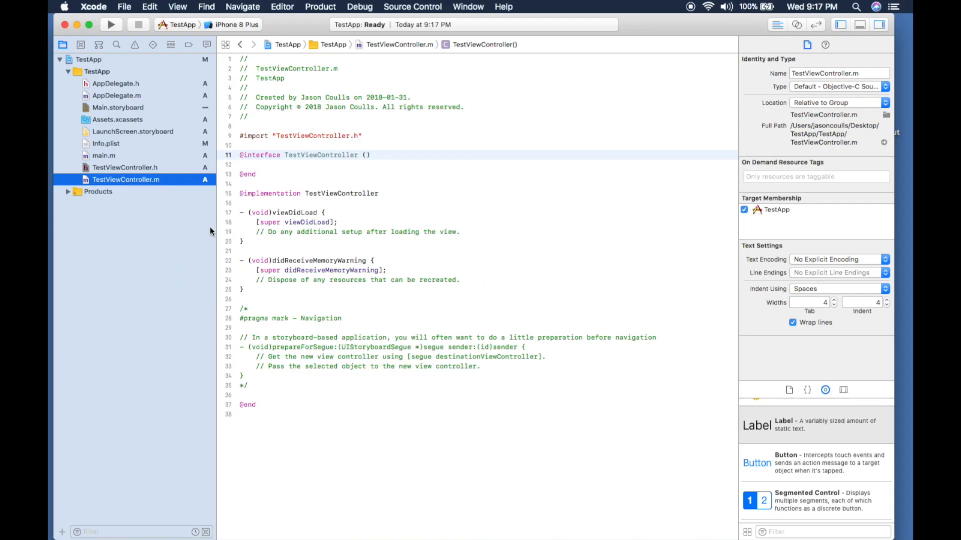
click(125, 167)
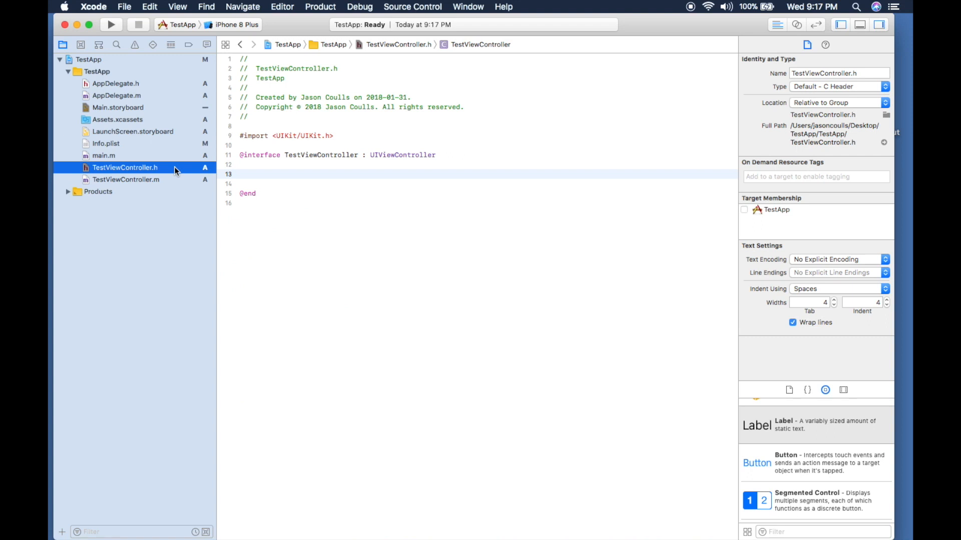
click(126, 179)
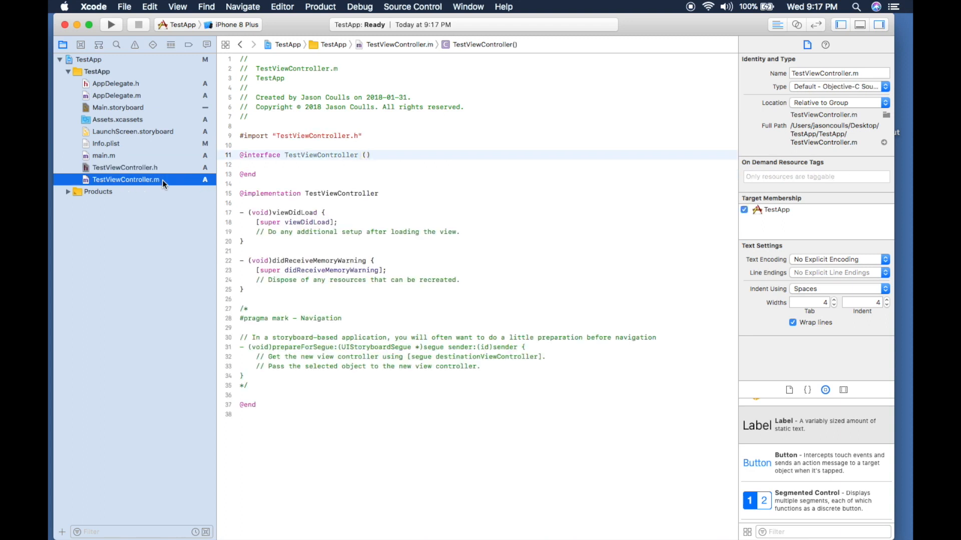
click(125, 167)
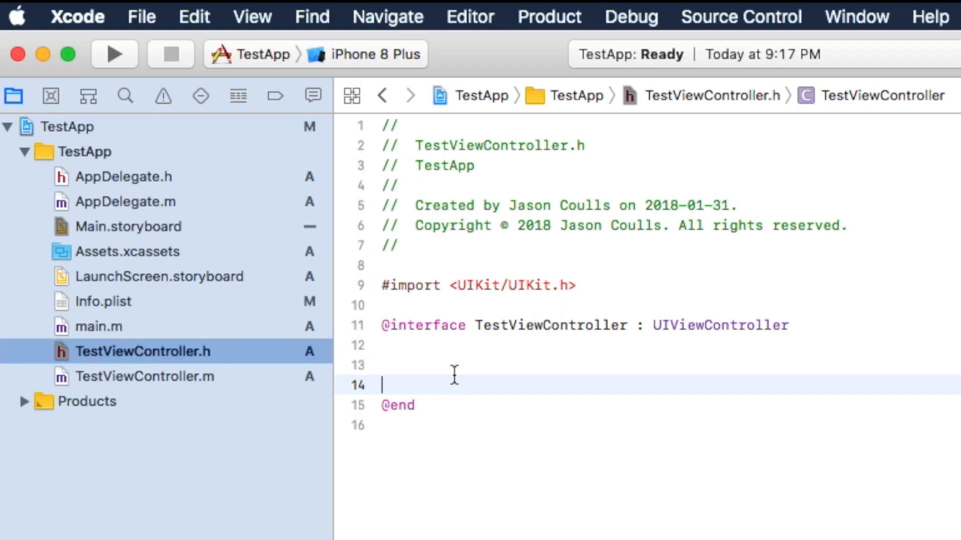
text(@p)
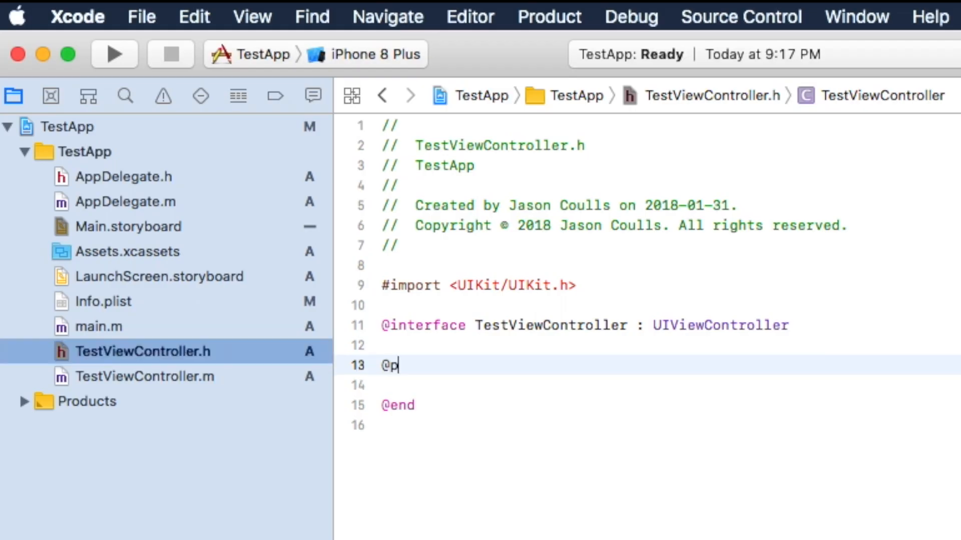
text(roperty)
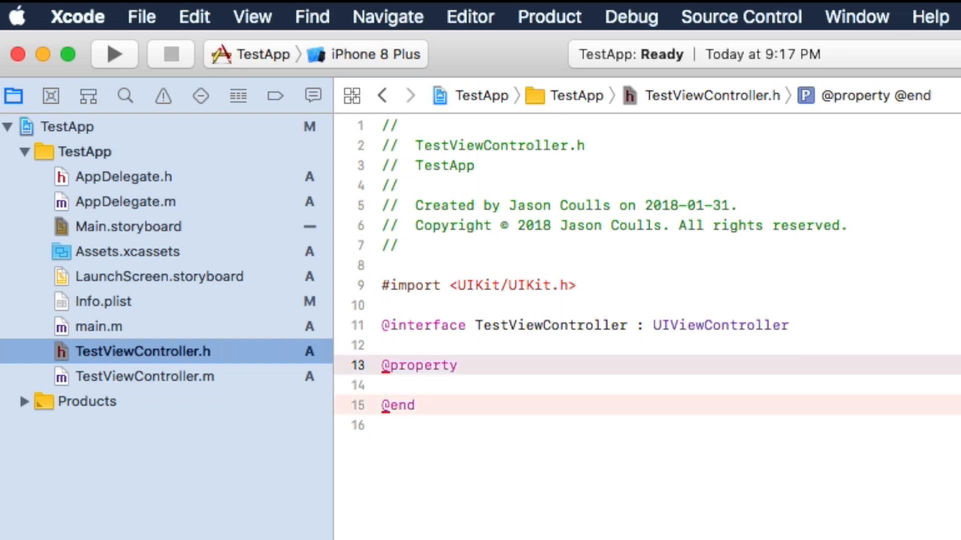
click(457, 365)
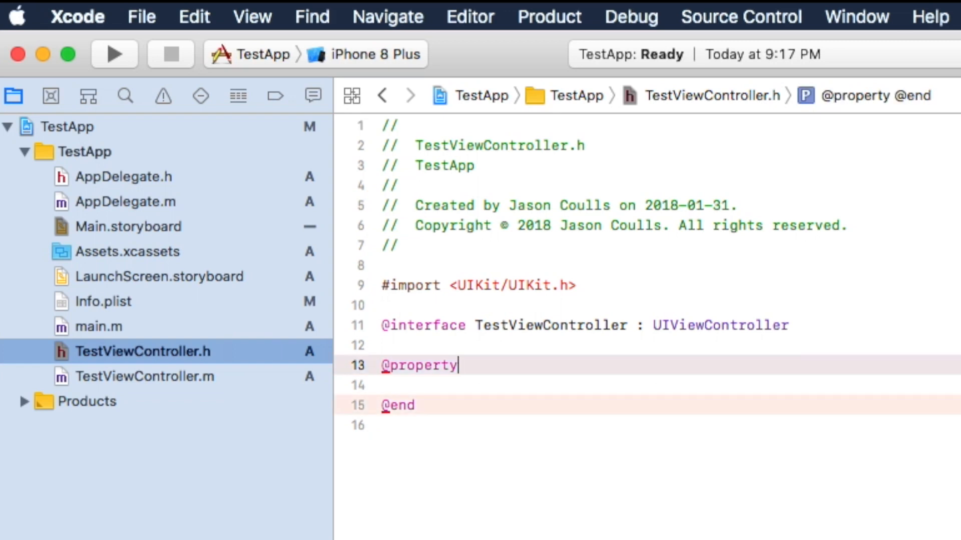
text((nons)
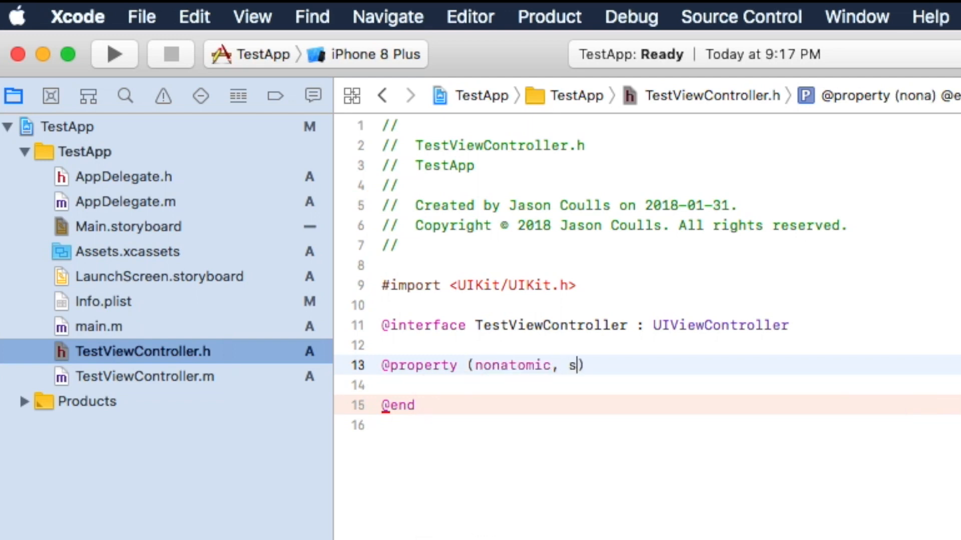
text(trong) IBOU)
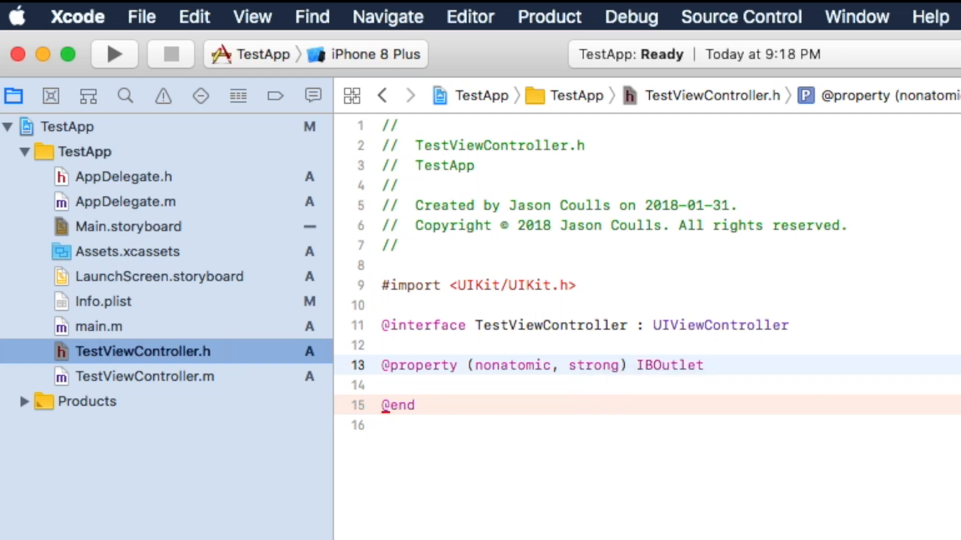
text(*)
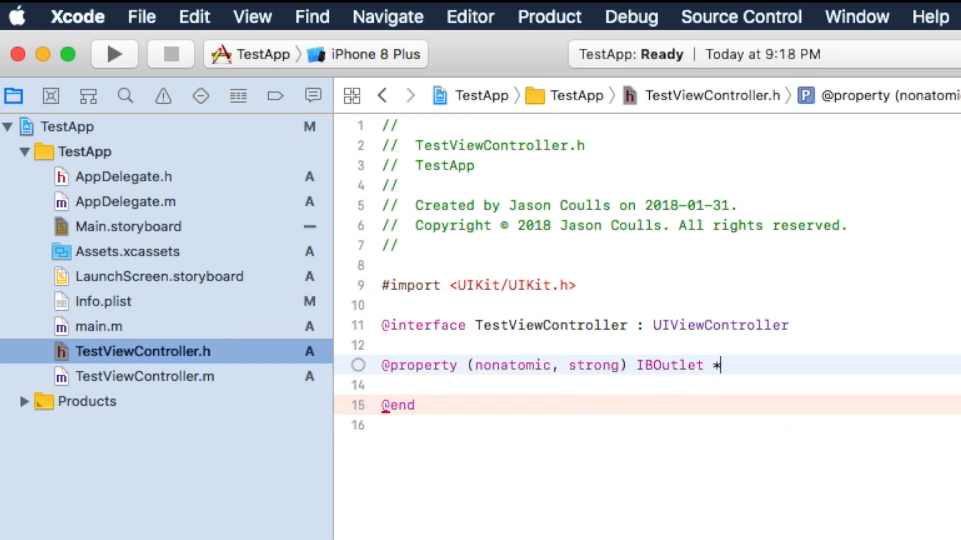
text(UITextField)
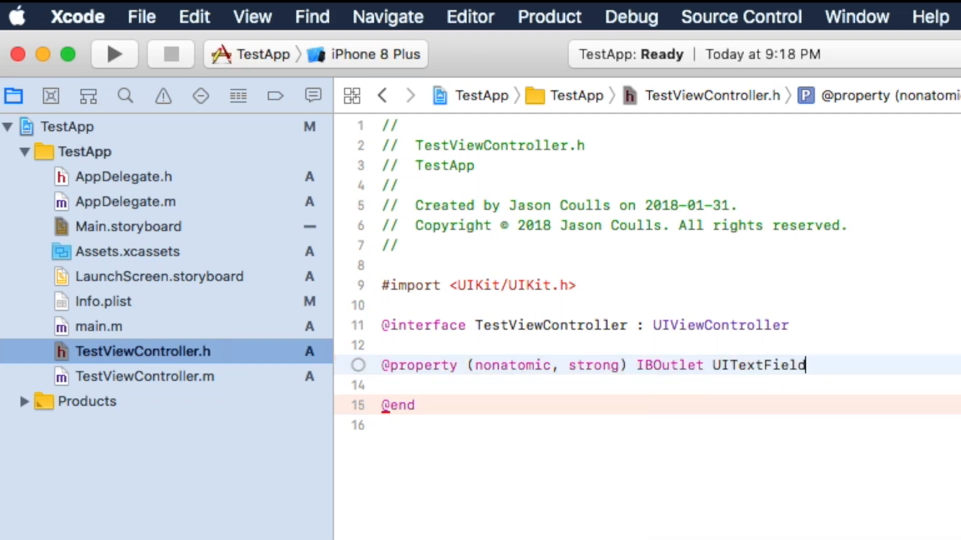
text(*)
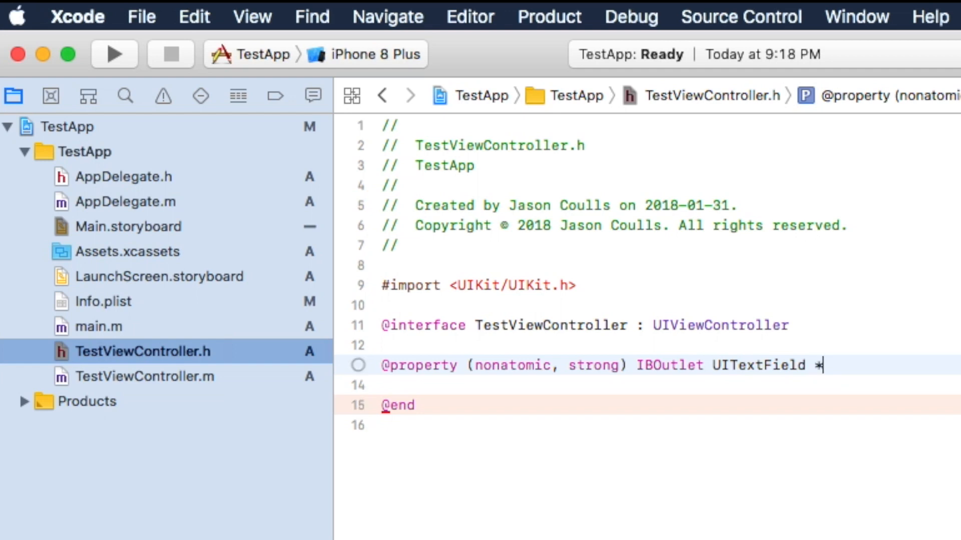
text(txt)
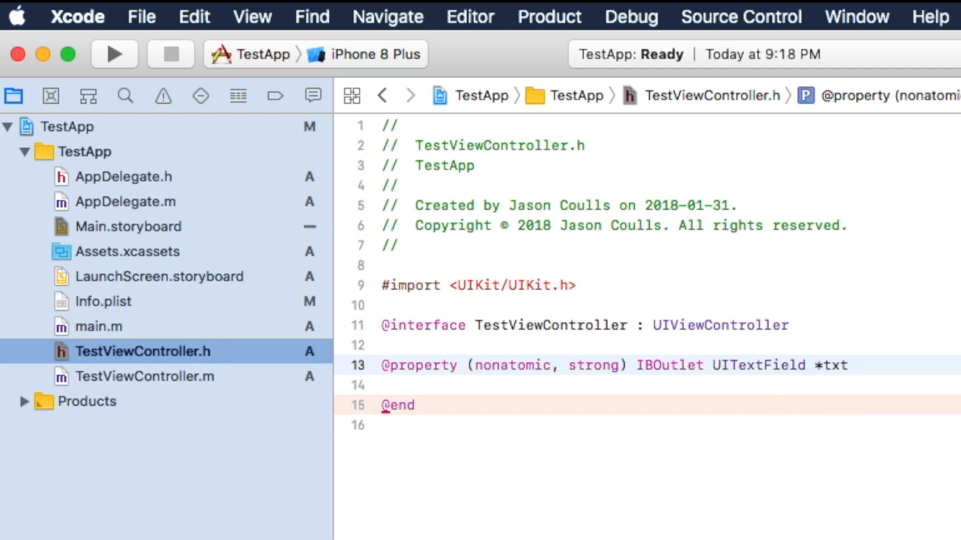
text(Input)
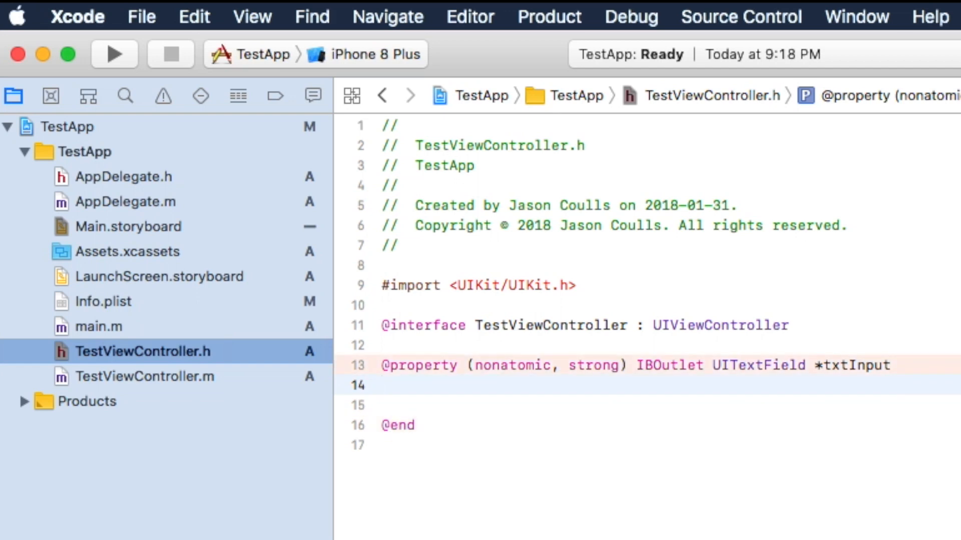
text(@)
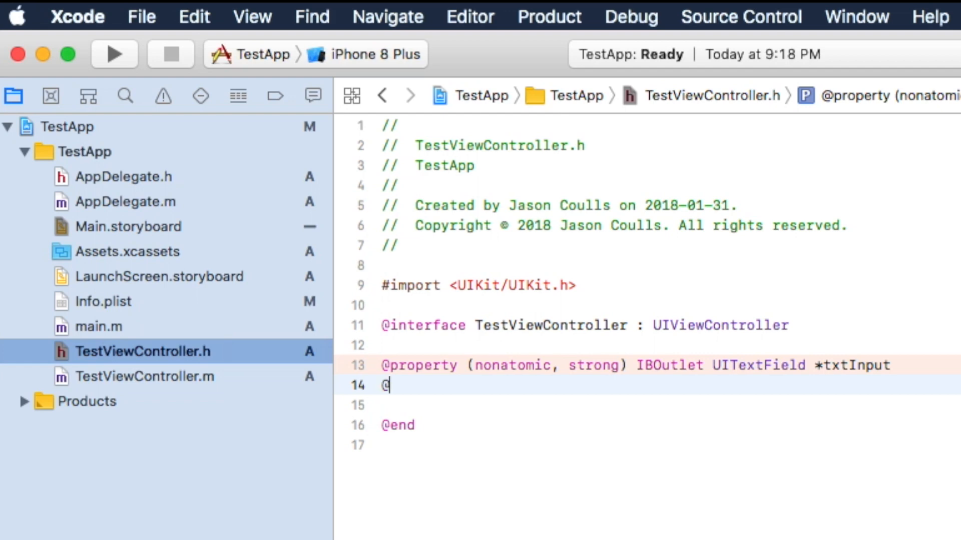
text(property (n)
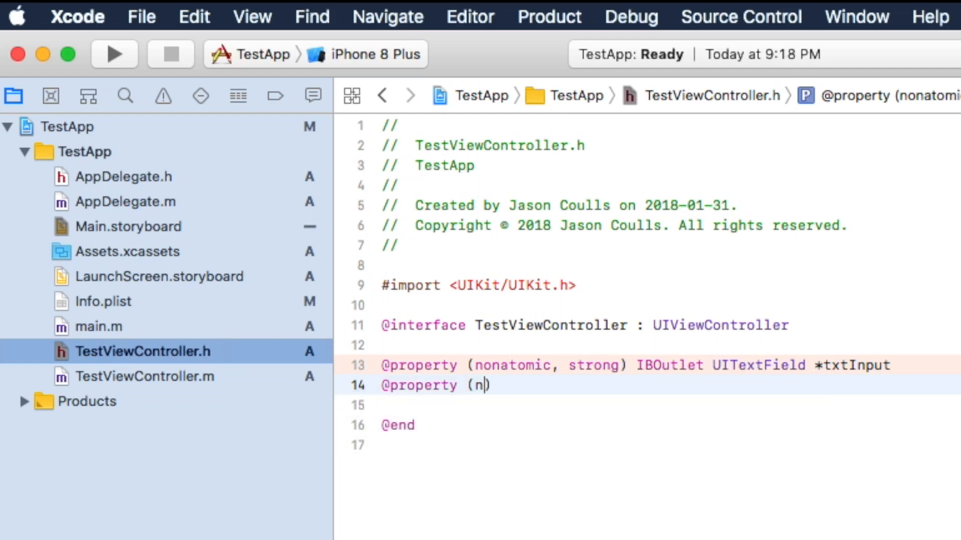
text(onatomic, strong)
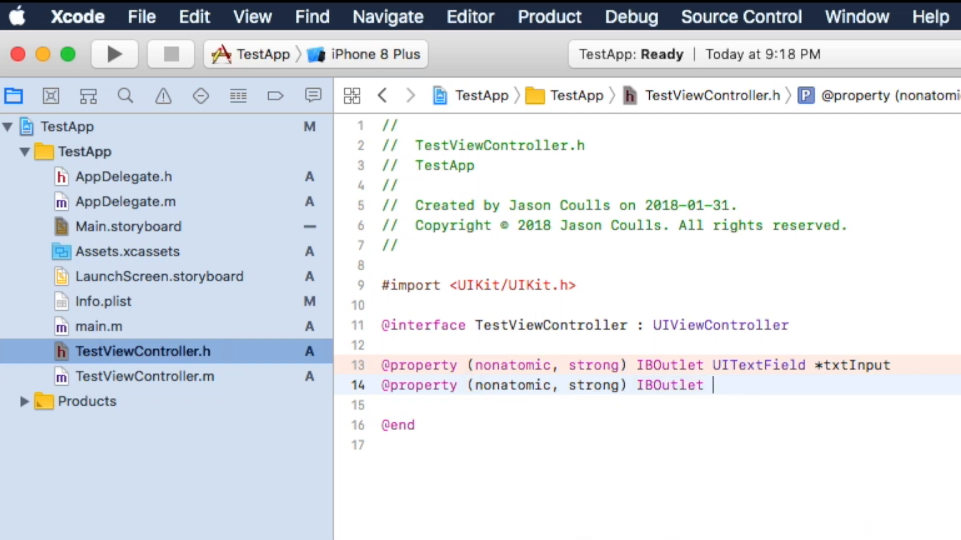
text(UIButton *)
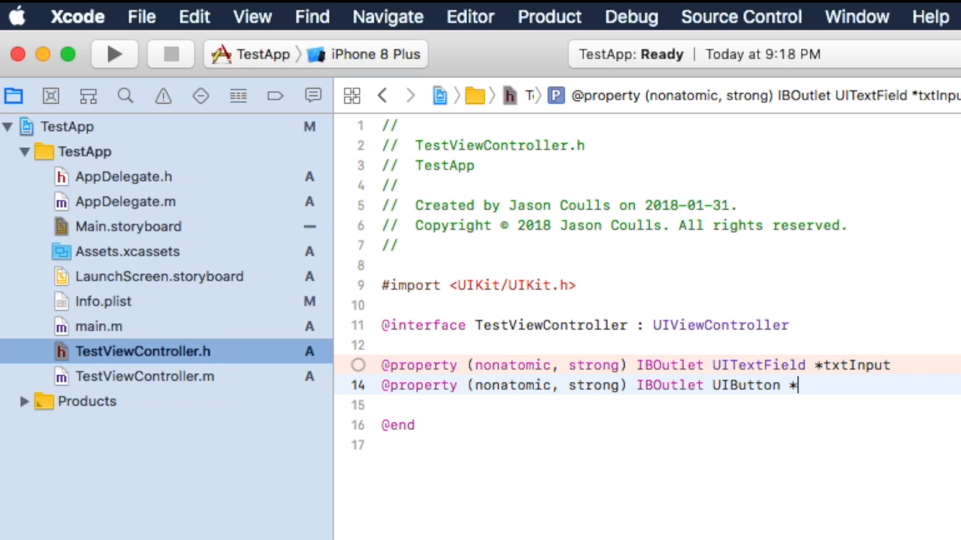
text(btn)
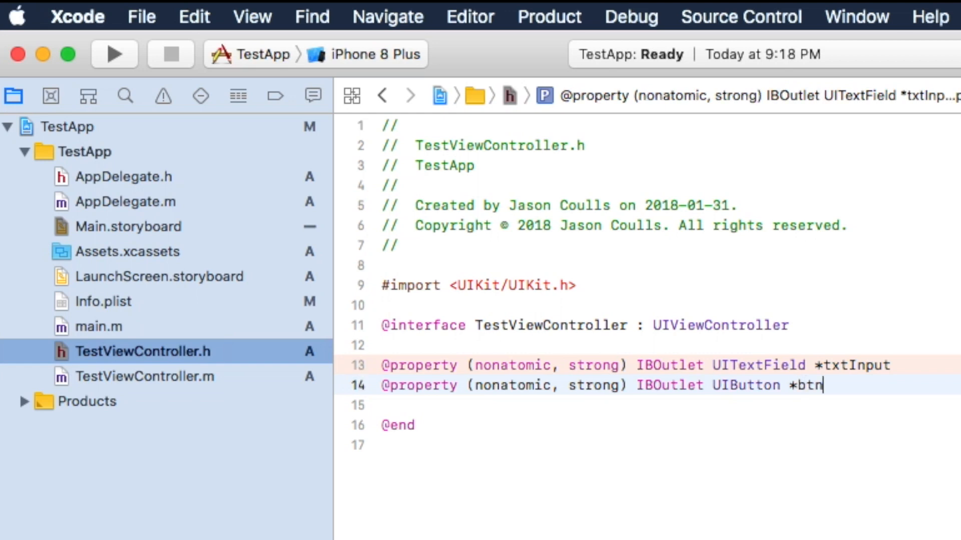
text(Press)
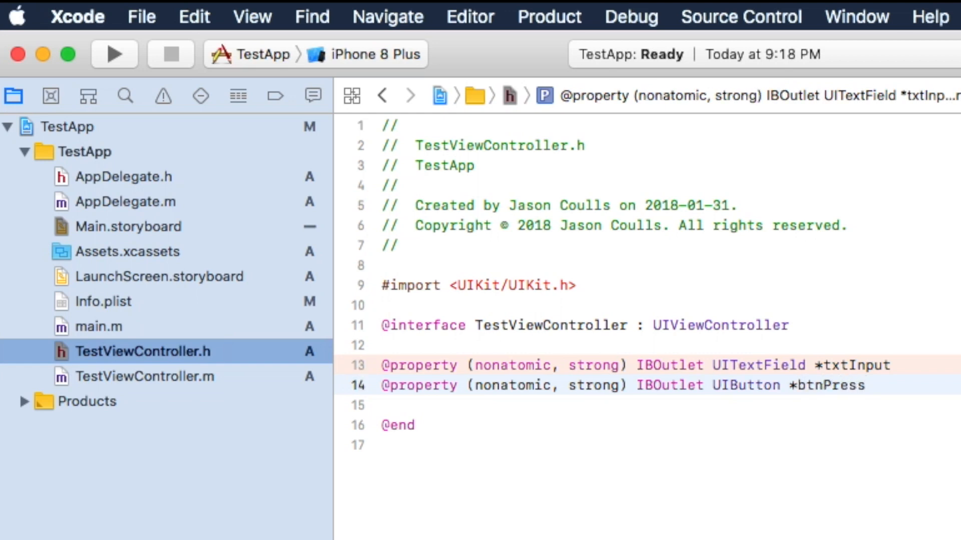
text(Me;)
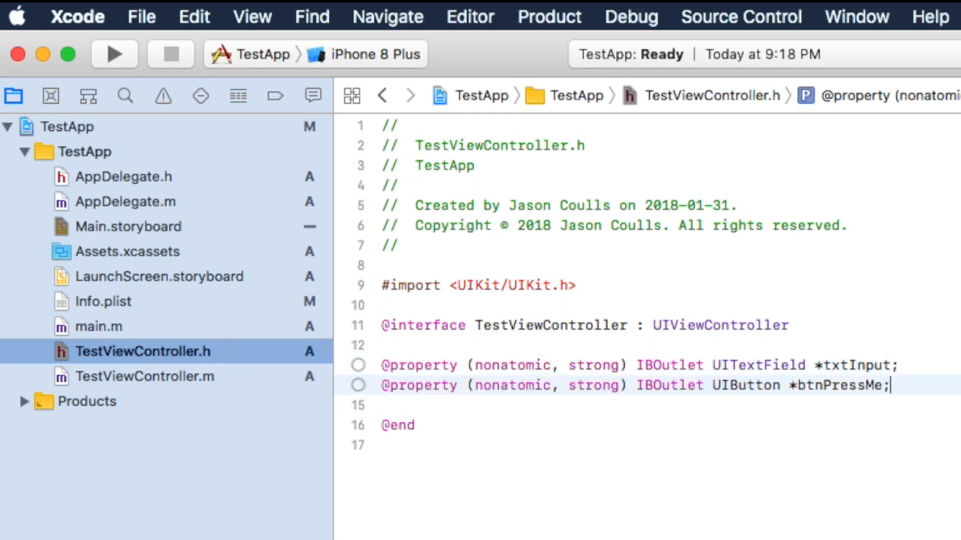
text(@property (nonatomic)
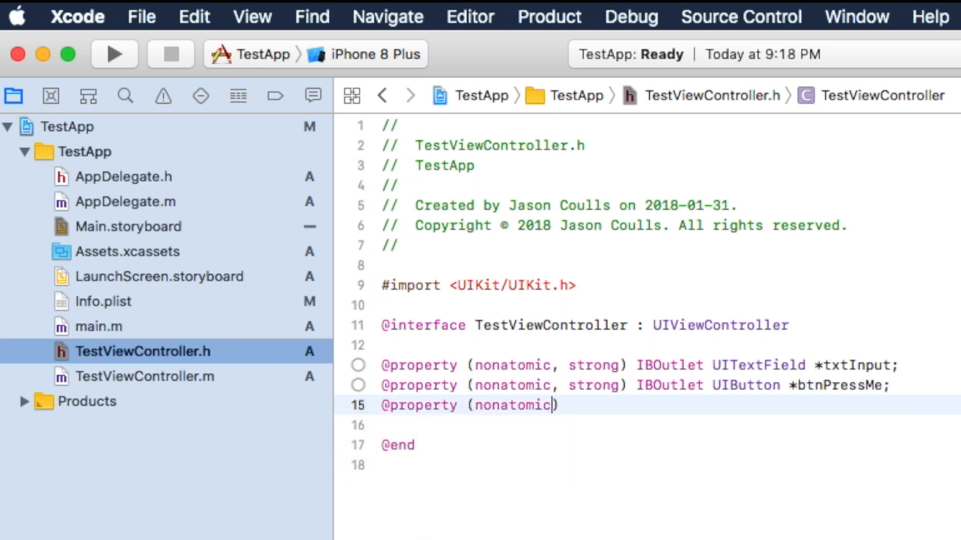
- Finish the third outlet as (nonatomic, strong) IBOutlet UILabel *lblOutput;
text(, strong)
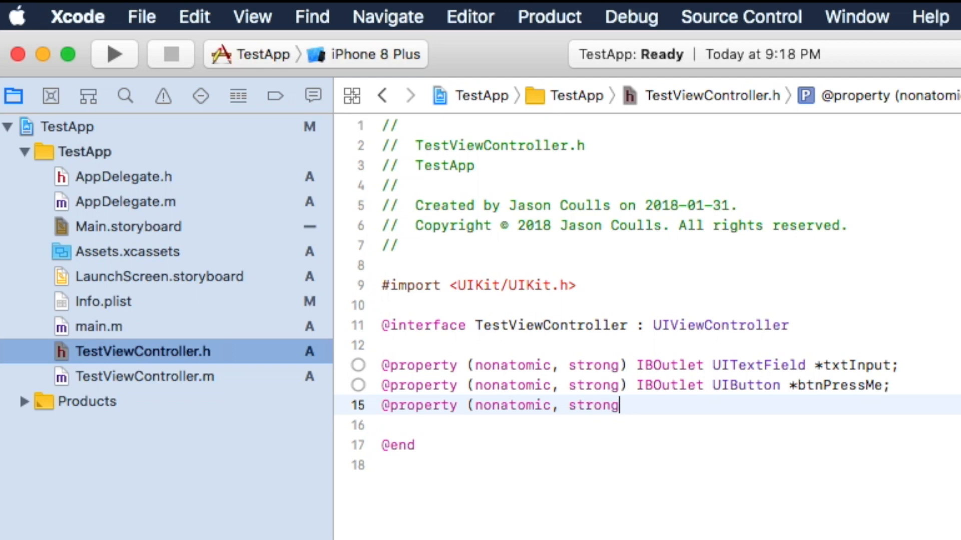
text())
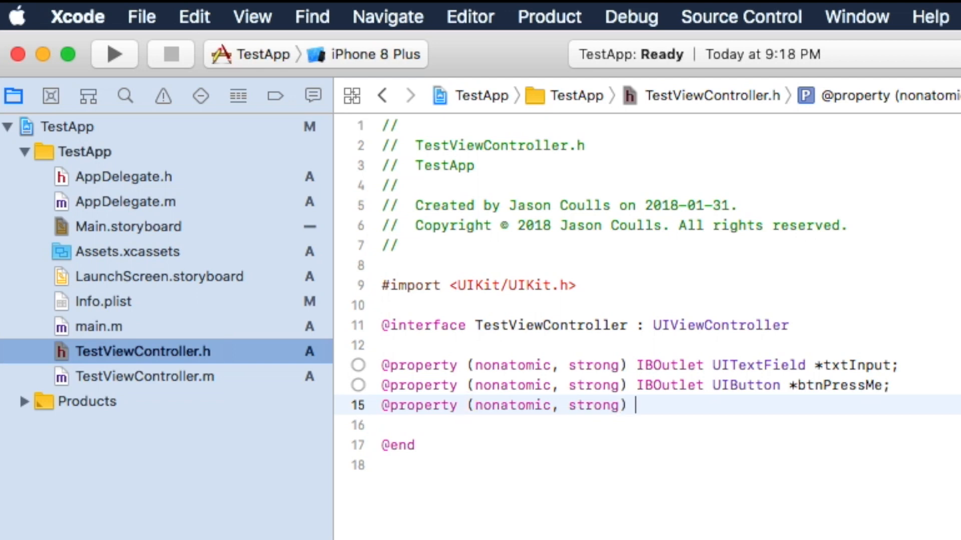
text(IBOutlet UI)
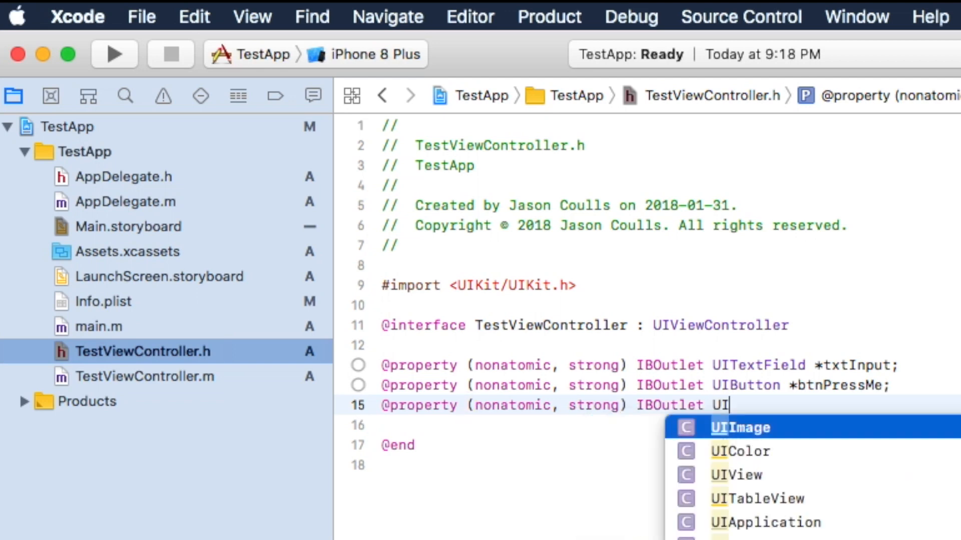
text(Label *)
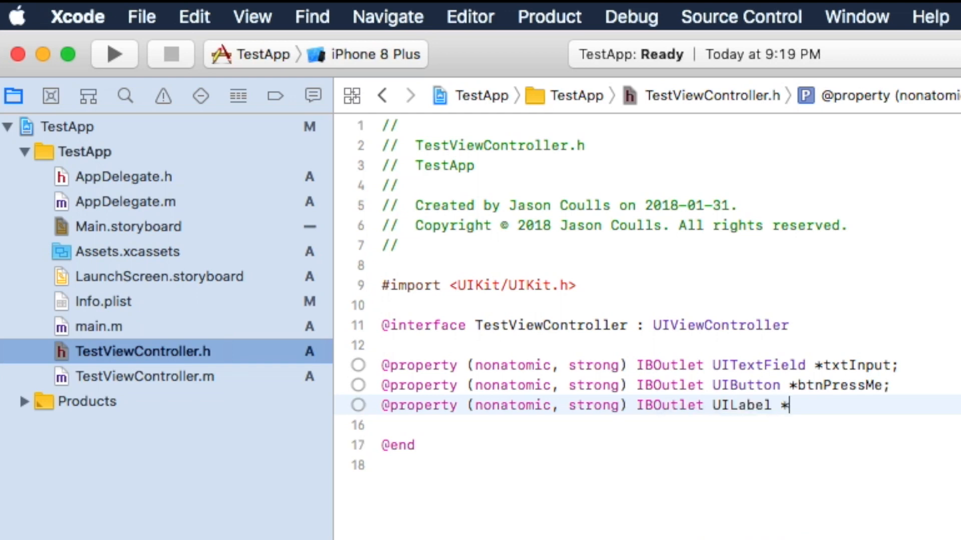
text(lblOu)
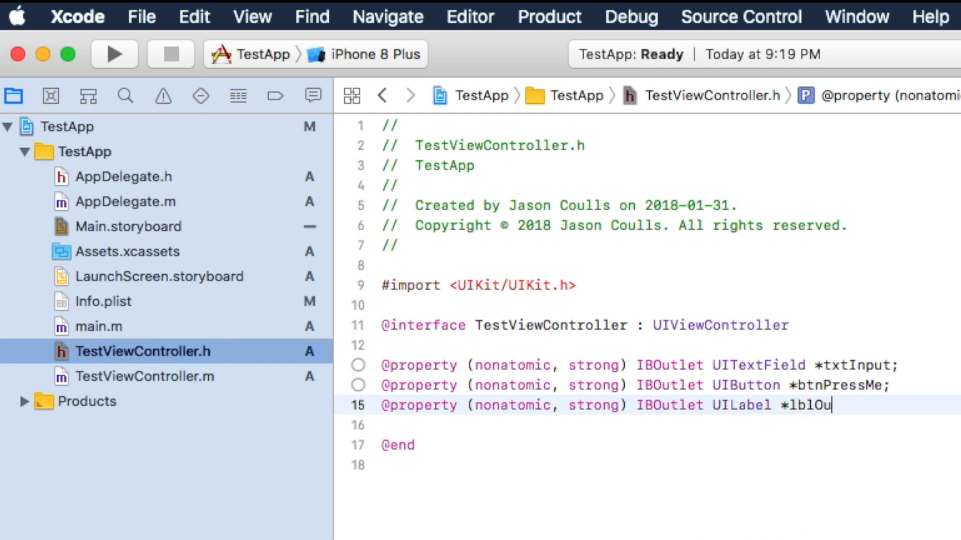
text(put;)
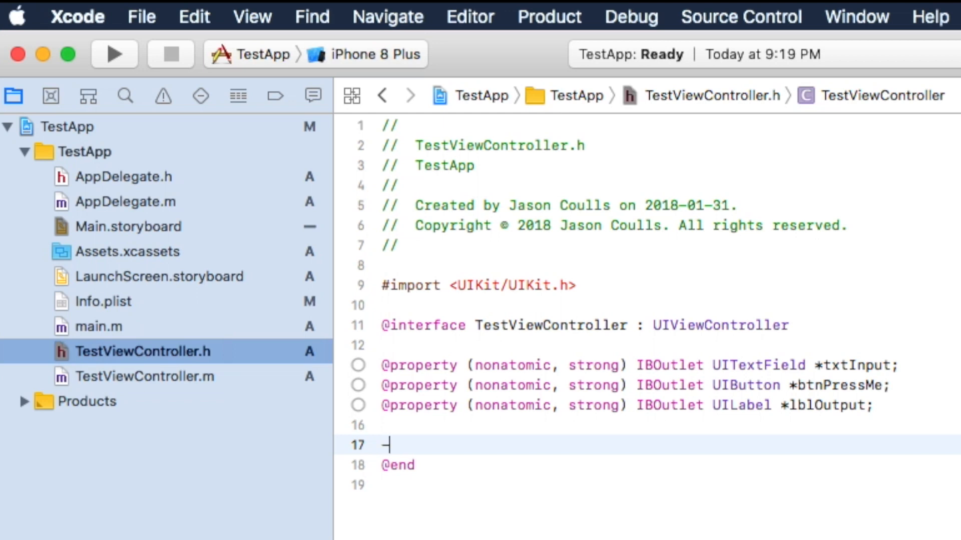
- Declare -(IBAction)buttonPressed:(id)sender; in the header and switch to TestViewController.m
text(-(IBAction)selector:(id)sender))
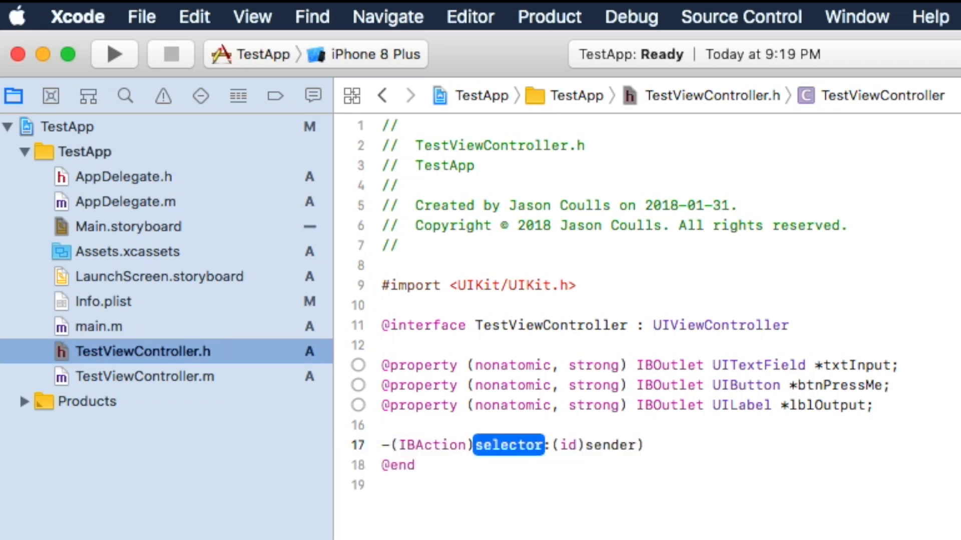
text(button)
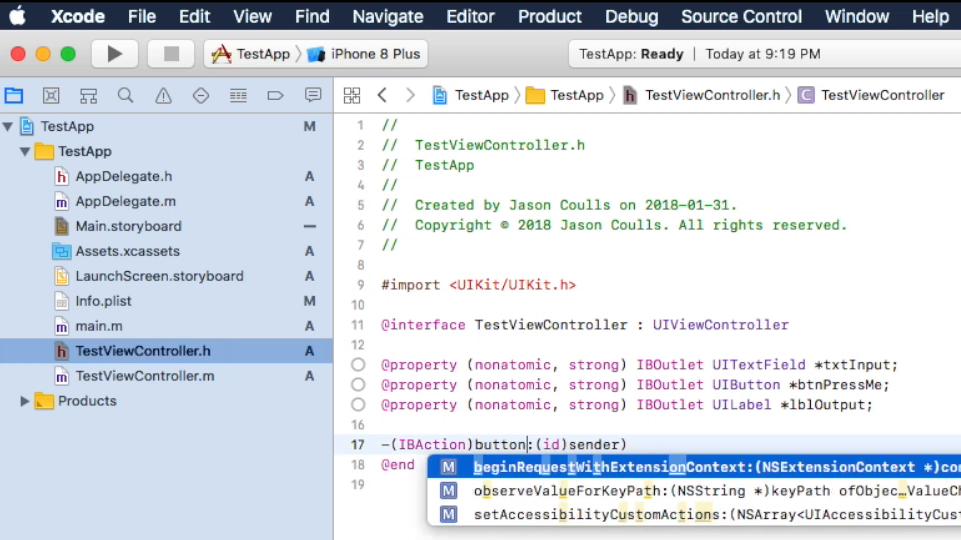
text(Pressed)
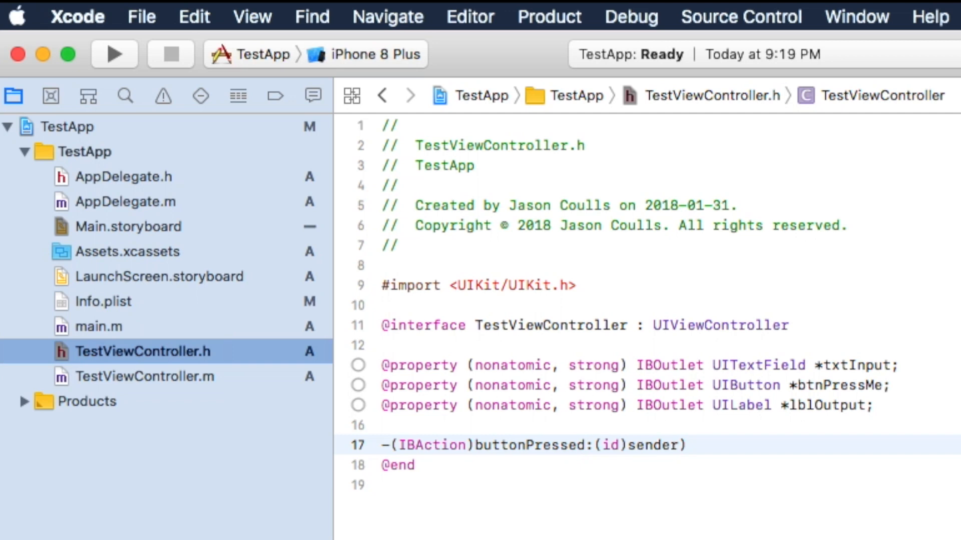
text(;)
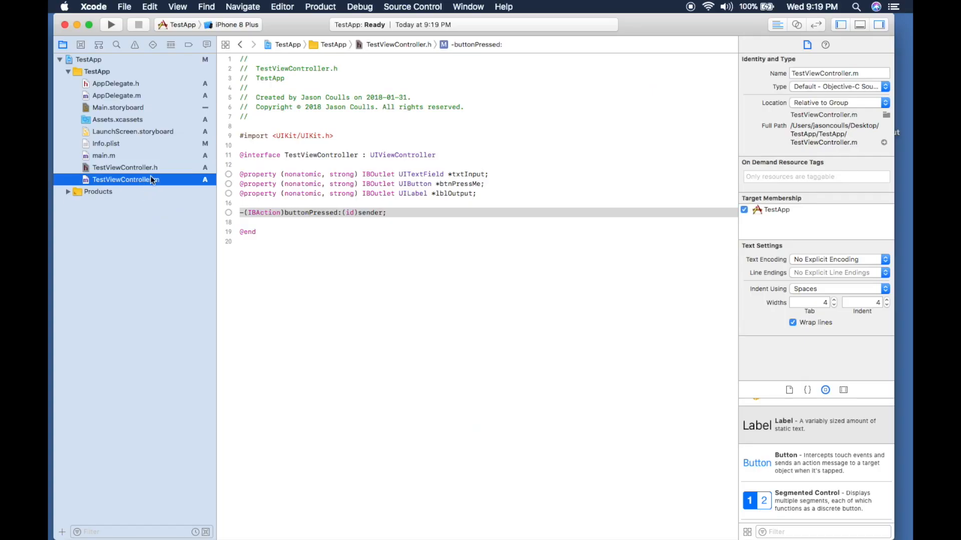
click(126, 179)
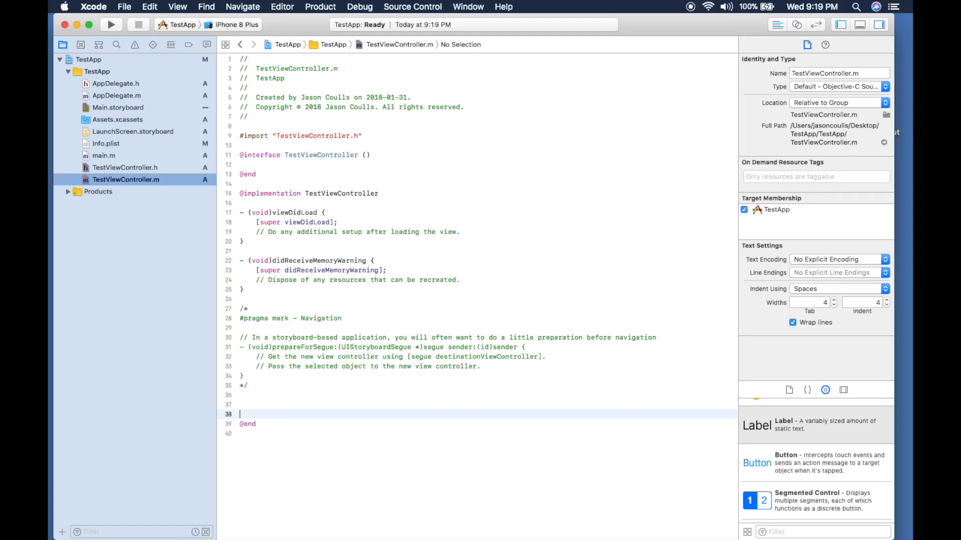
text(-(IBAction)buttonPressed:(id)sender {)
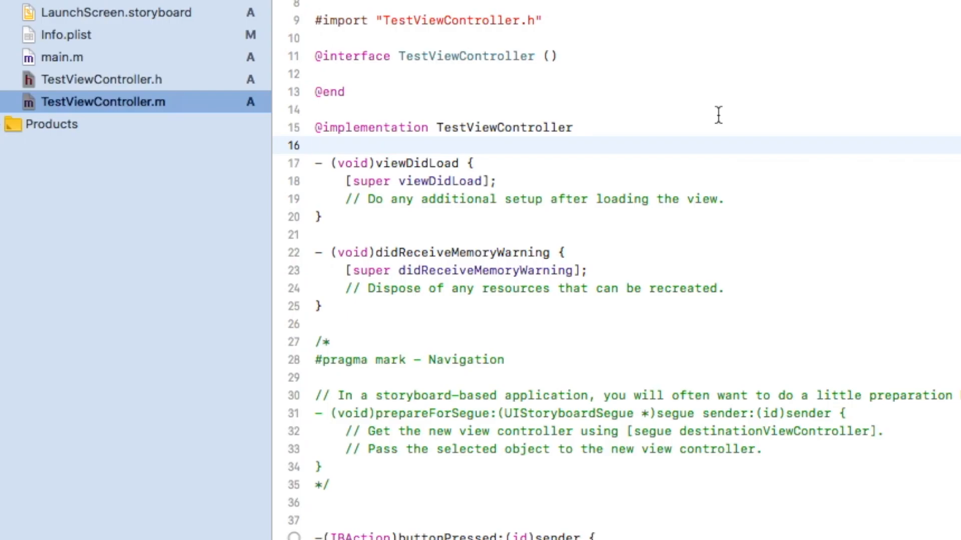
text(@synthesize property)
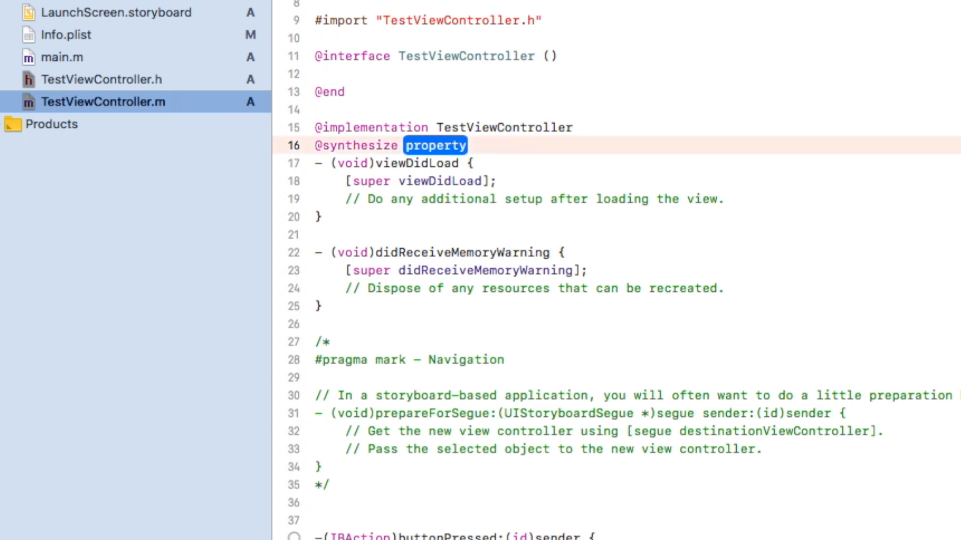
text(txtInput,)
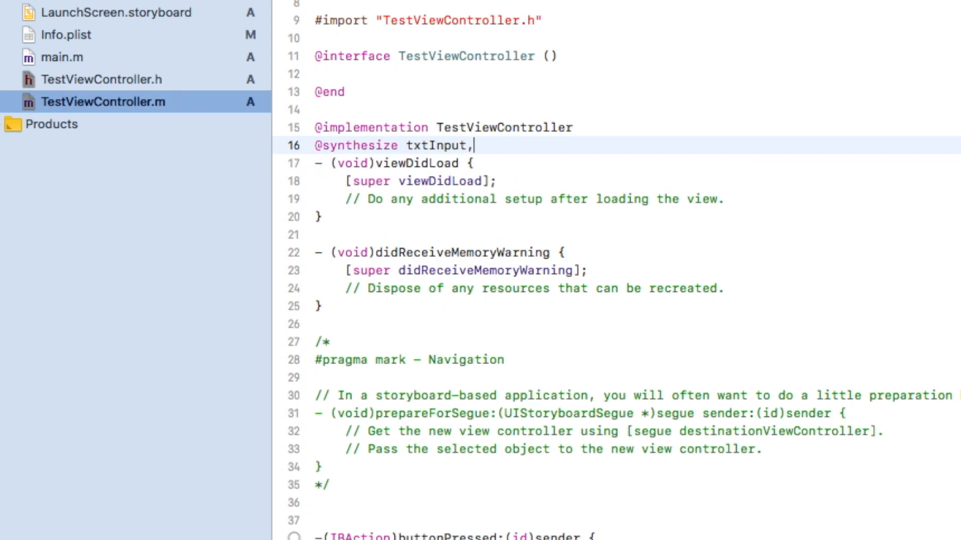
text(lblOutput,)
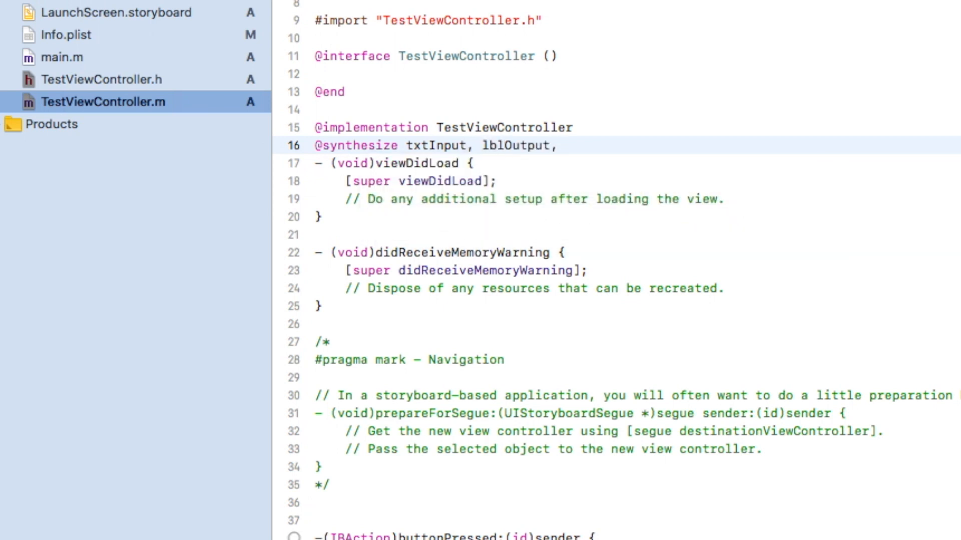
text(btnPressMe;)
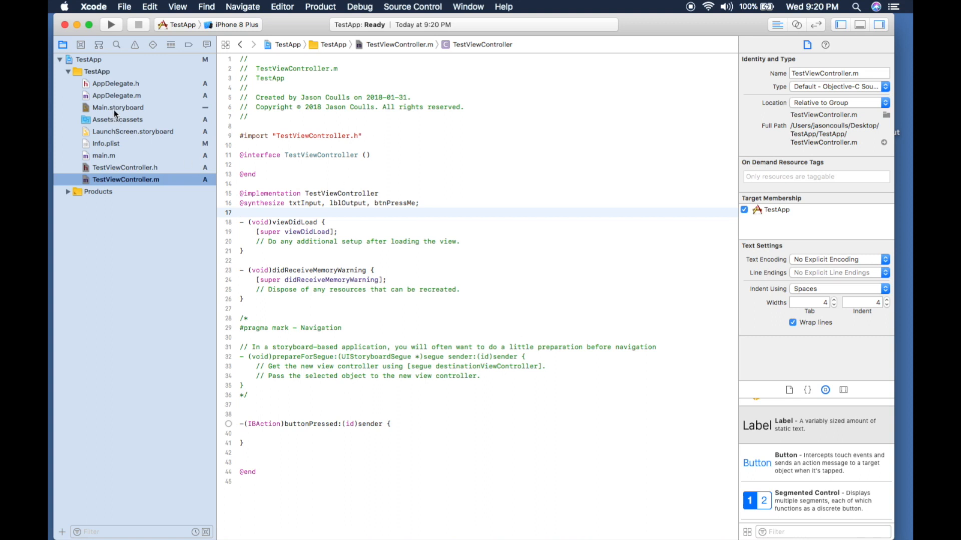
click(118, 107)
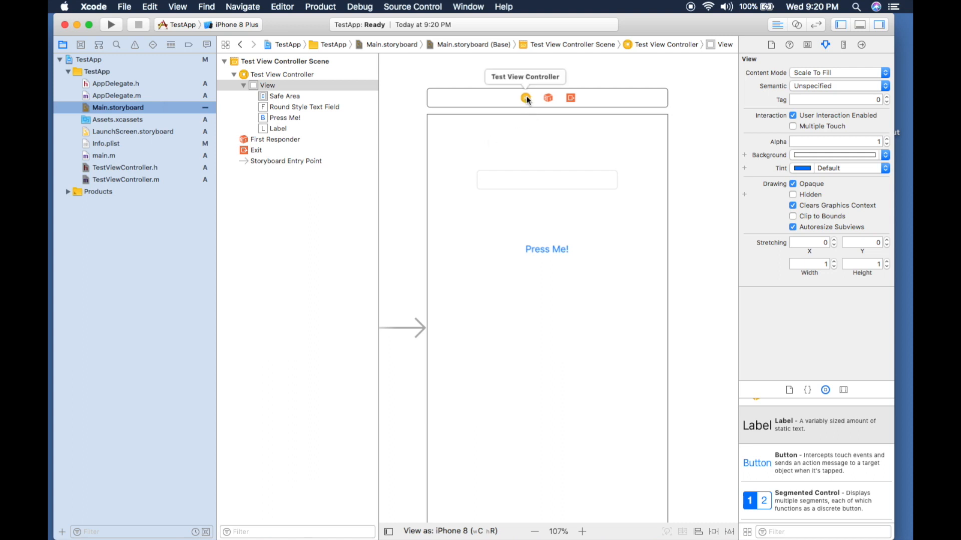
- Control-drag from the view controller to the text field and assign it the txtInput outlet
drag(525, 97, 542, 179)
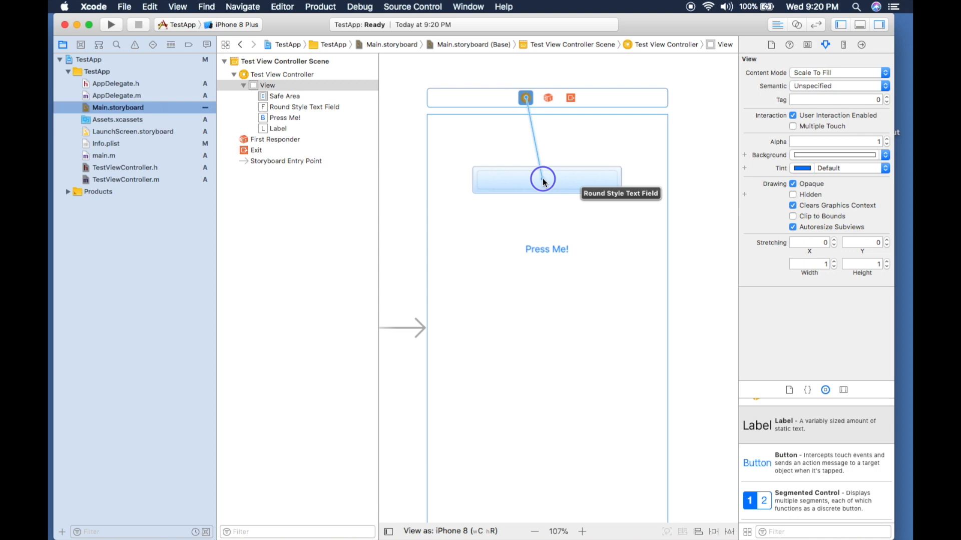
drag(526, 97, 542, 179)
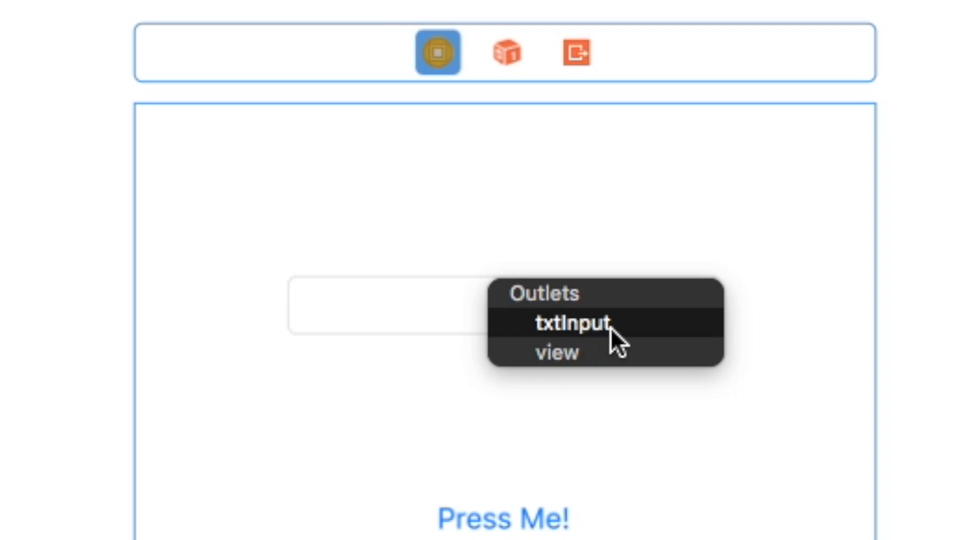
mouse_move(595, 347)
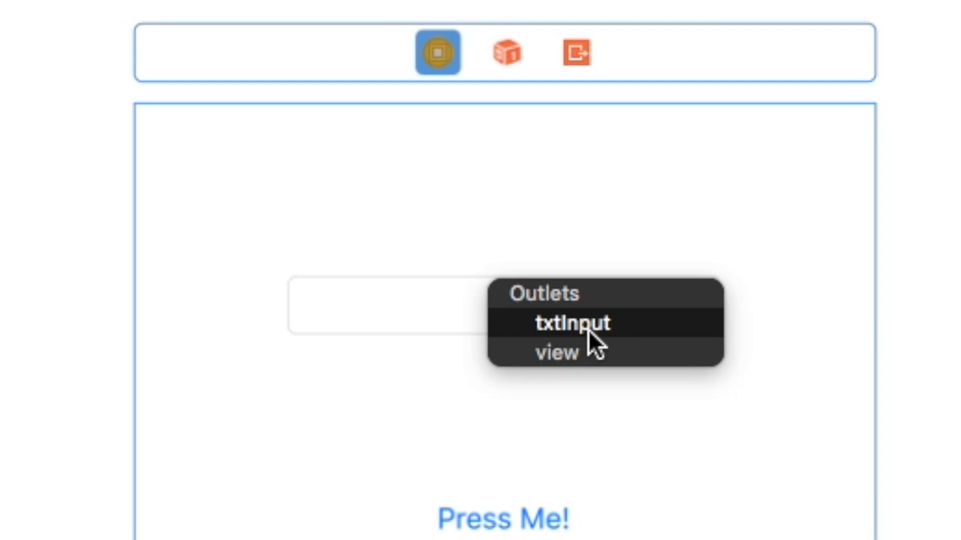
click(594, 324)
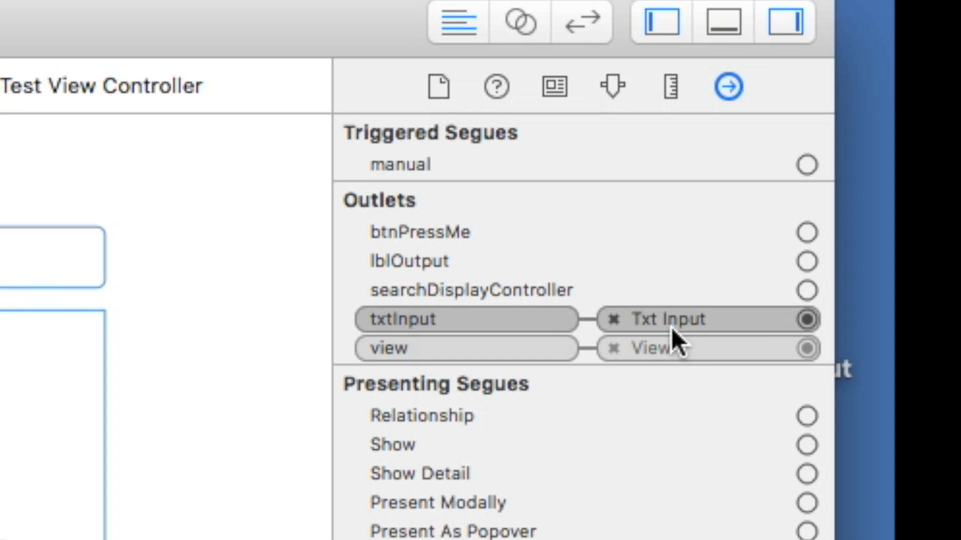
mouse_move(673, 340)
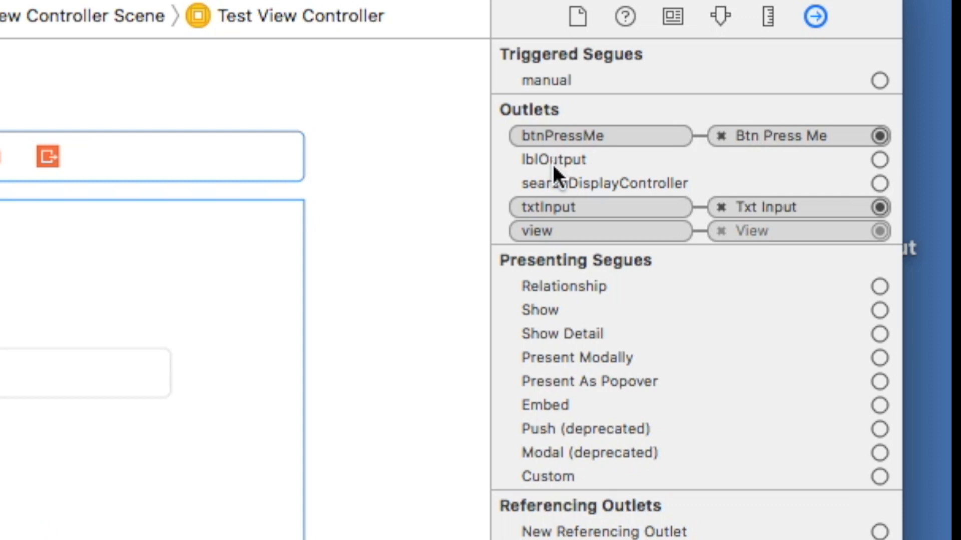
mouse_move(770, 178)
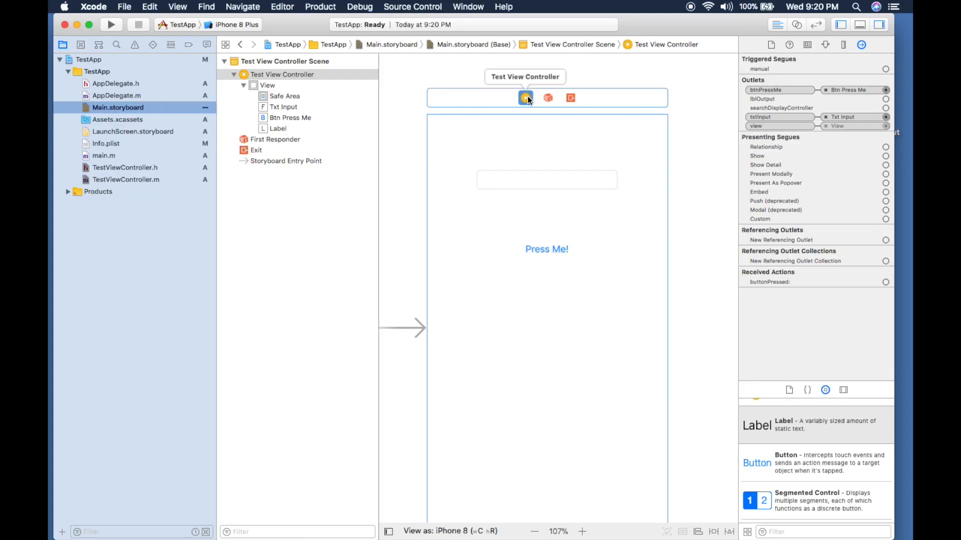
- Link the lblOutput outlet to the empty output label and review the text field's and button's connections
drag(525, 98, 543, 310)
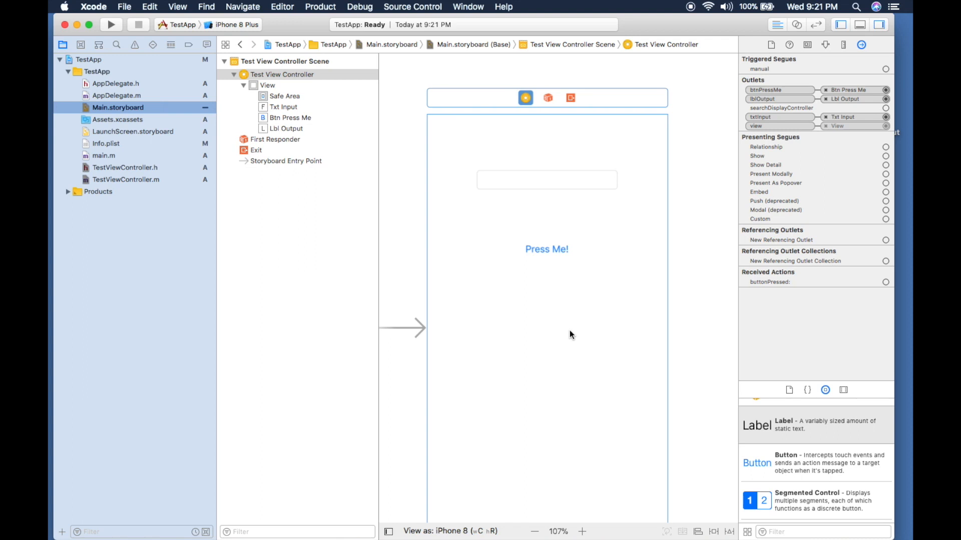
mouse_move(547, 179)
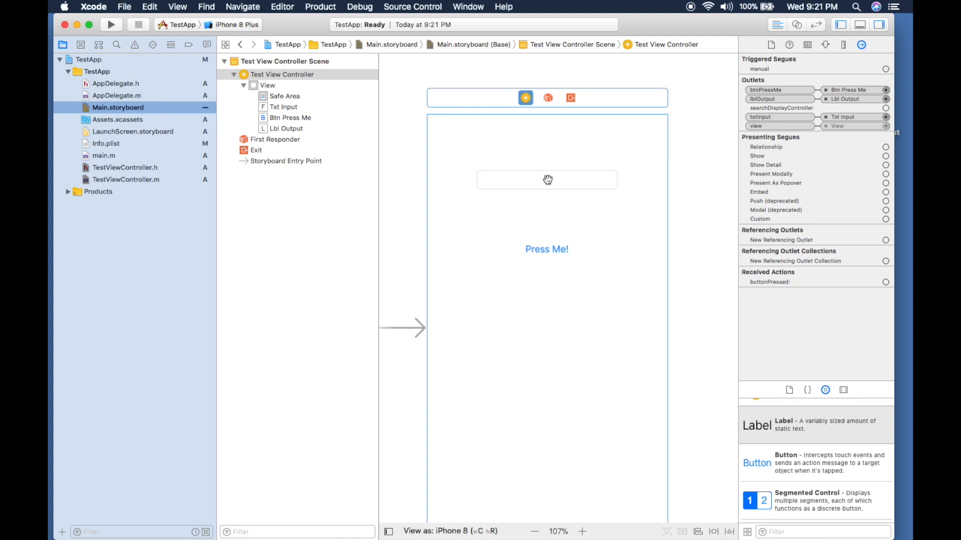
click(546, 179)
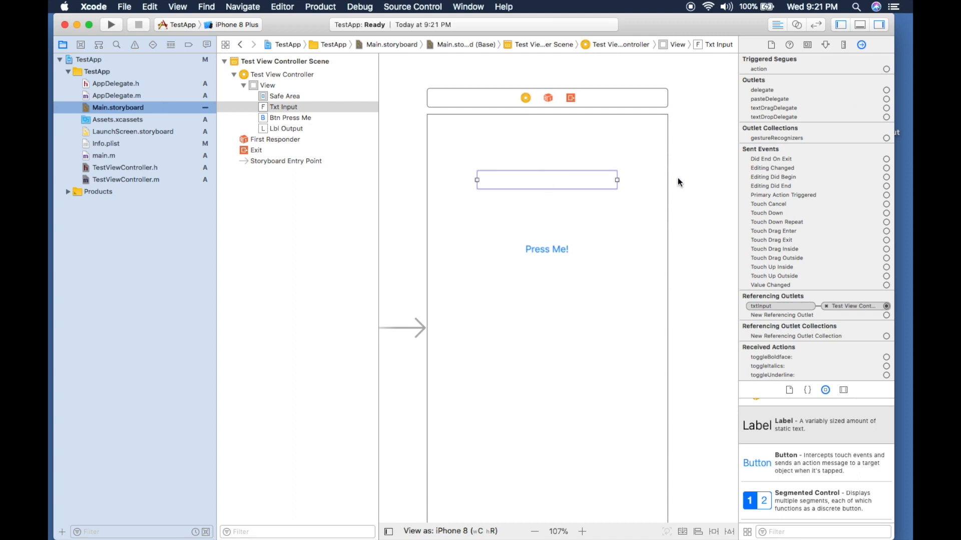
mouse_move(578, 175)
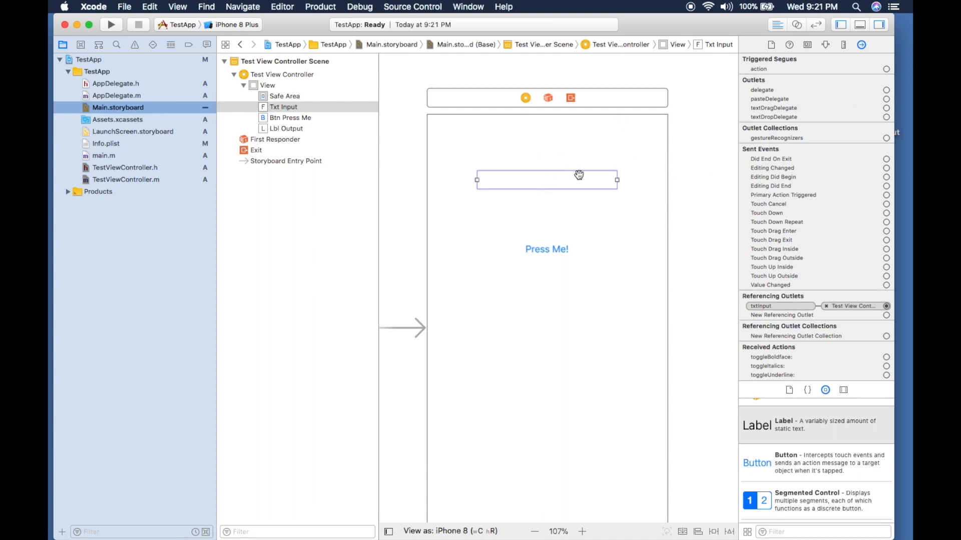
mouse_move(547, 178)
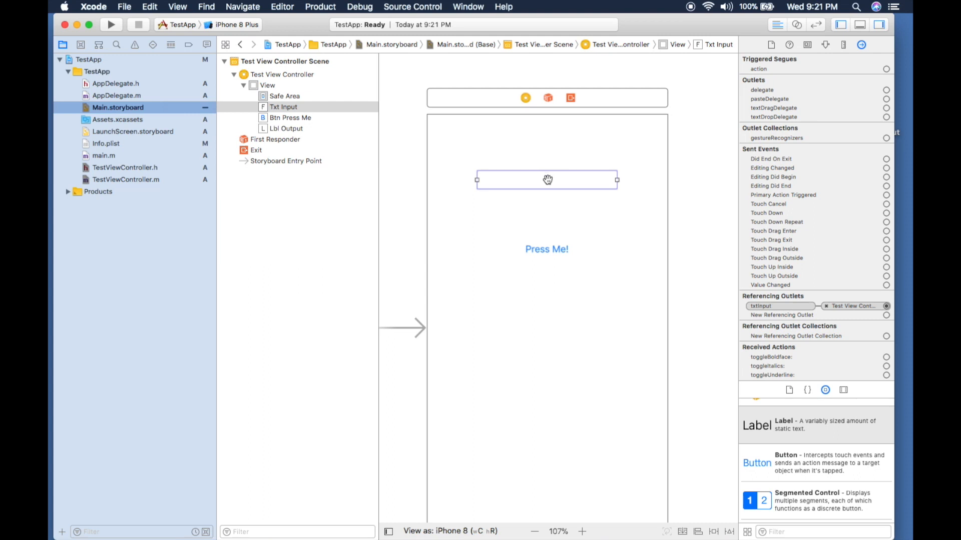
click(547, 249)
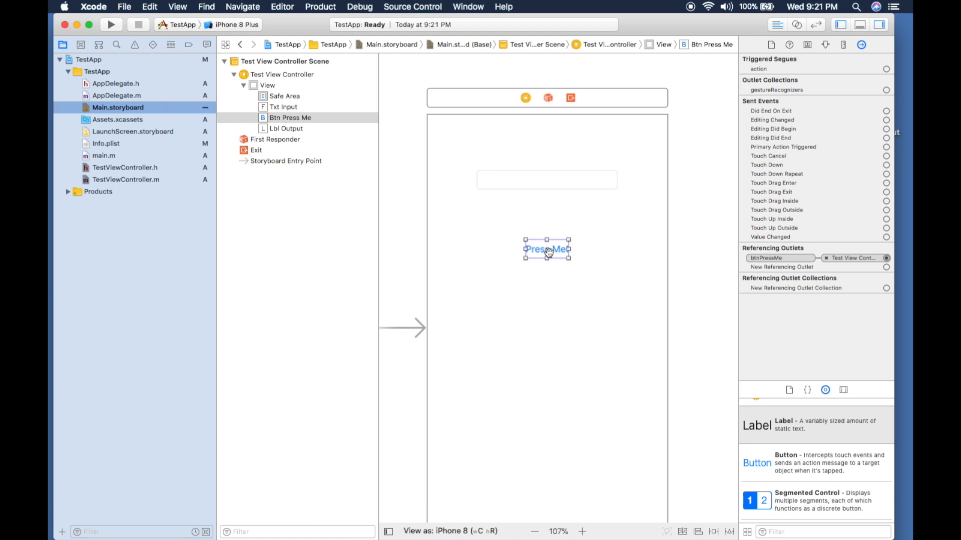
- Check the output label's, Press Me! button's and text field's outlet connections in the inspector
click(286, 129)
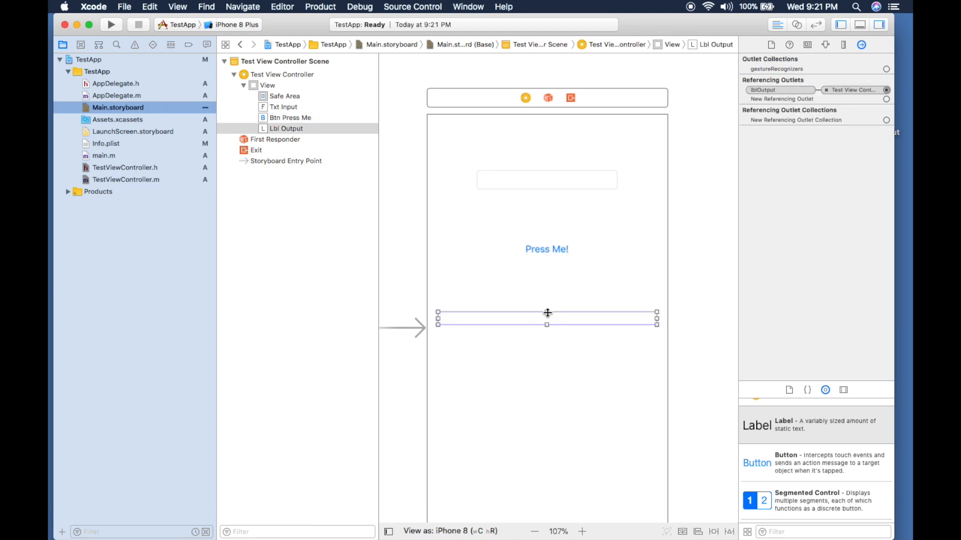
mouse_move(546, 249)
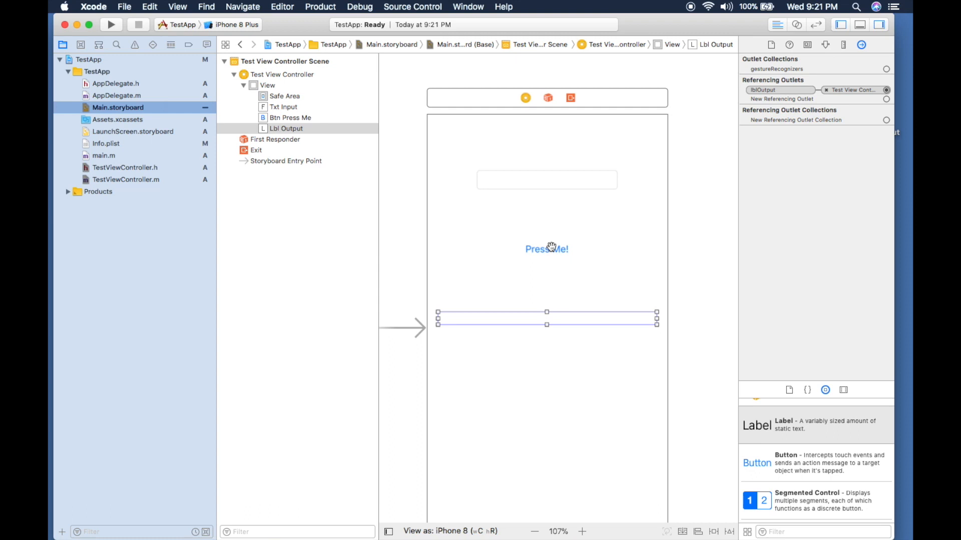
click(546, 250)
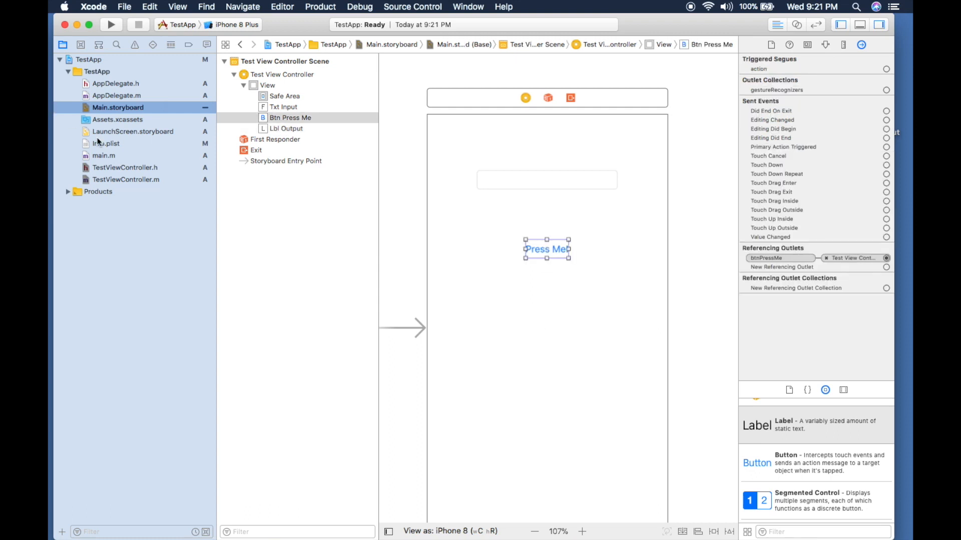
click(125, 179)
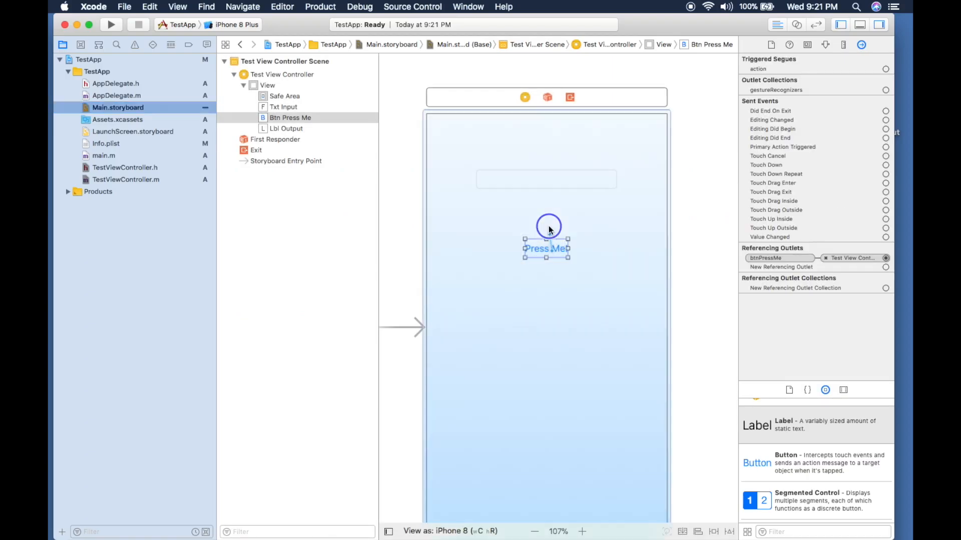
- Wire the Press Me! button's tap event to the buttonPressed: action on the view controller
drag(548, 227, 525, 97)
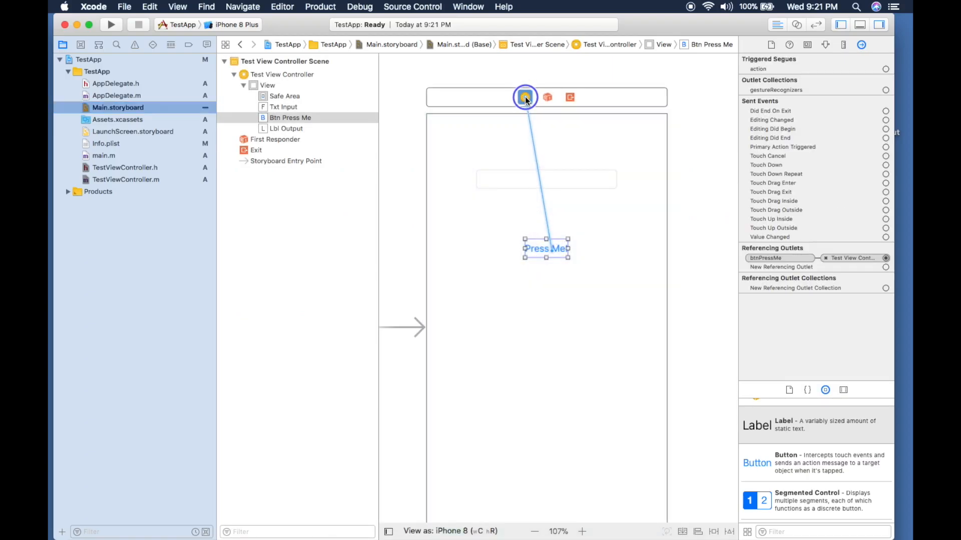
click(526, 97)
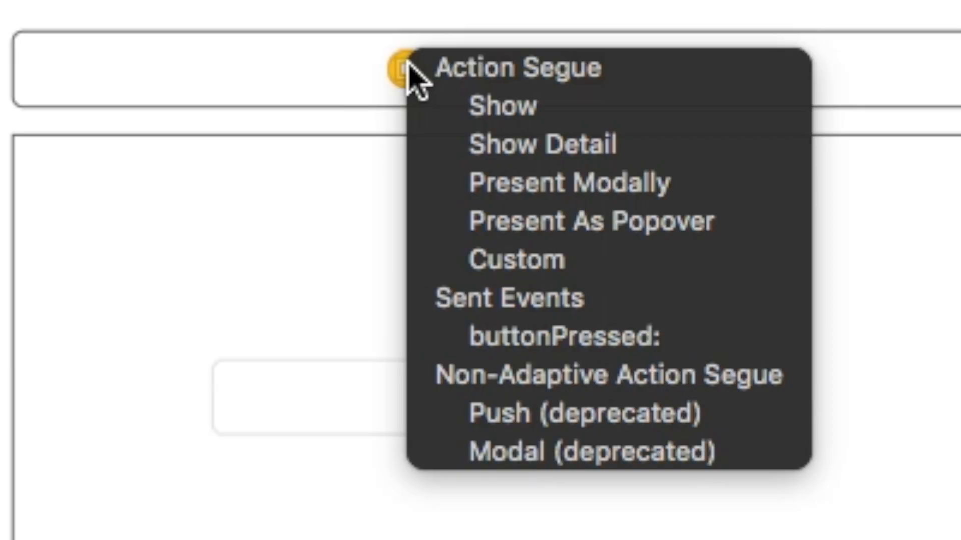
mouse_move(557, 110)
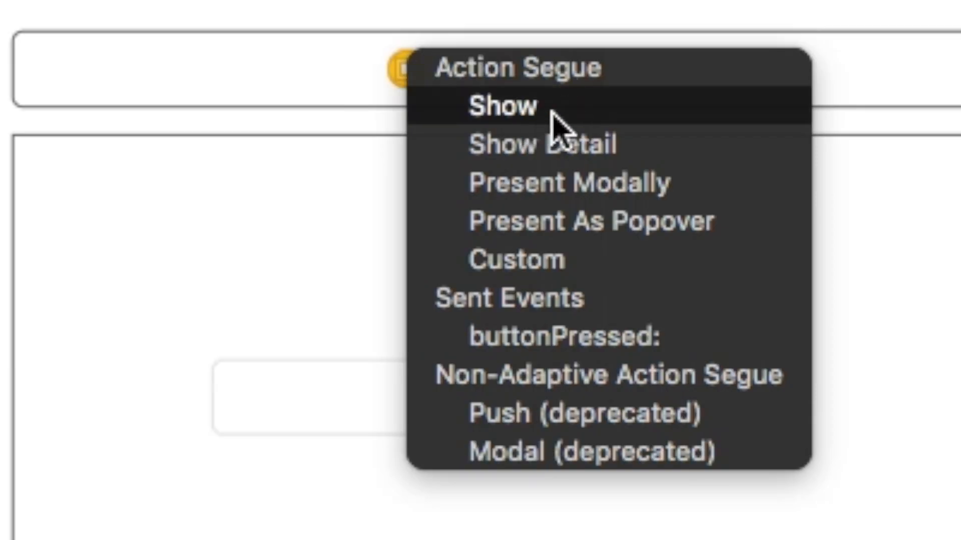
mouse_move(588, 145)
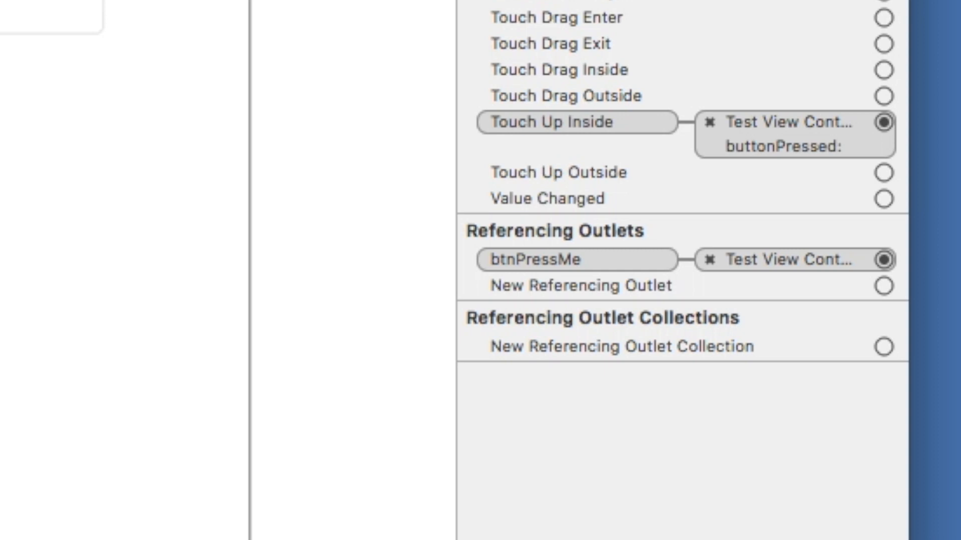
mouse_move(168, 248)
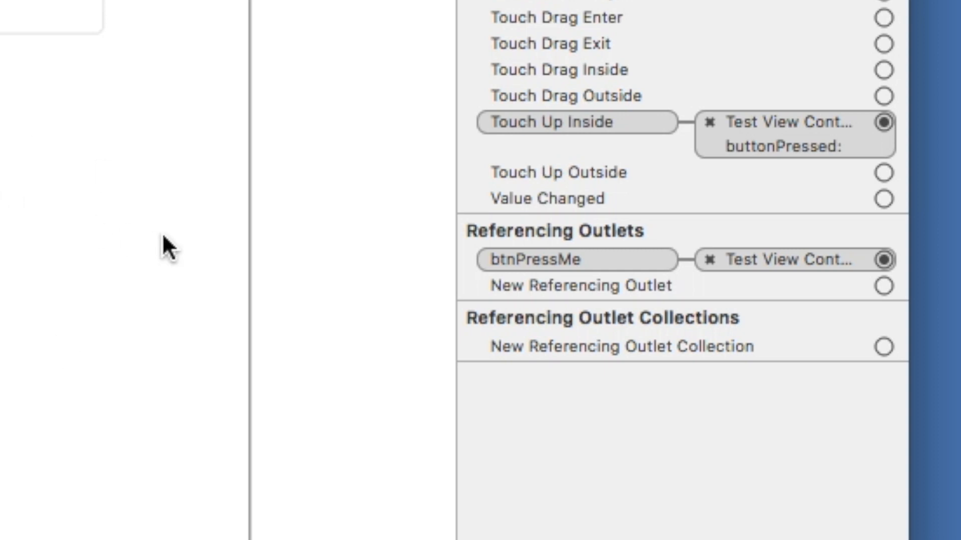
mouse_move(612, 98)
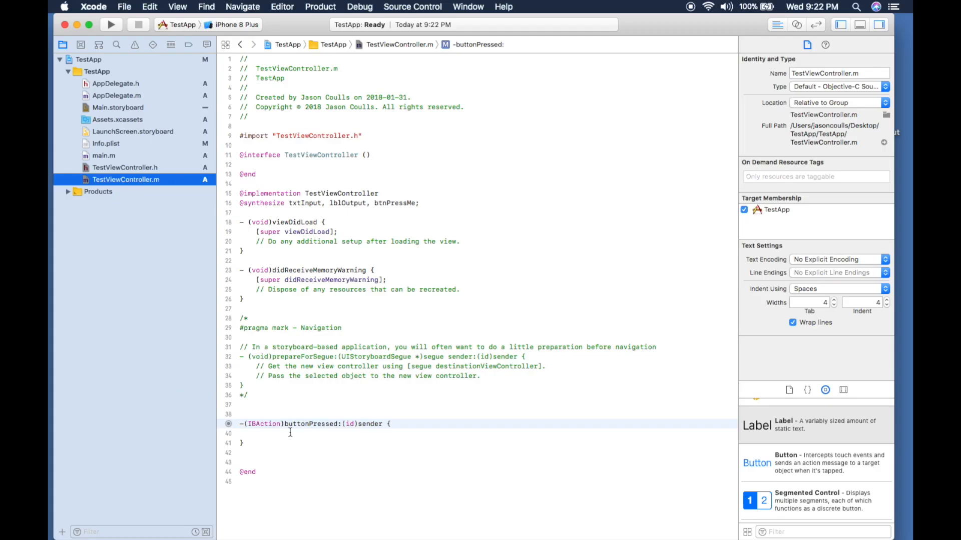
- Inside buttonPressed:, declare NSString myText reading self.txtInput.text
click(290, 433)
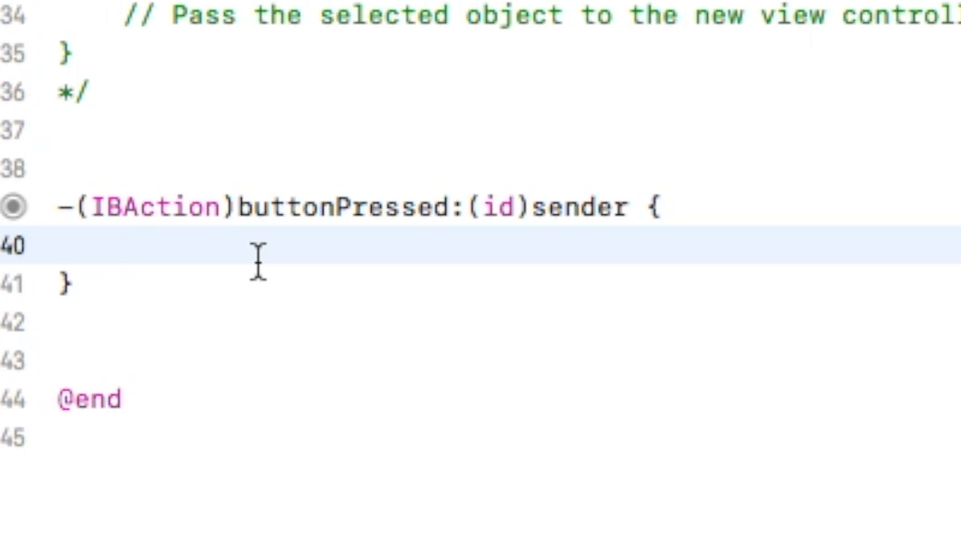
click(122, 246)
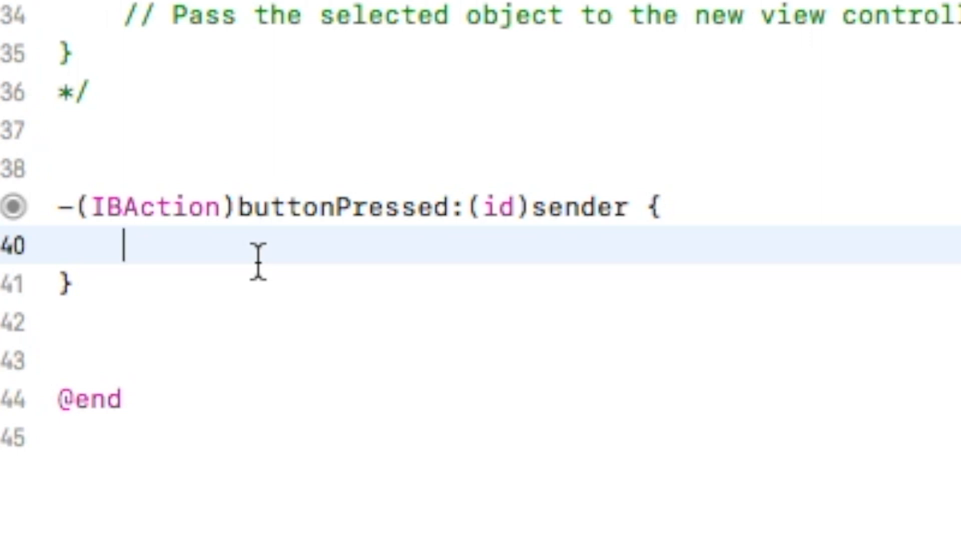
text(NSString *)
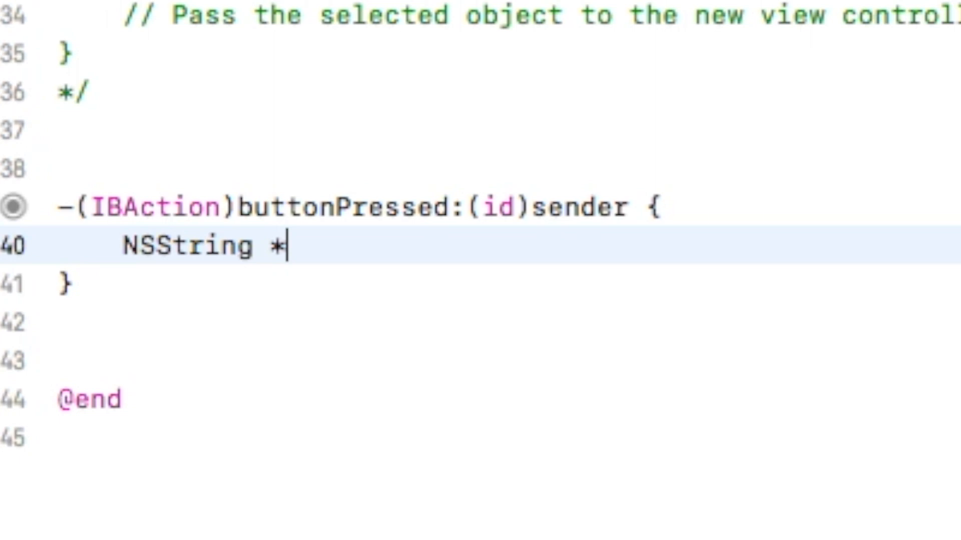
text(myText =)
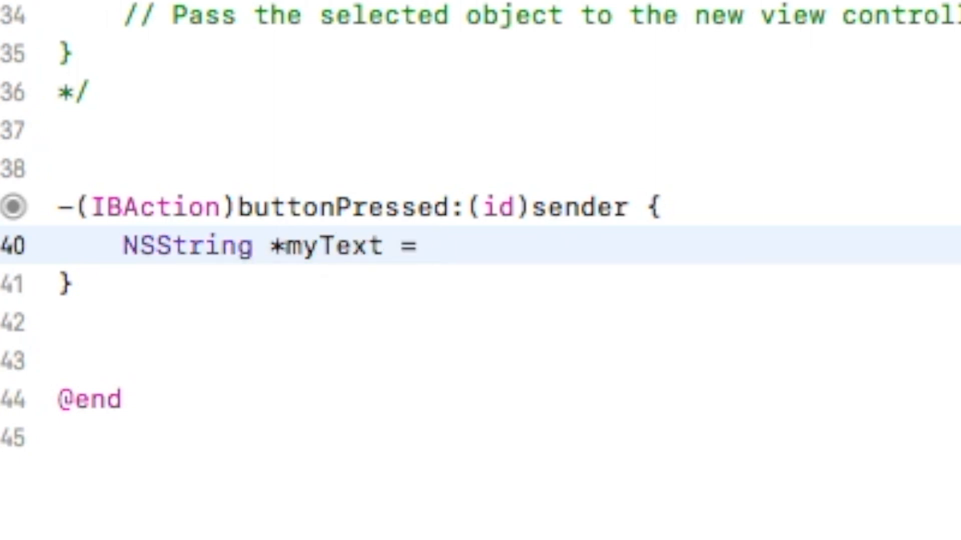
text(self.tc)
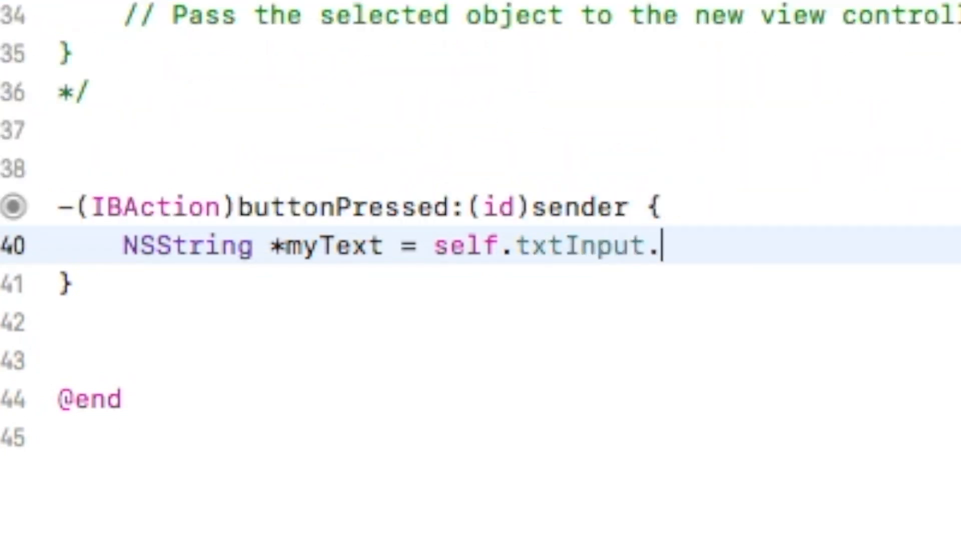
text(text;)
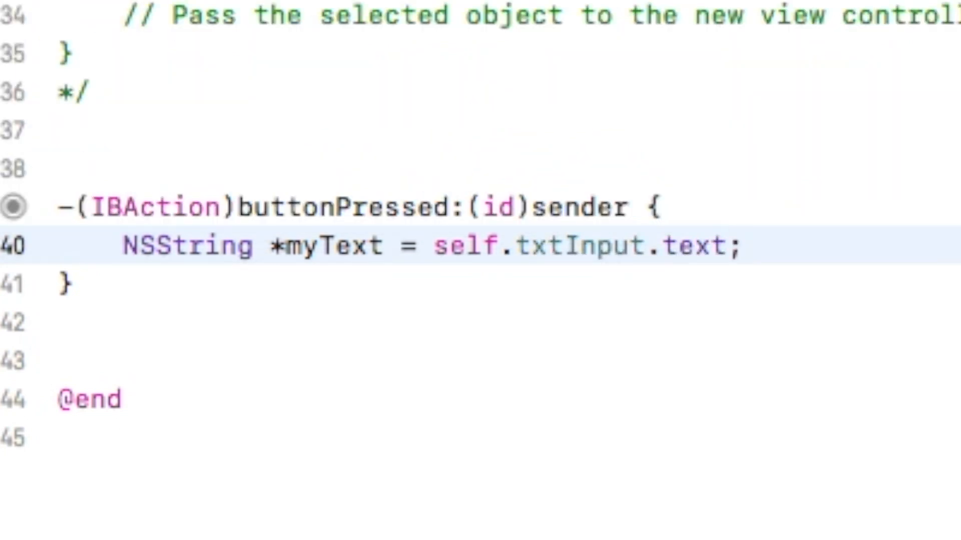
double_click(692, 245)
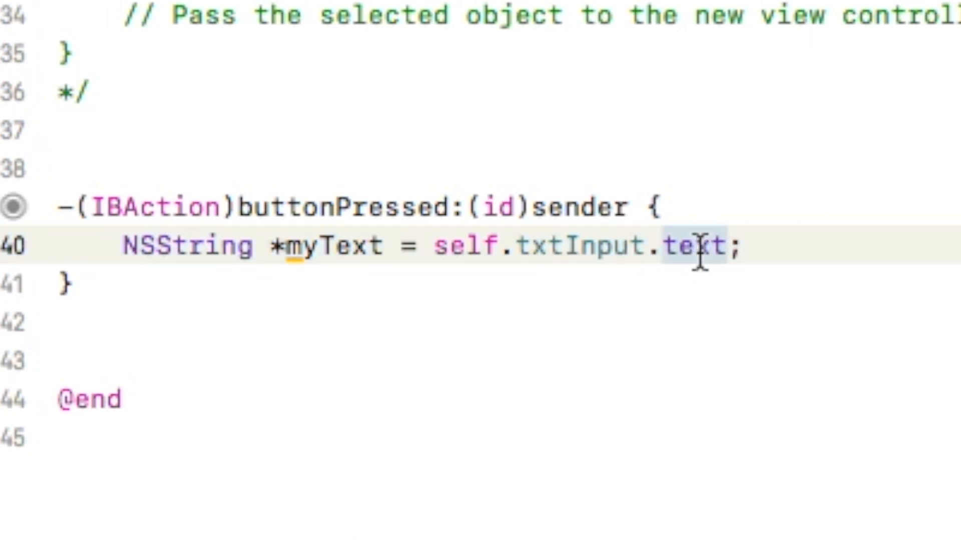
double_click(693, 245)
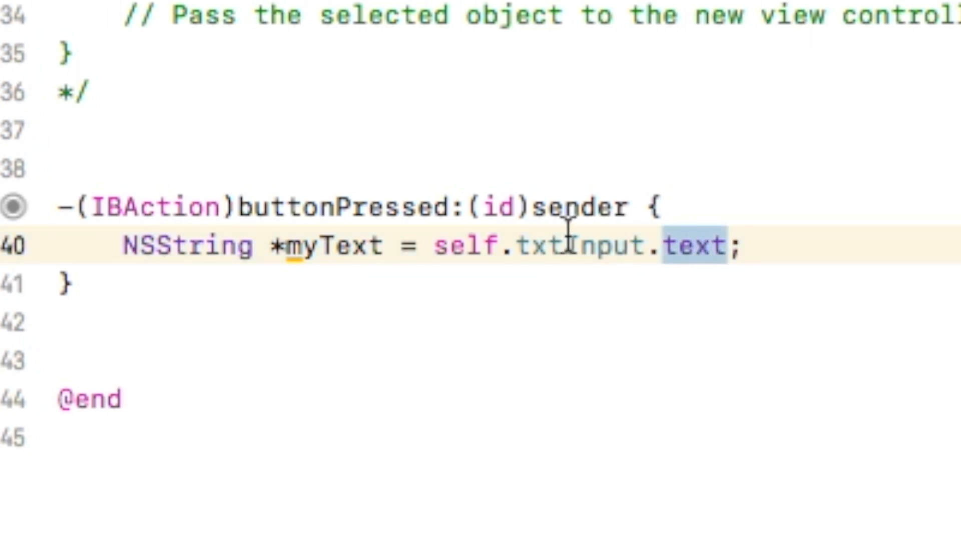
double_click(580, 245)
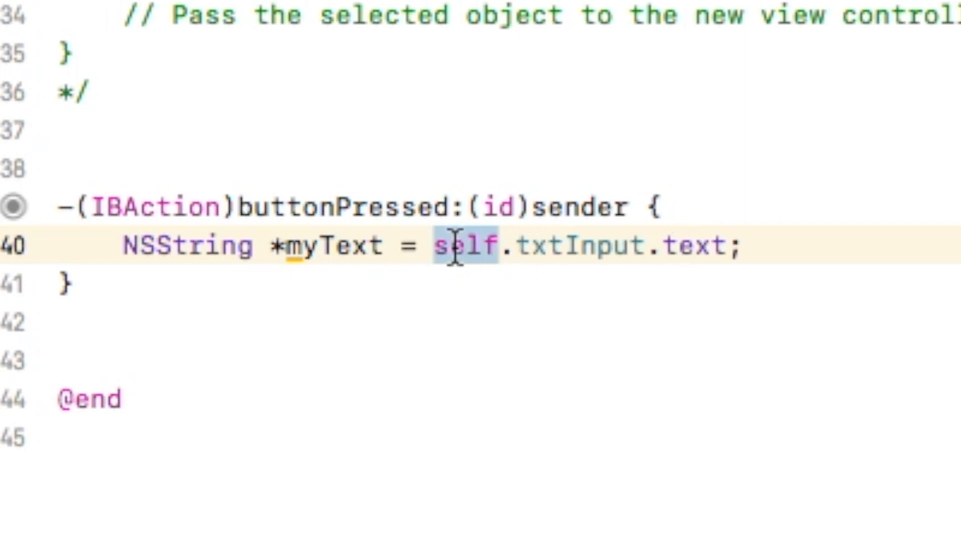
mouse_move(171, 269)
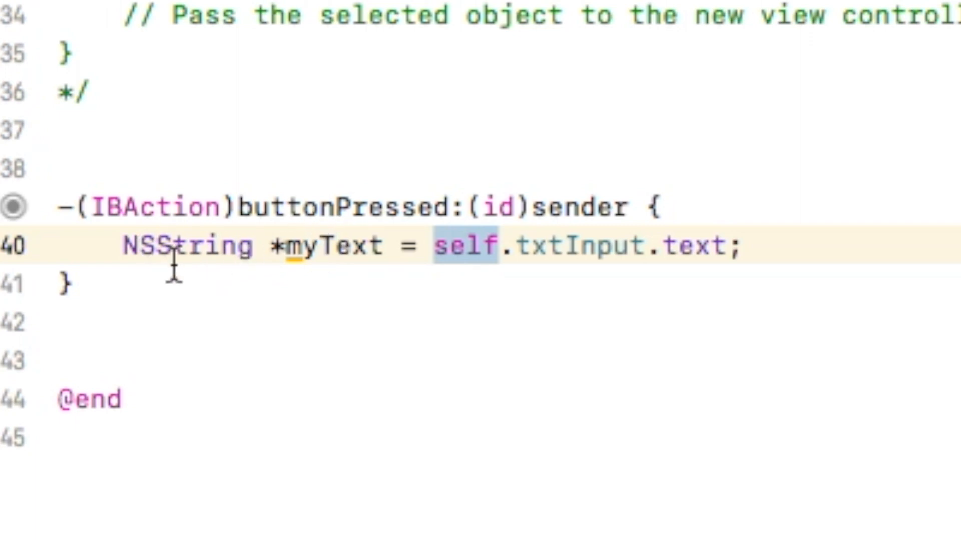
mouse_move(319, 248)
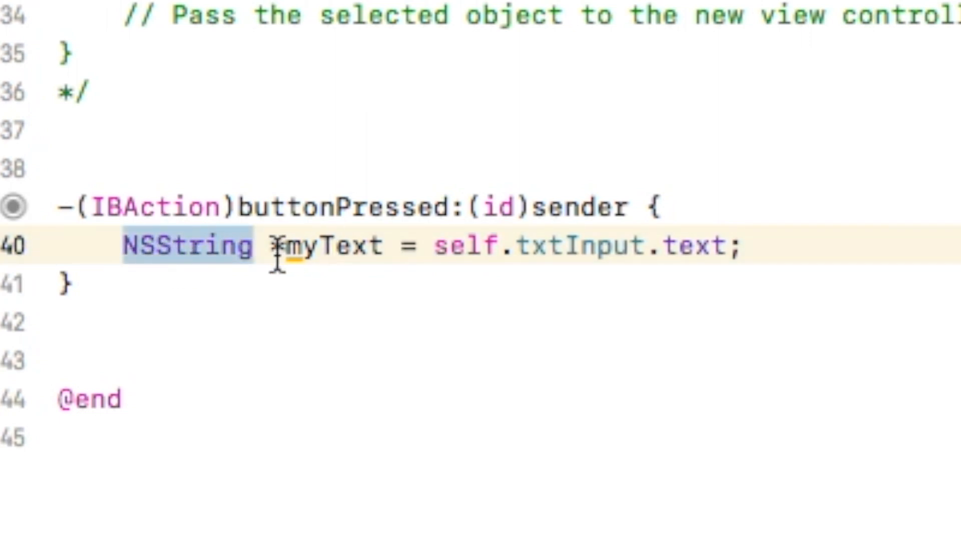
- Add the line self.lblOutput.text = myText; to show the text in the label
click(742, 245)
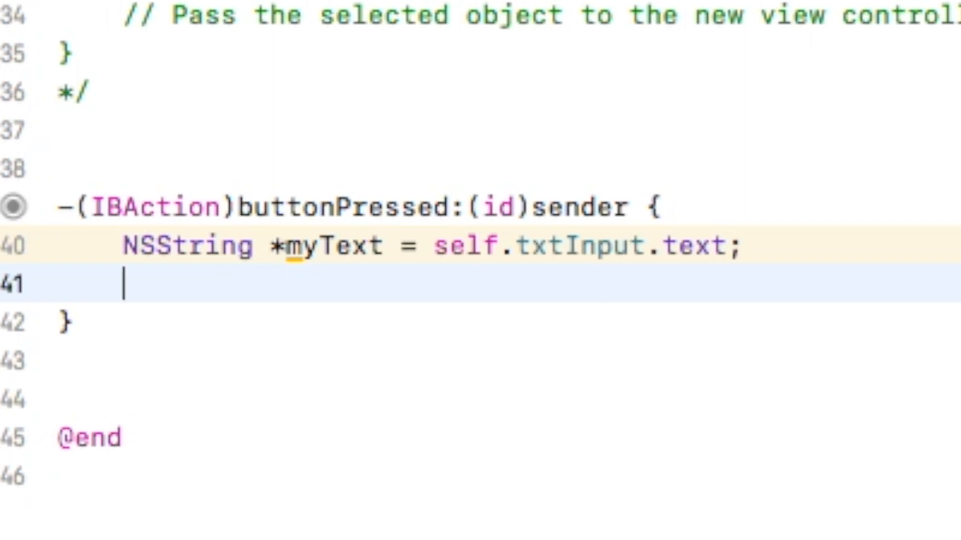
text(self.lblOutput)
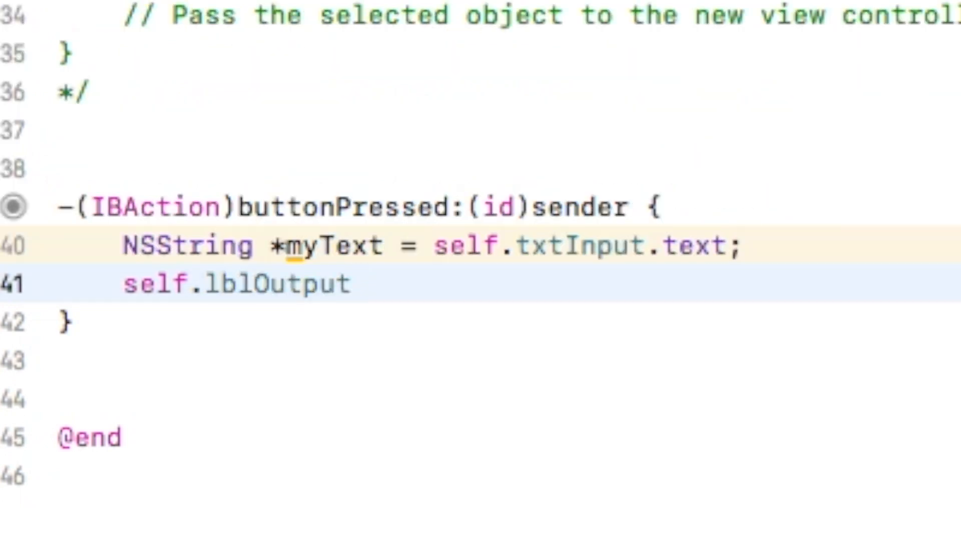
text(.text)
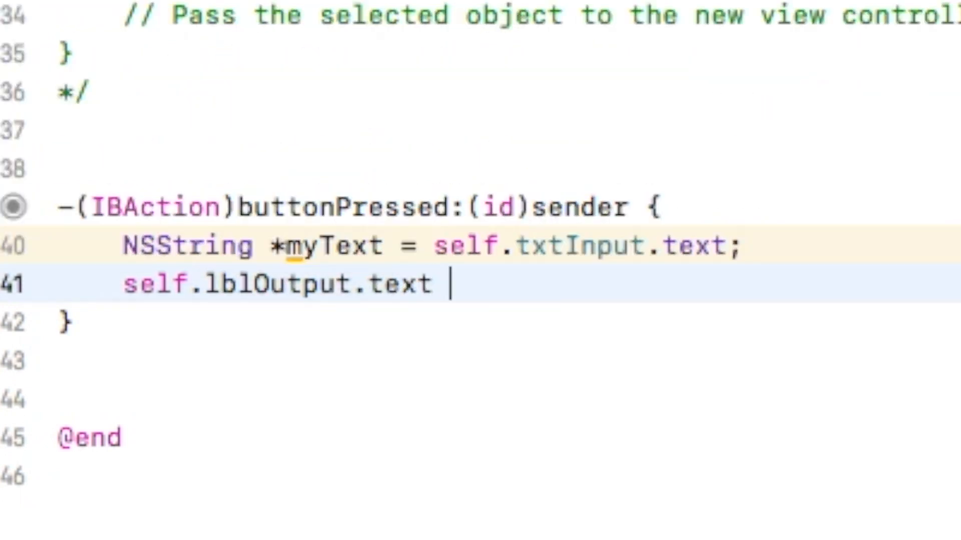
text(= myte)
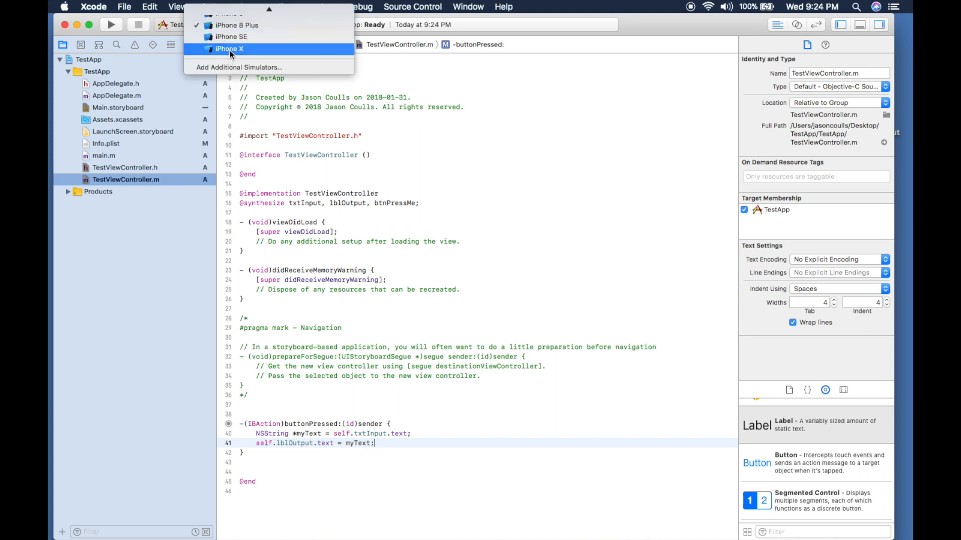
- Choose the iPhone X simulator as run destination and build and run TestApp
click(229, 49)
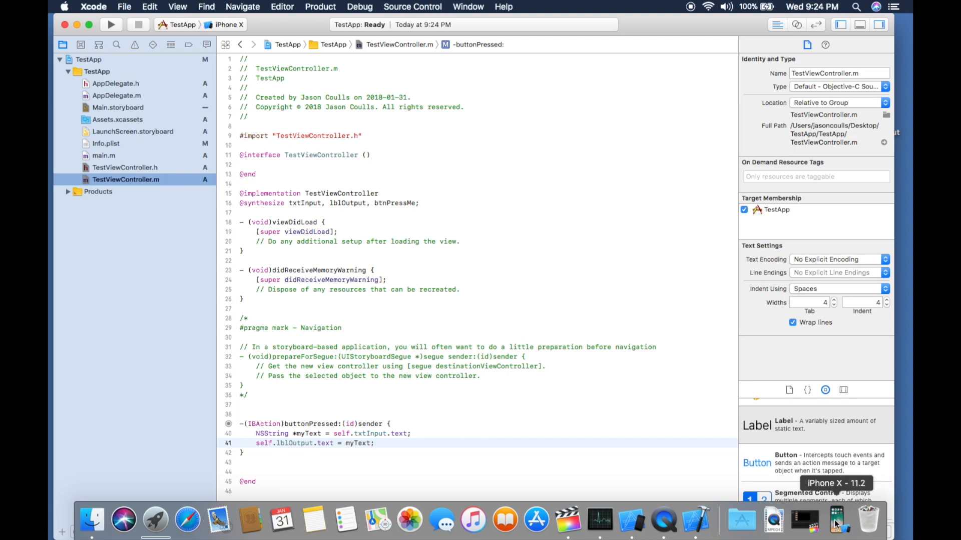
click(836, 524)
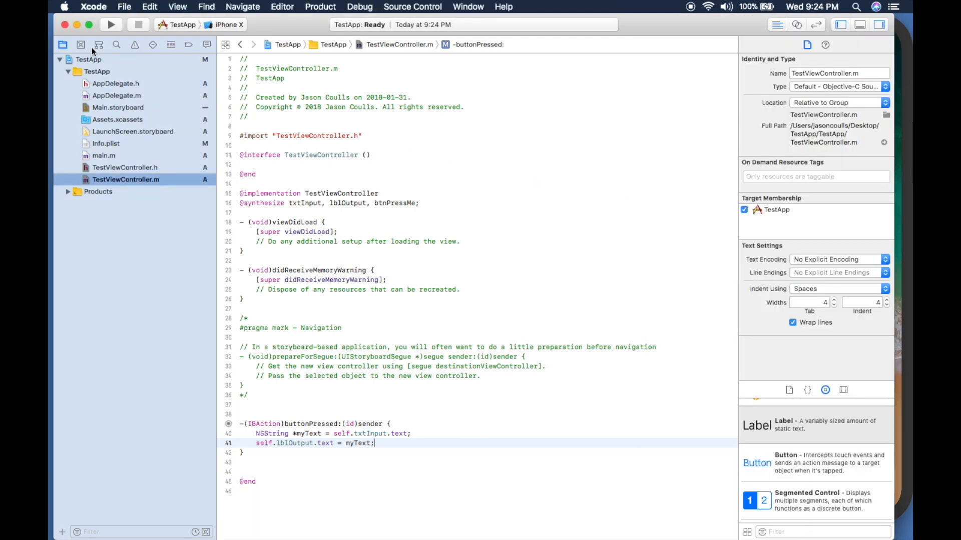
mouse_move(111, 24)
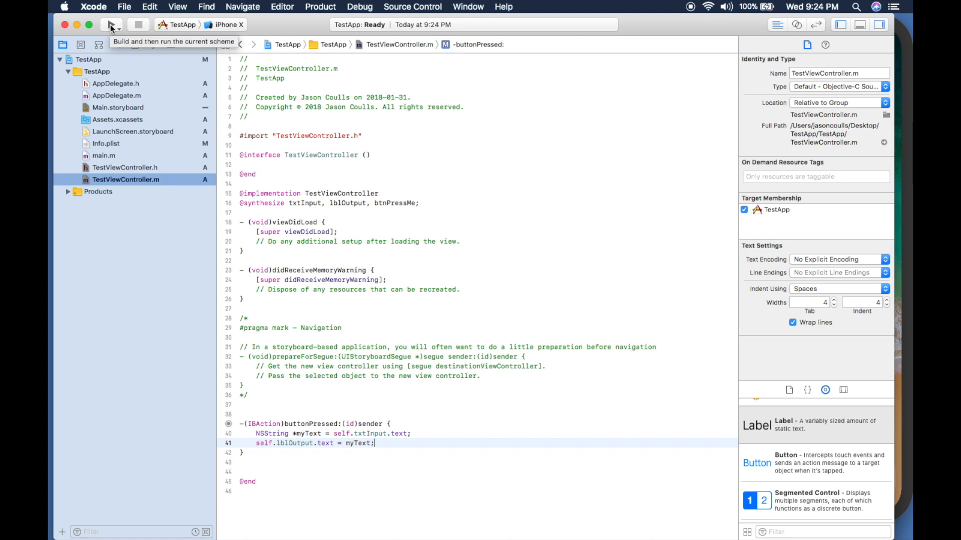
click(110, 24)
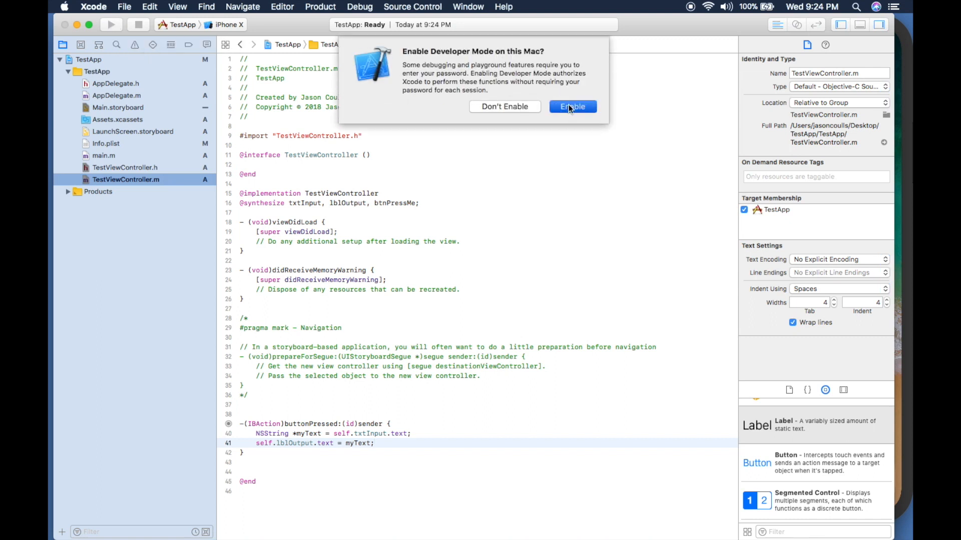
- Enable Developer Mode when prompted, entering the password to approve it
click(571, 106)
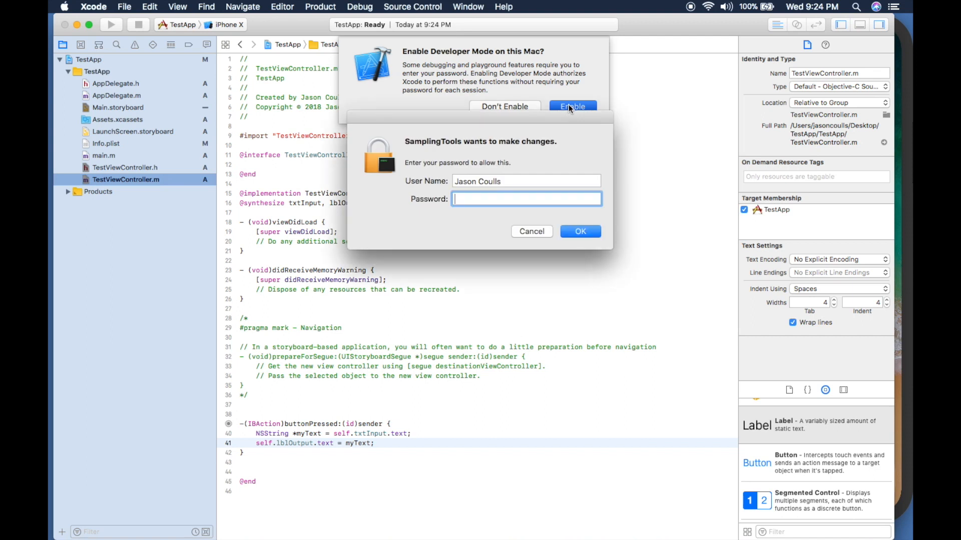
text(password)
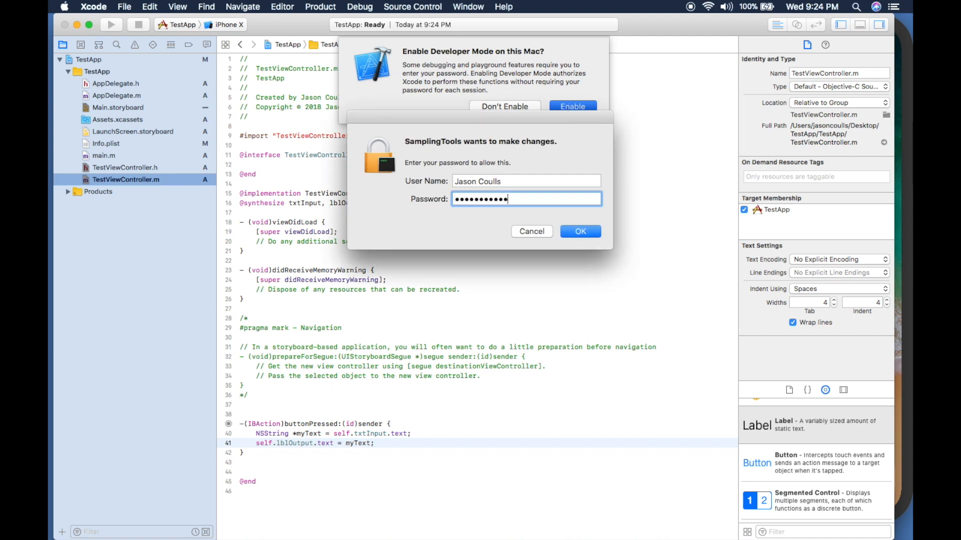
click(579, 231)
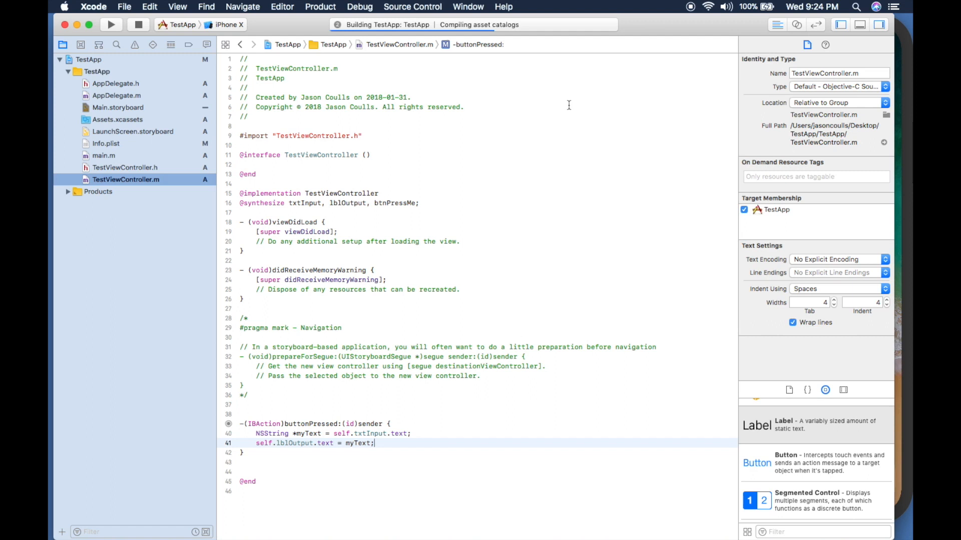
- Let the build finish so TestApp launches in the iPhone X simulator
click(110, 24)
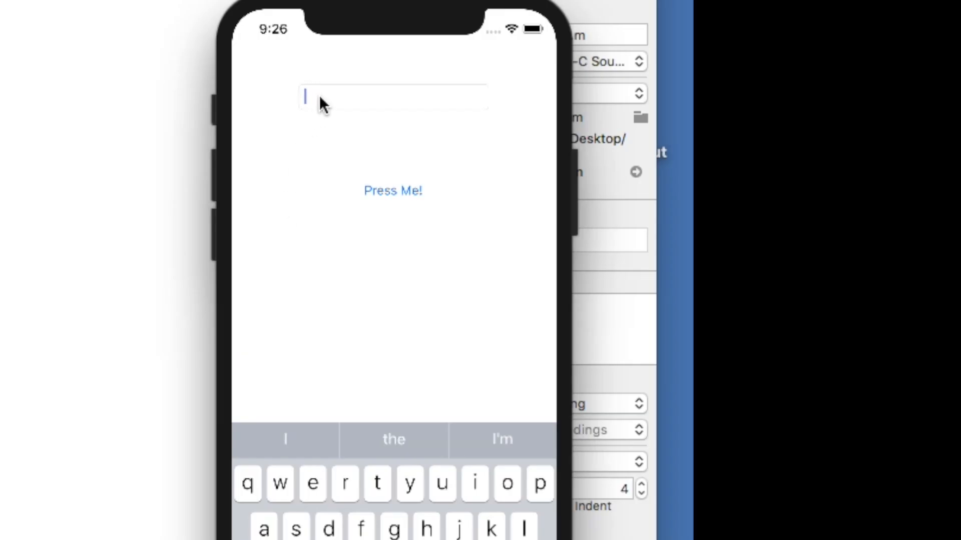
- Enter test and press Press Me! to show it in the label, then switch to 'testing' and press again
text(test)
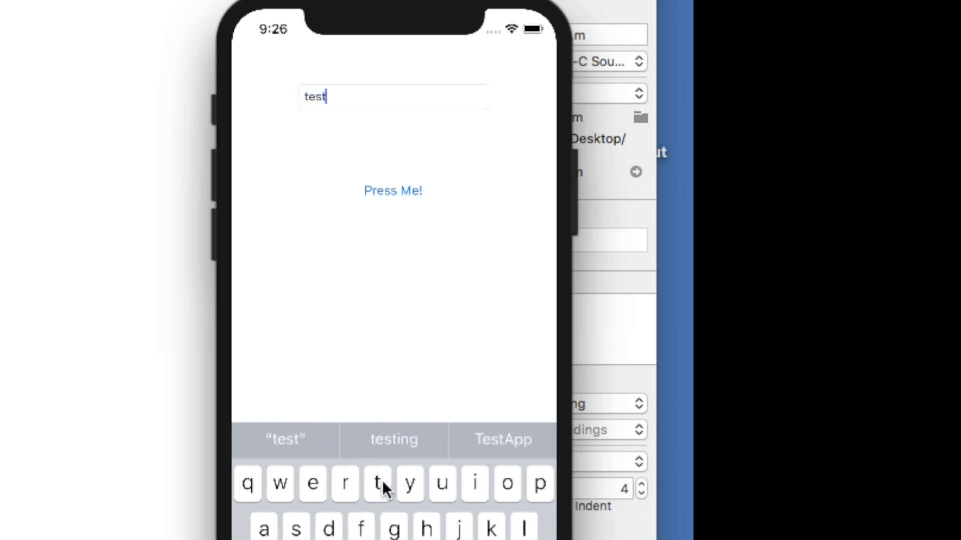
click(392, 191)
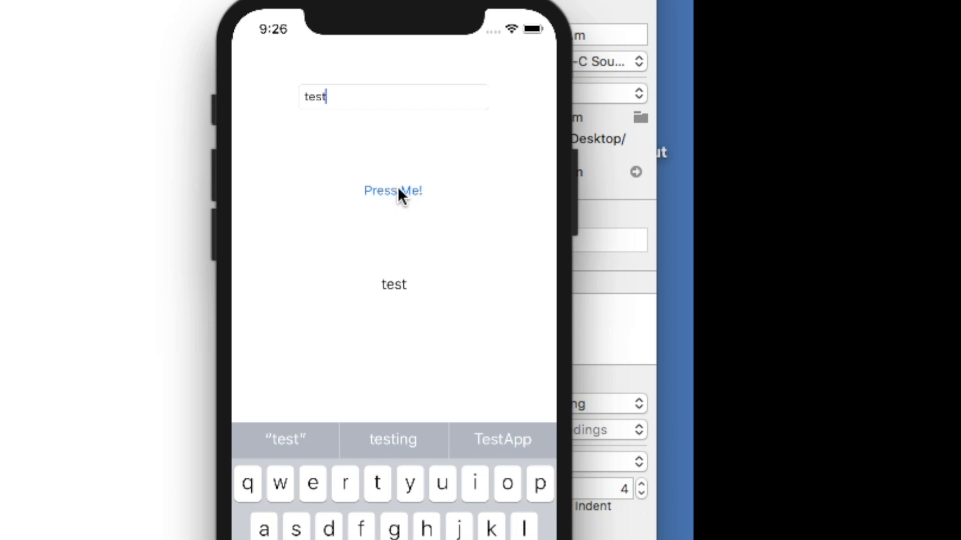
mouse_move(347, 122)
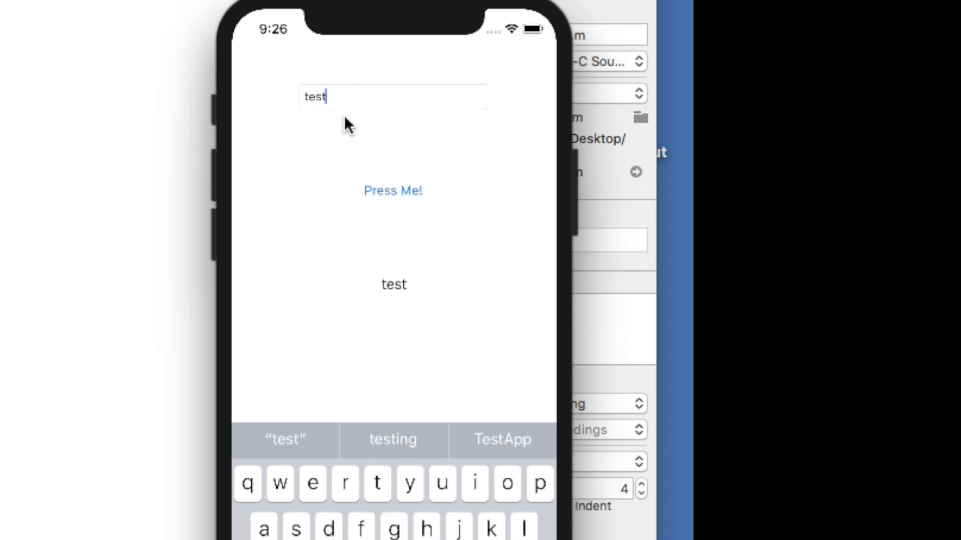
mouse_move(349, 230)
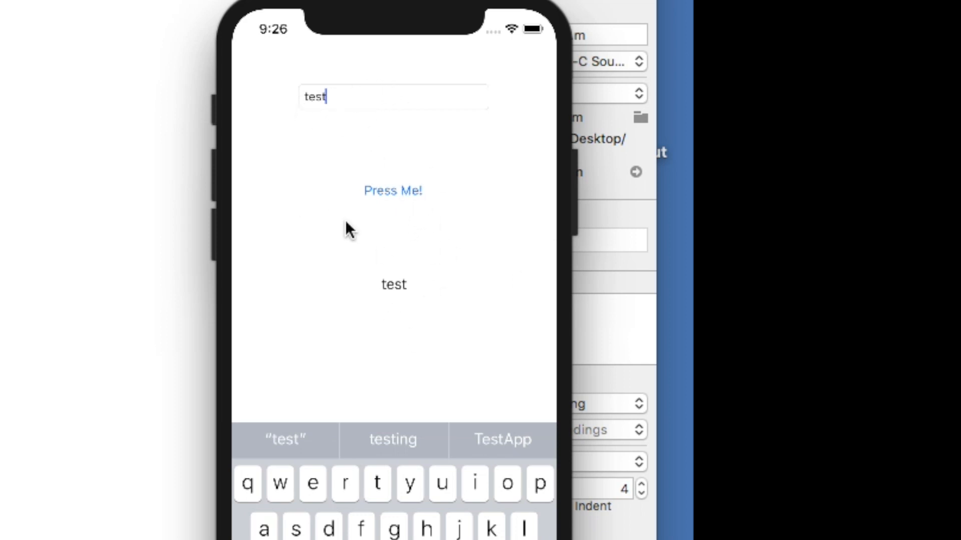
mouse_move(384, 293)
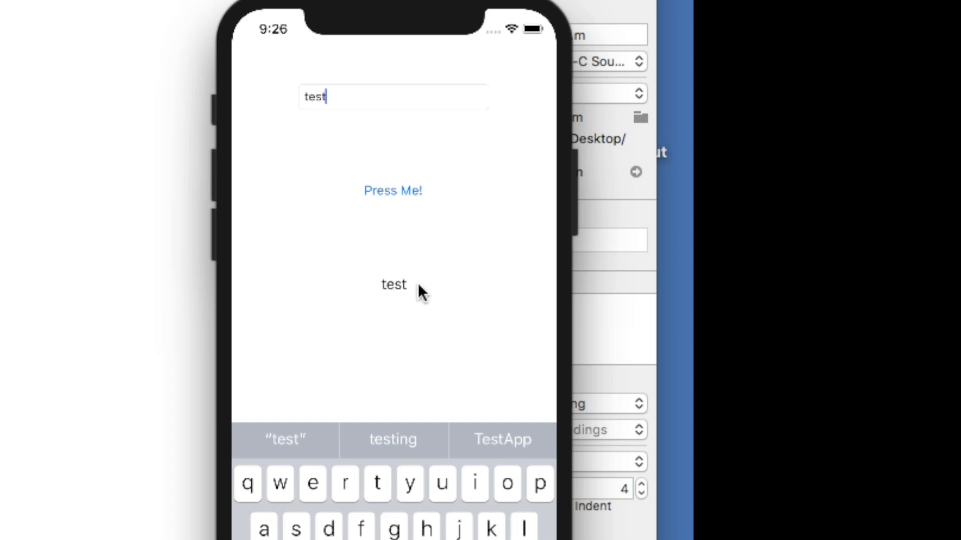
click(392, 439)
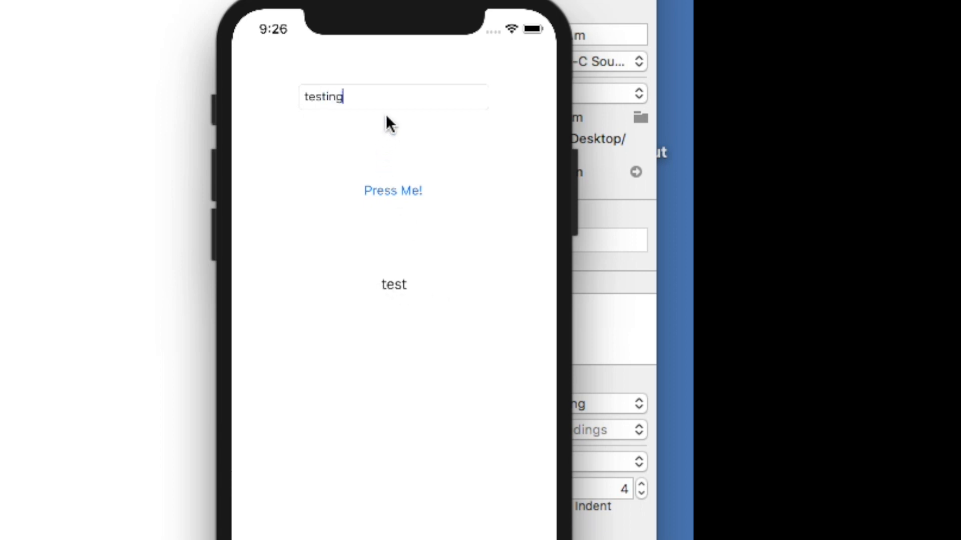
click(392, 190)
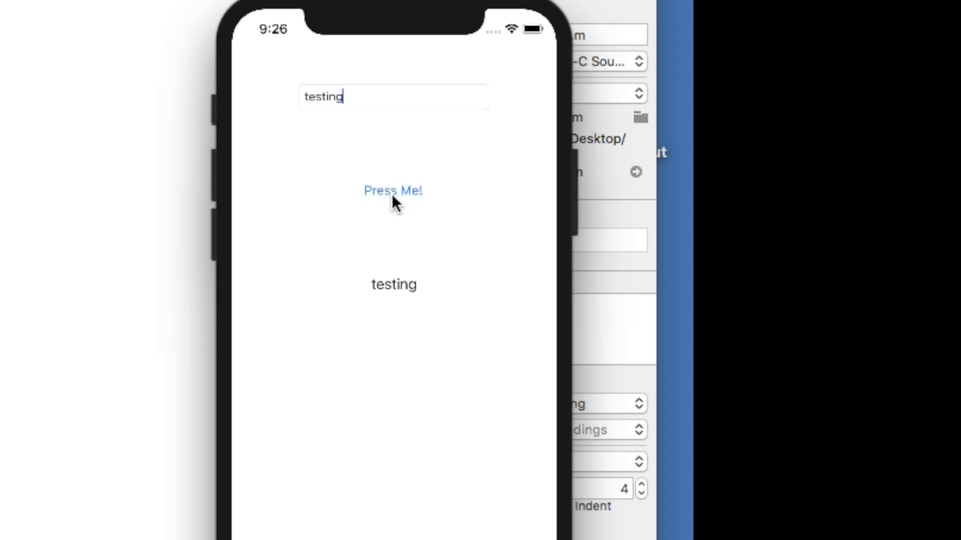